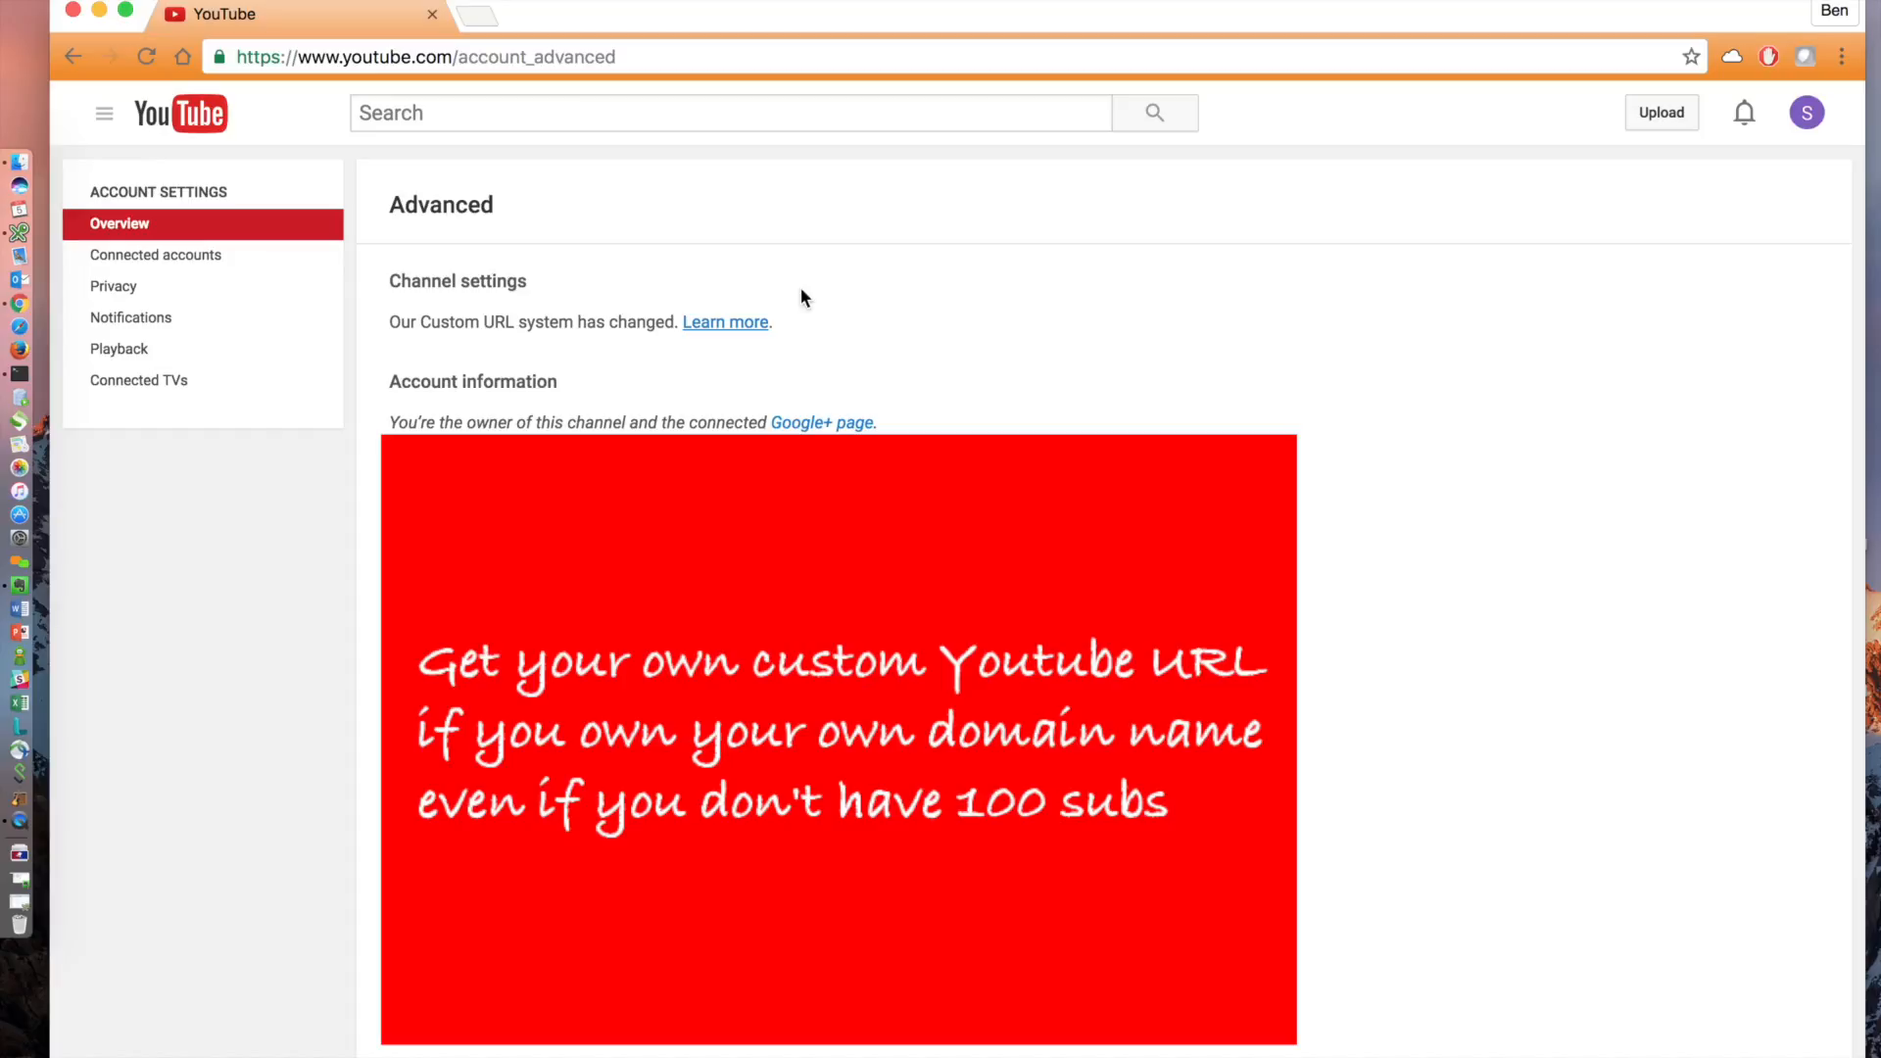
- Reach the custom channel URL help article and expand its Eligibility requirements section
click(725, 321)
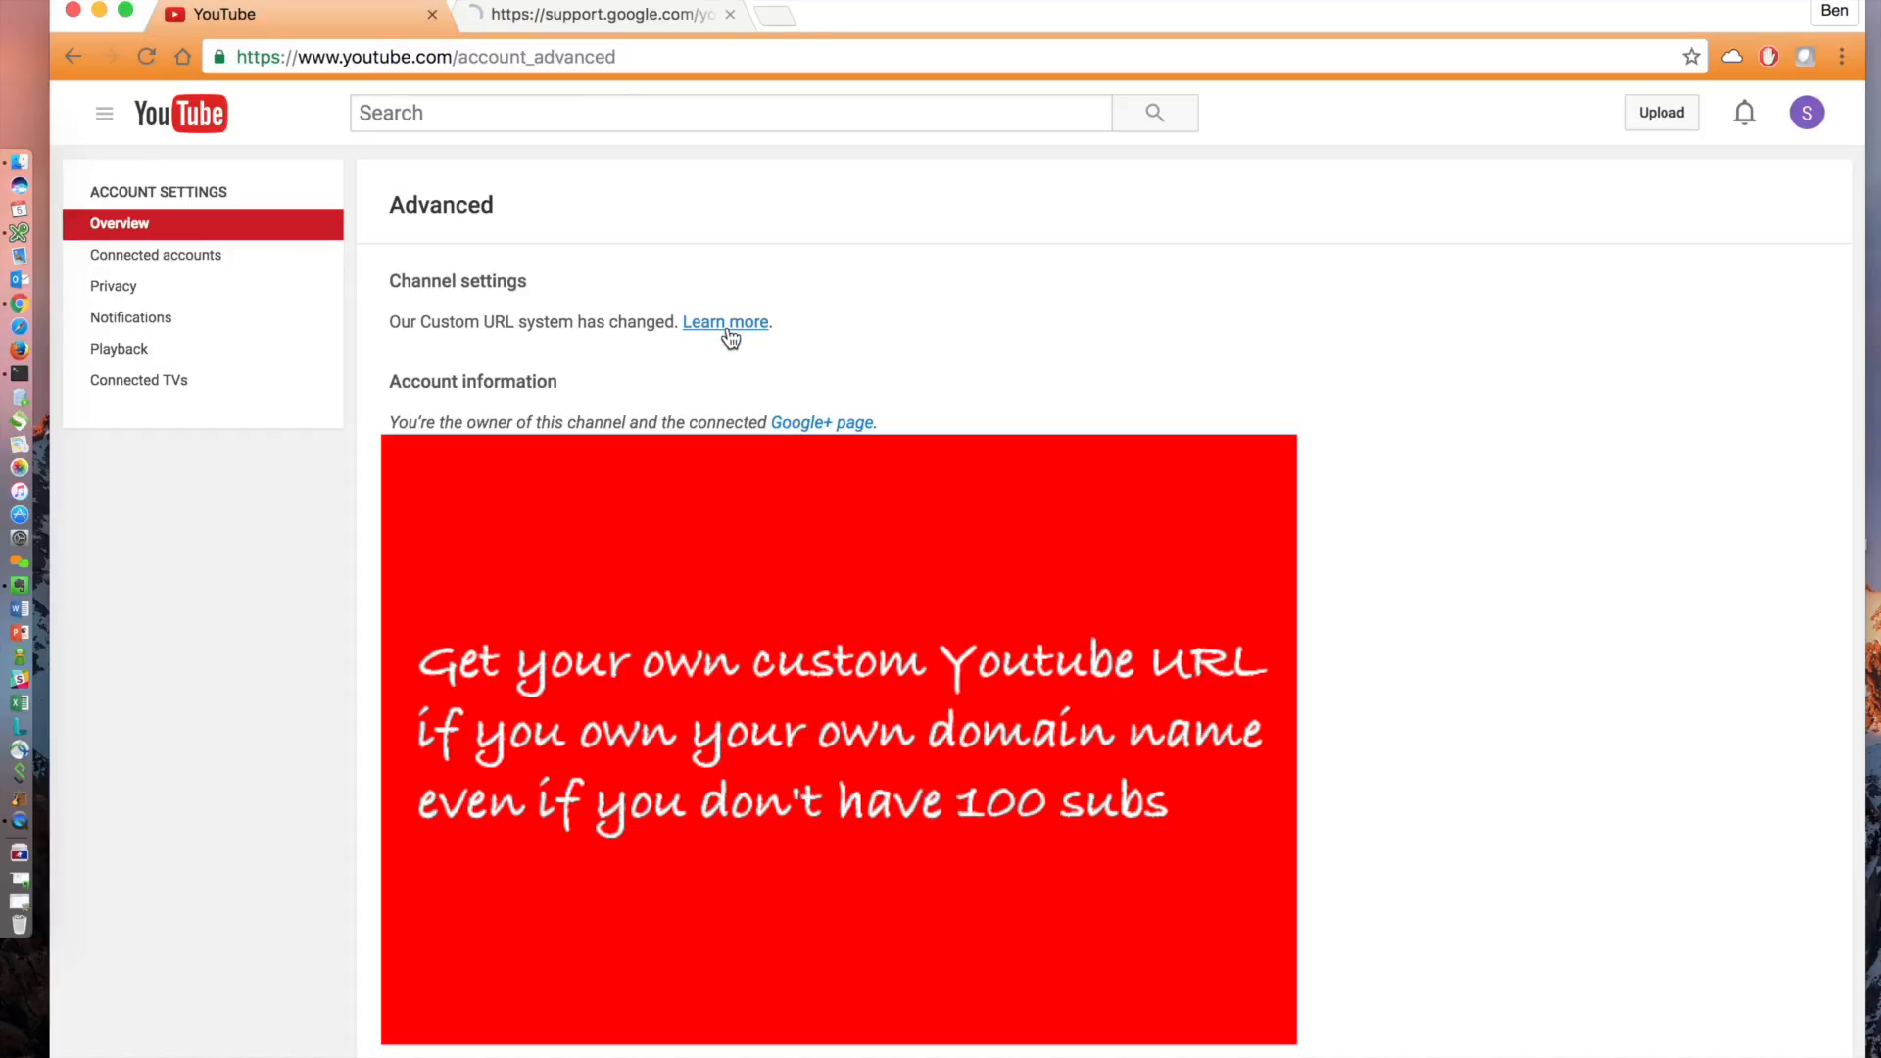
click(725, 321)
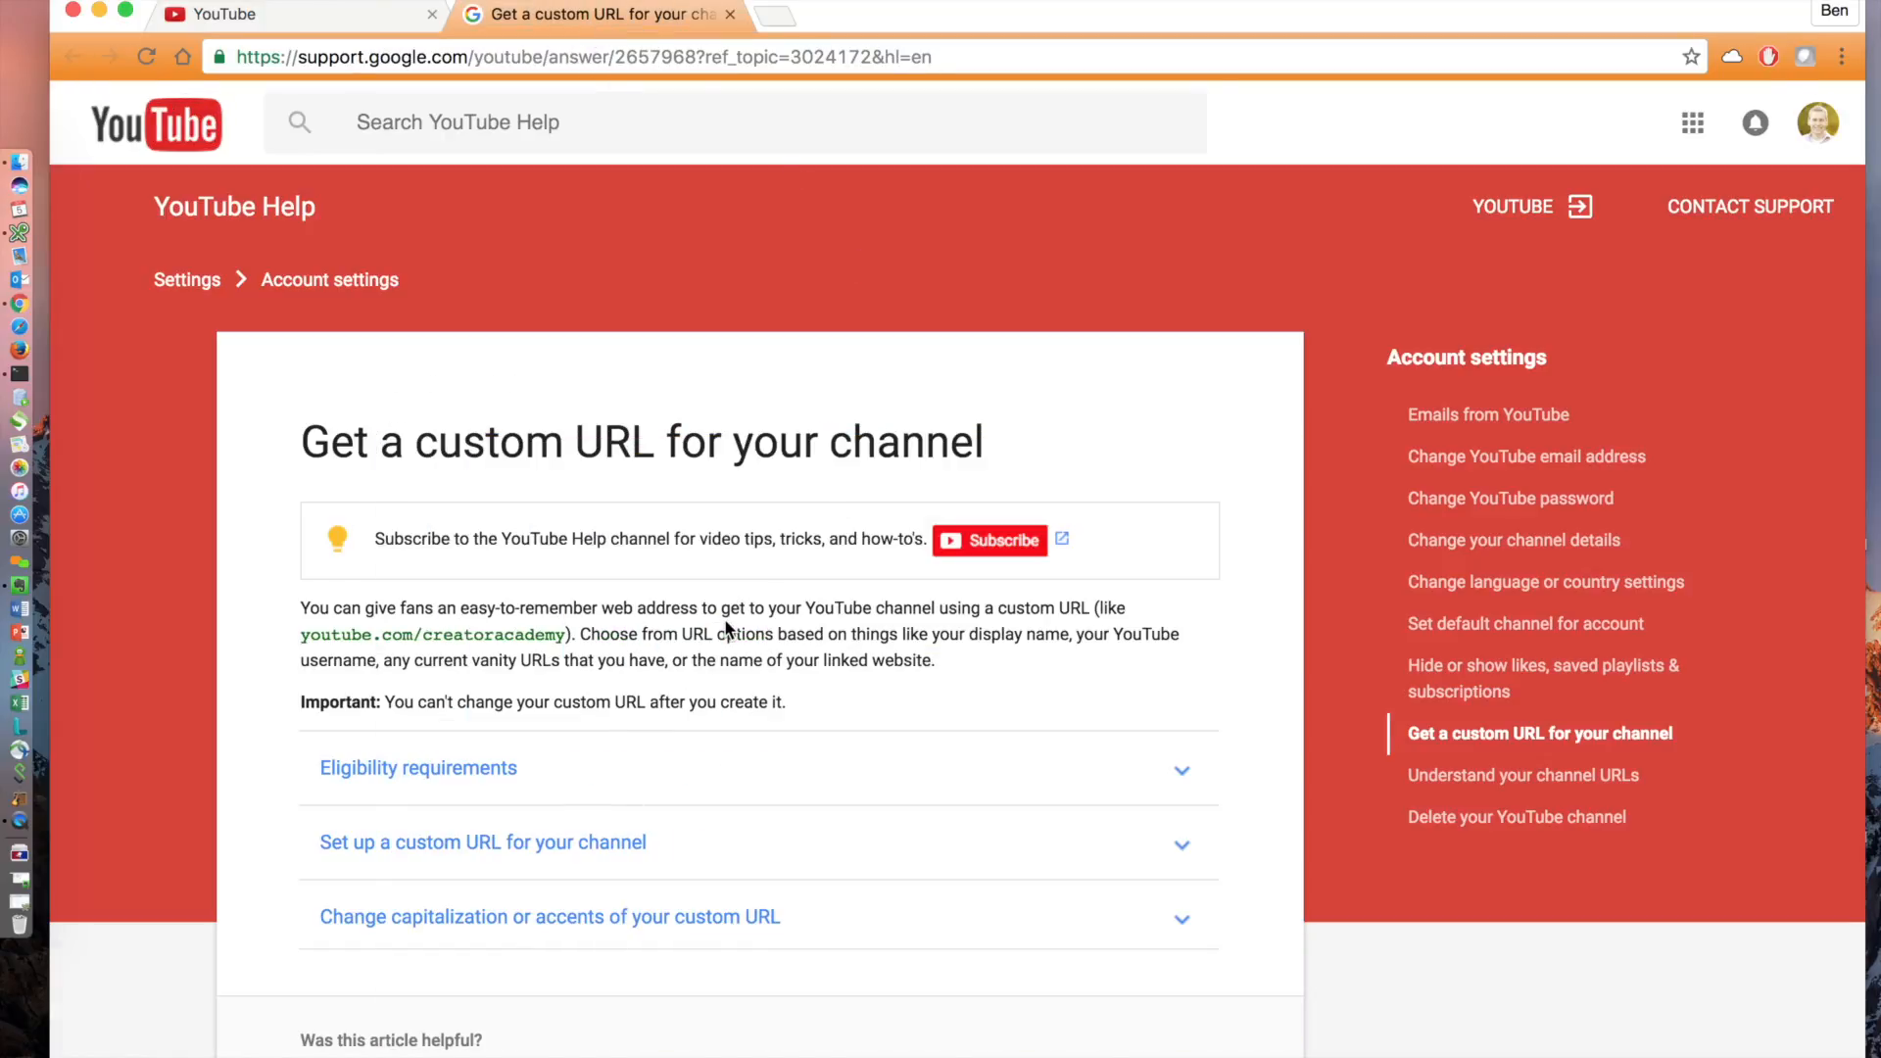
click(417, 768)
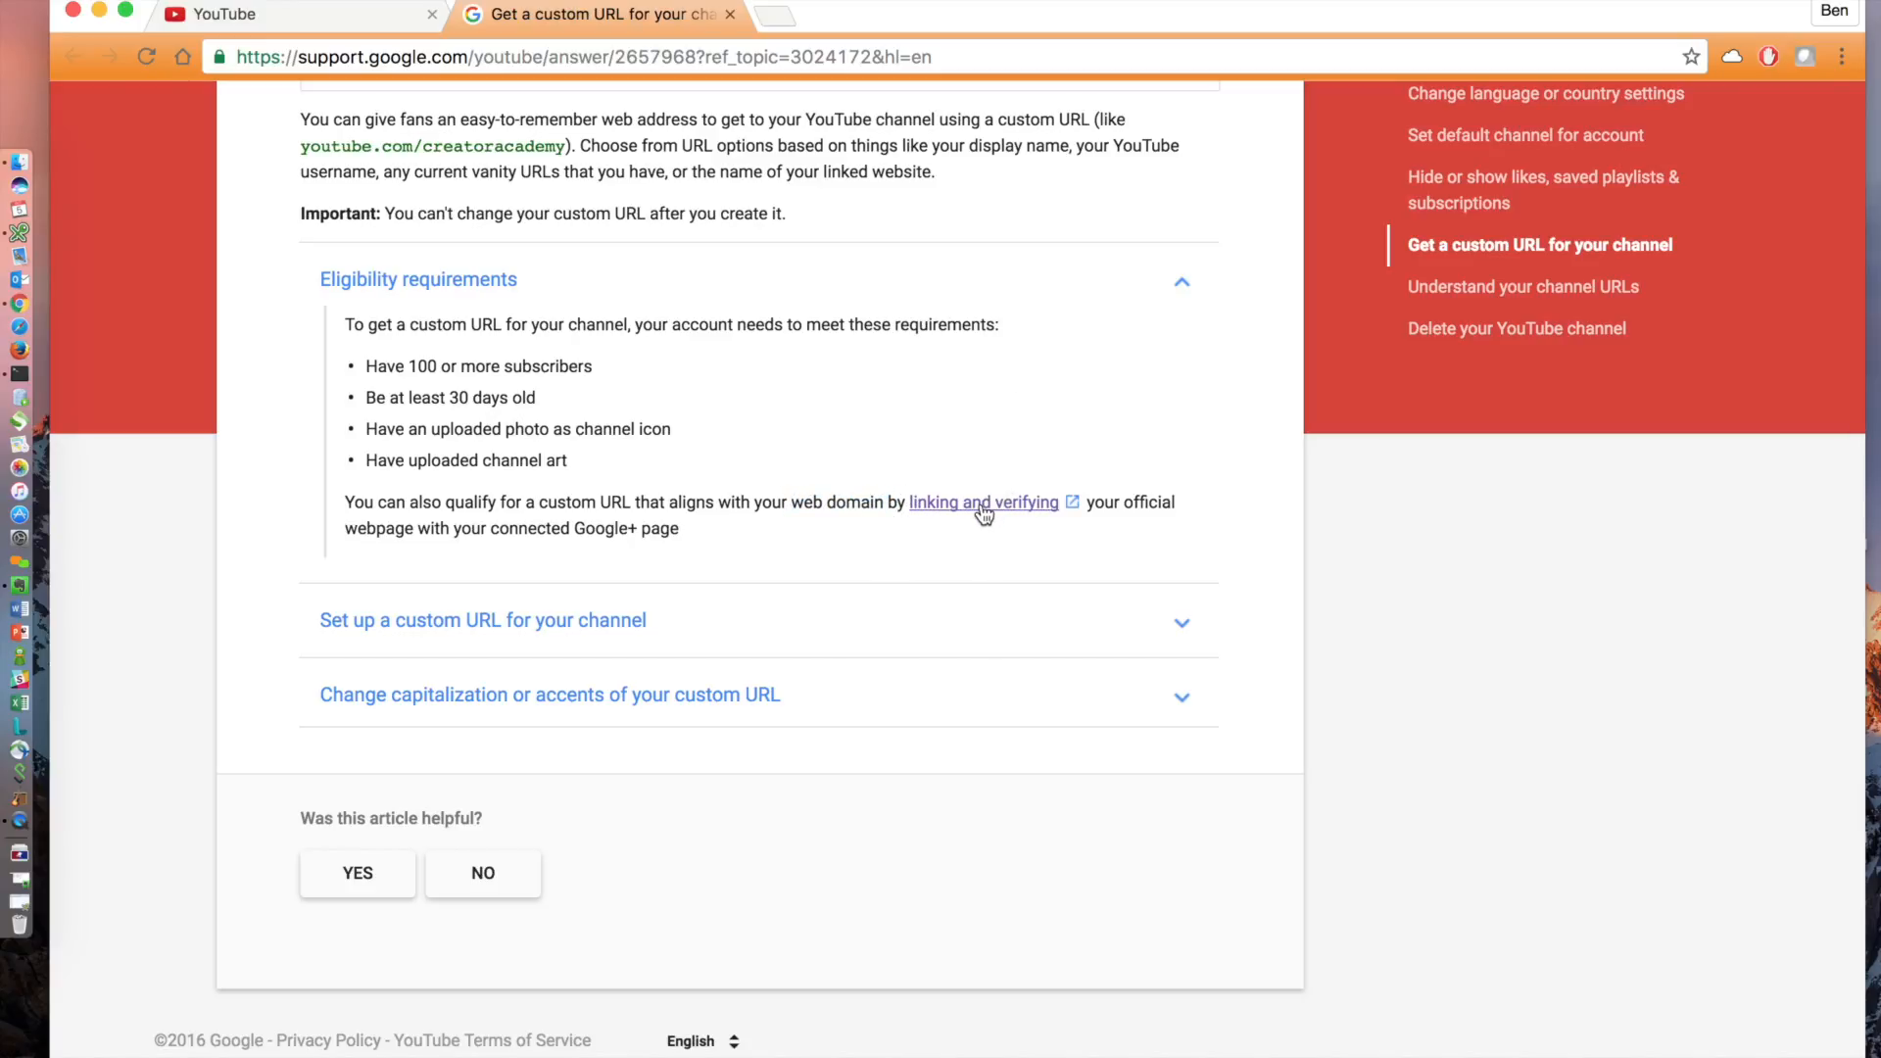
- Follow the linking-and-verifying links through to the Search Console site-ownership verification page
click(982, 502)
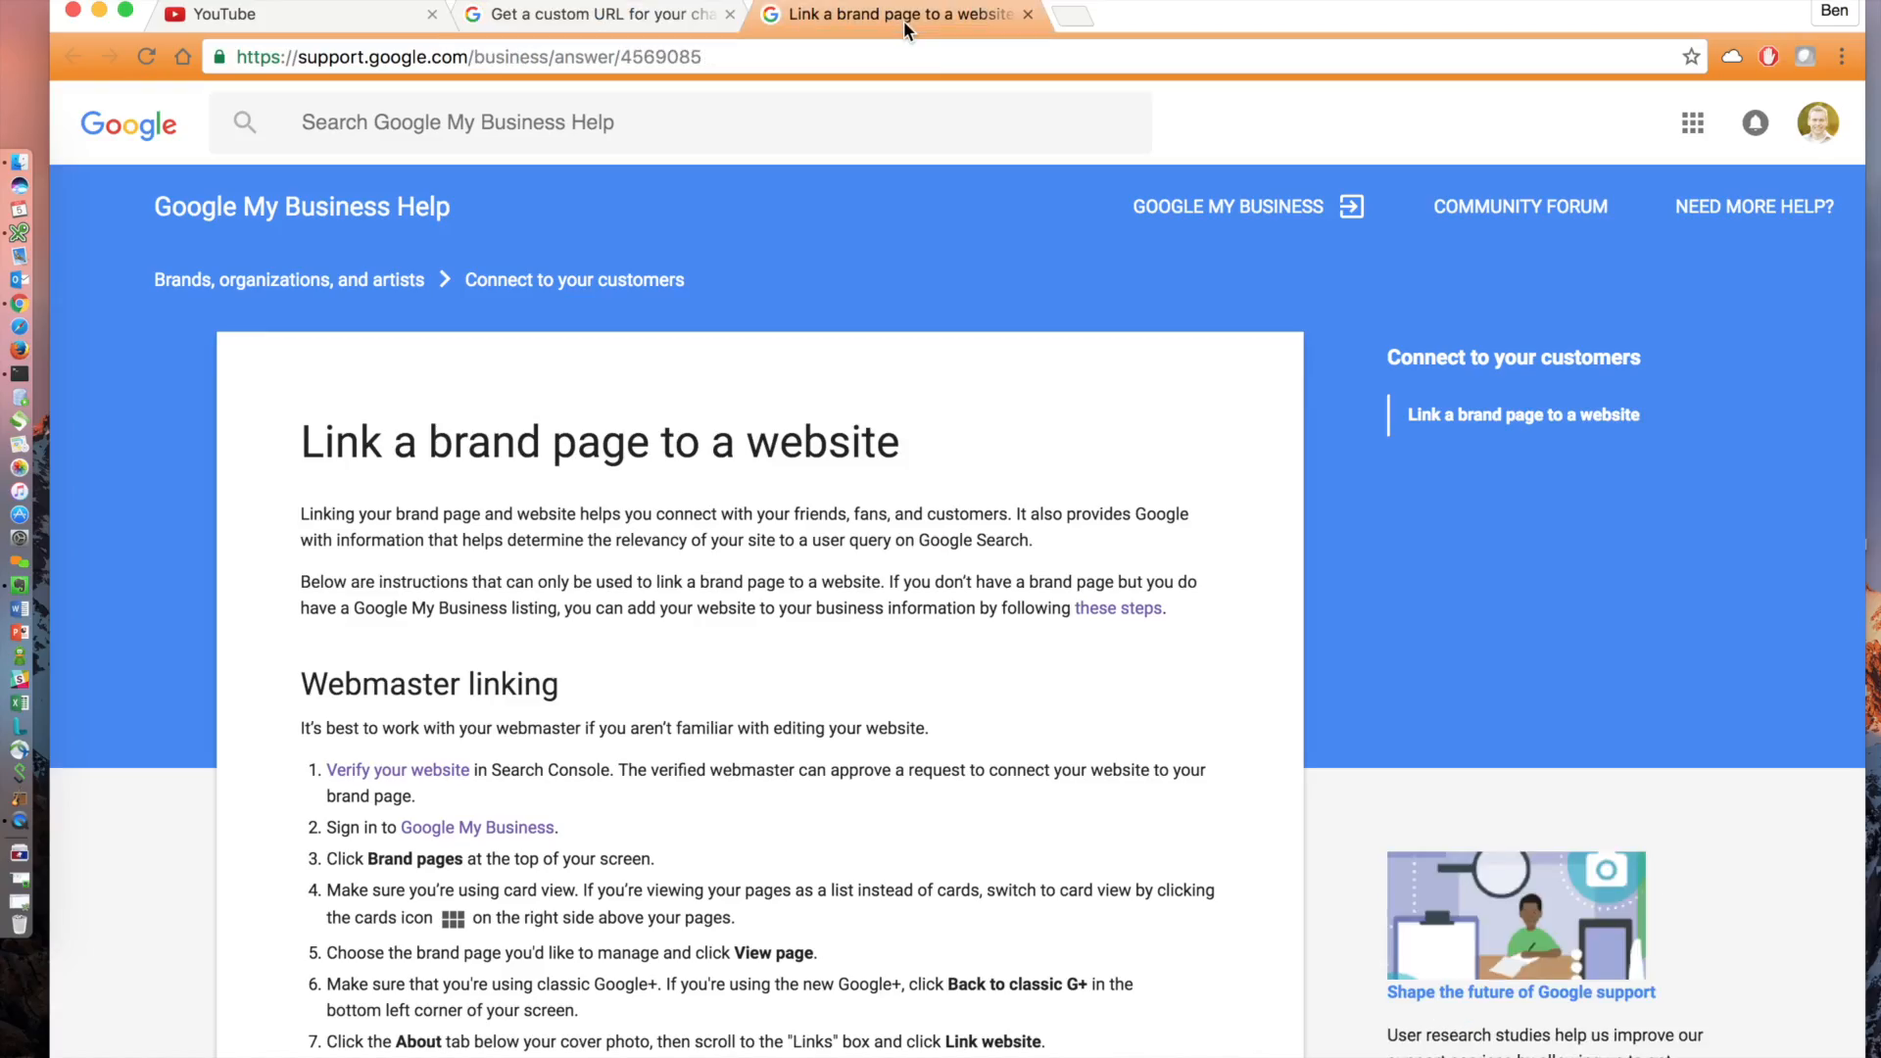
scroll(down, 3)
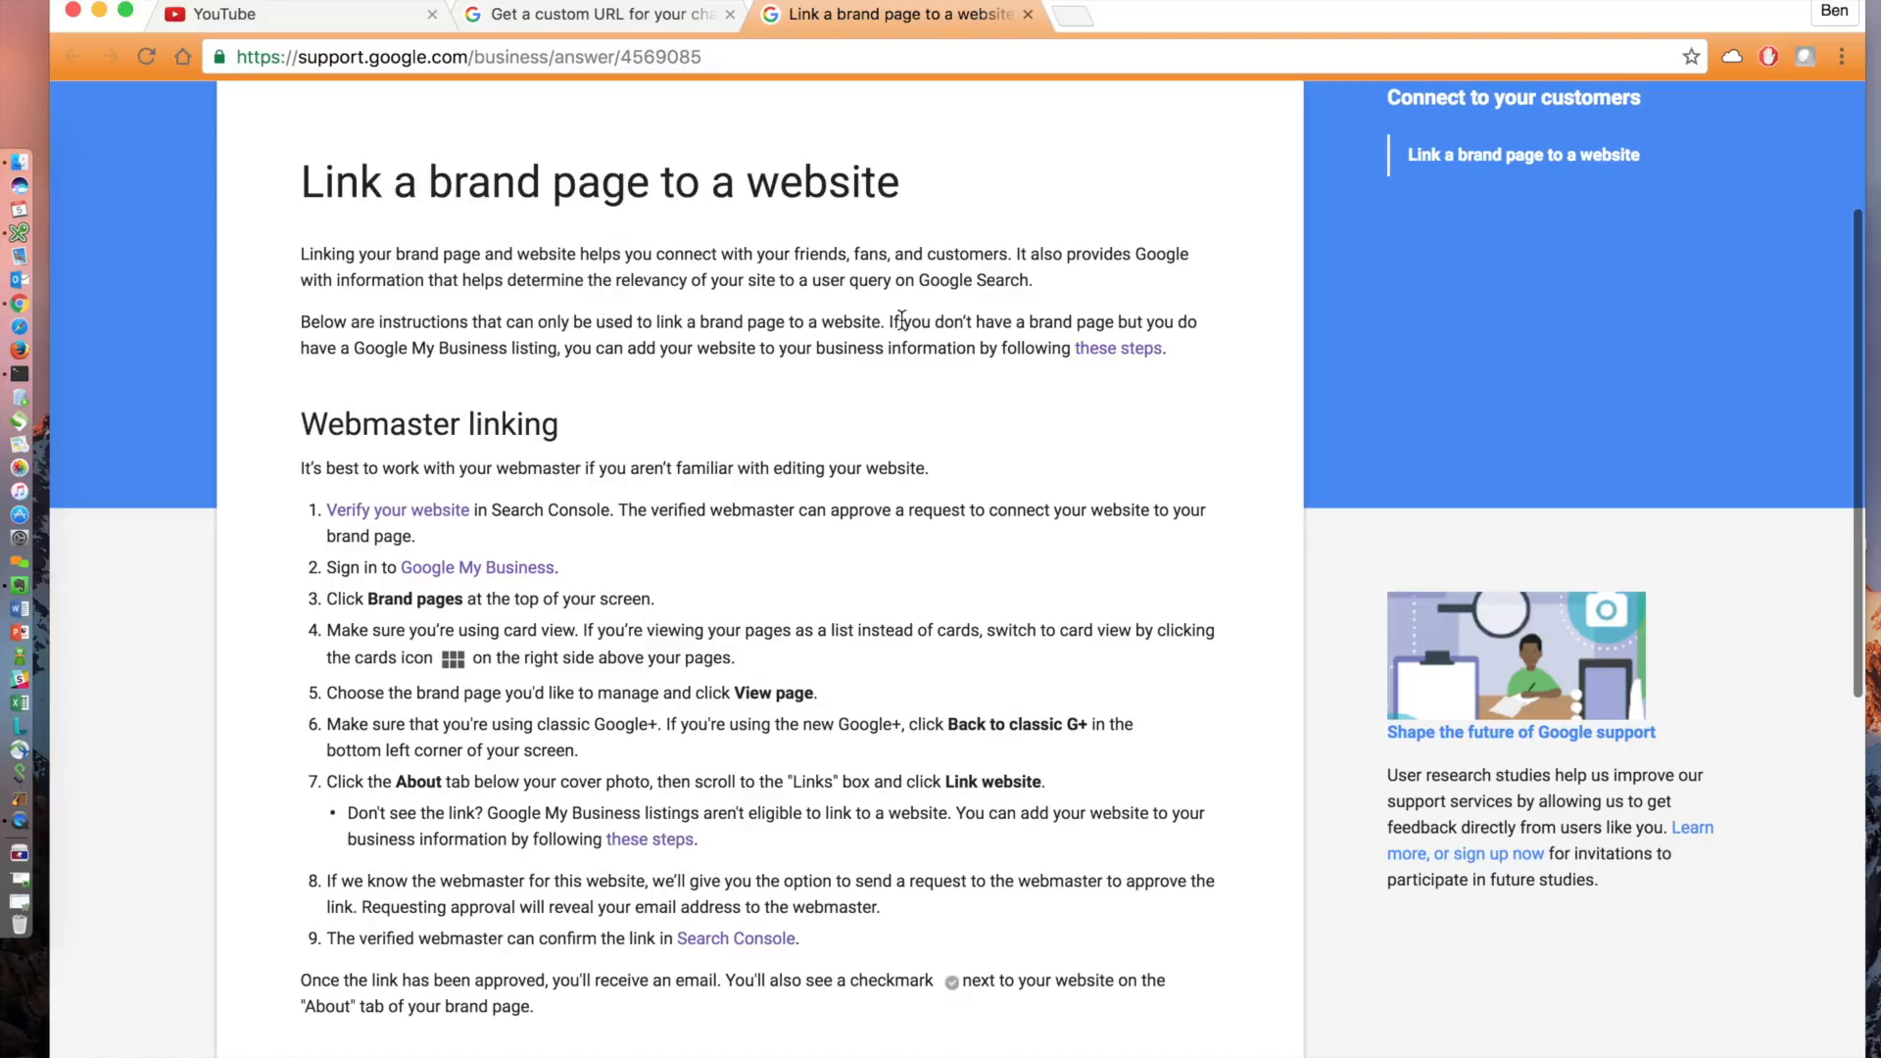
mouse_move(645, 345)
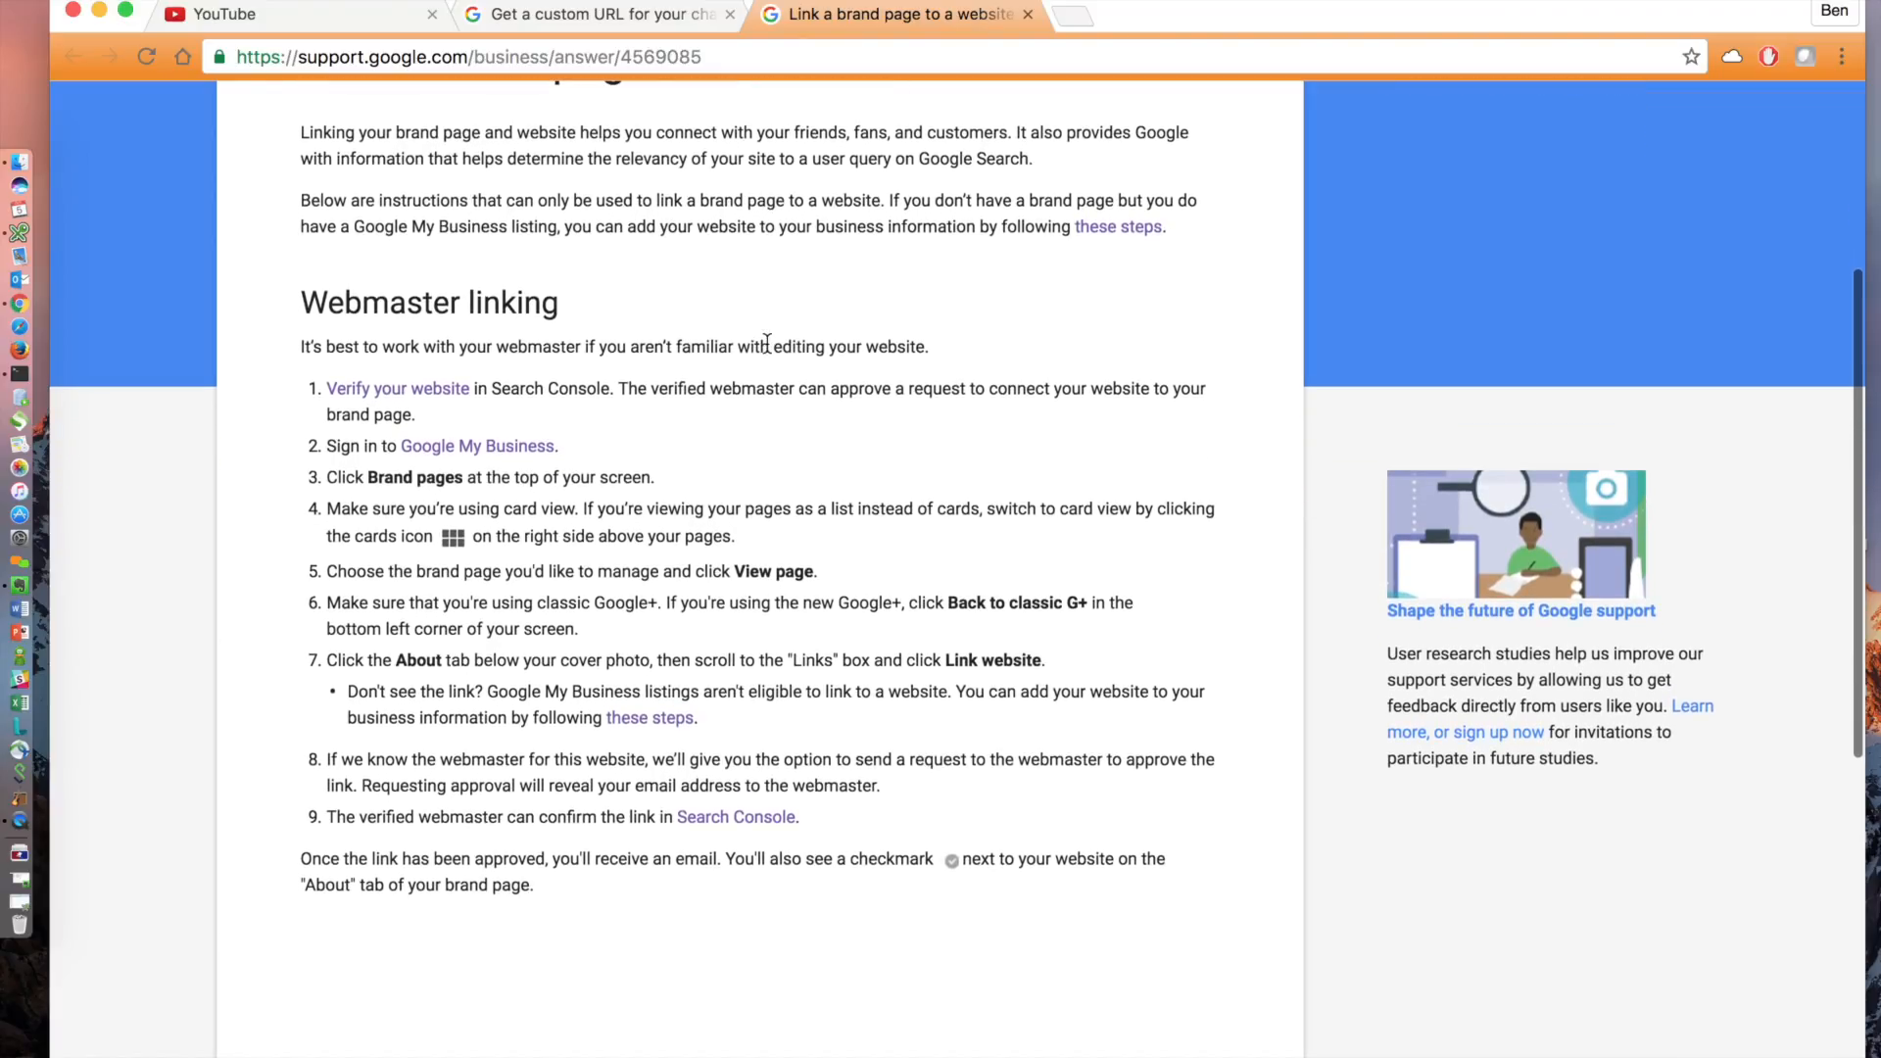
click(395, 388)
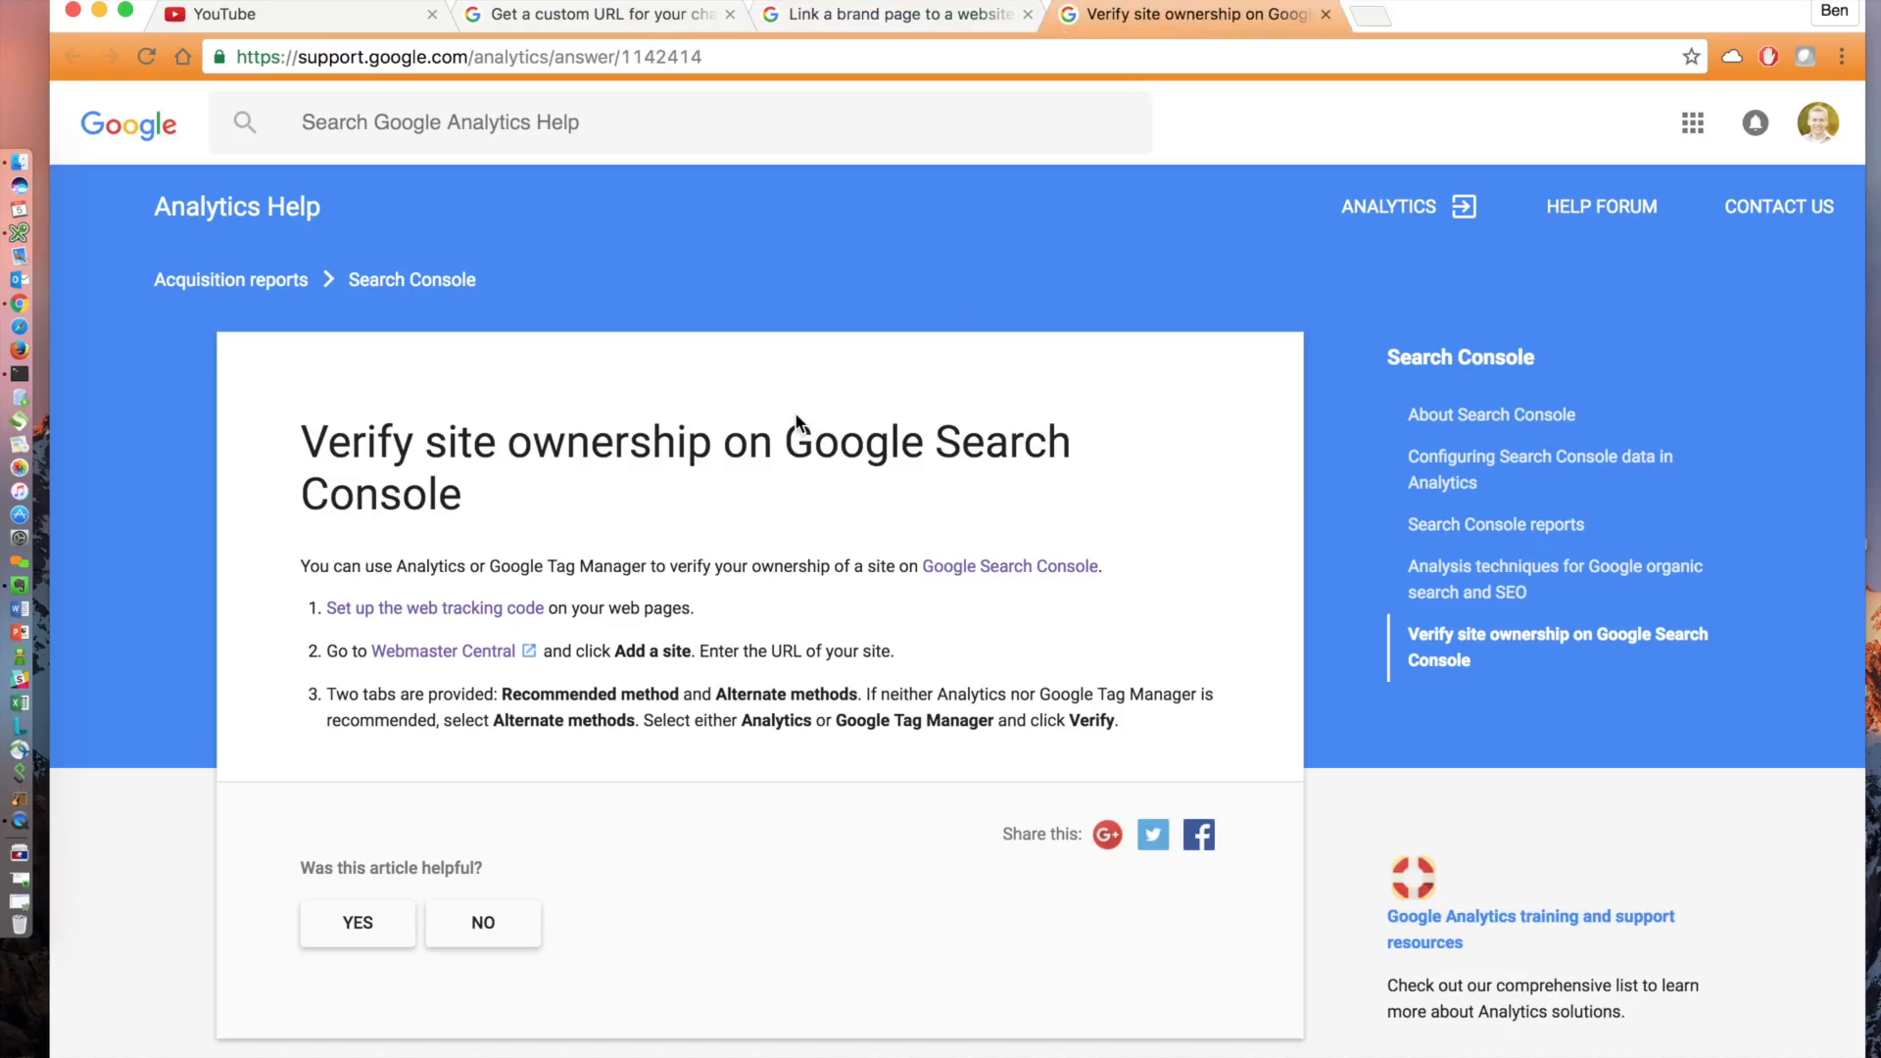
scroll(down, 3)
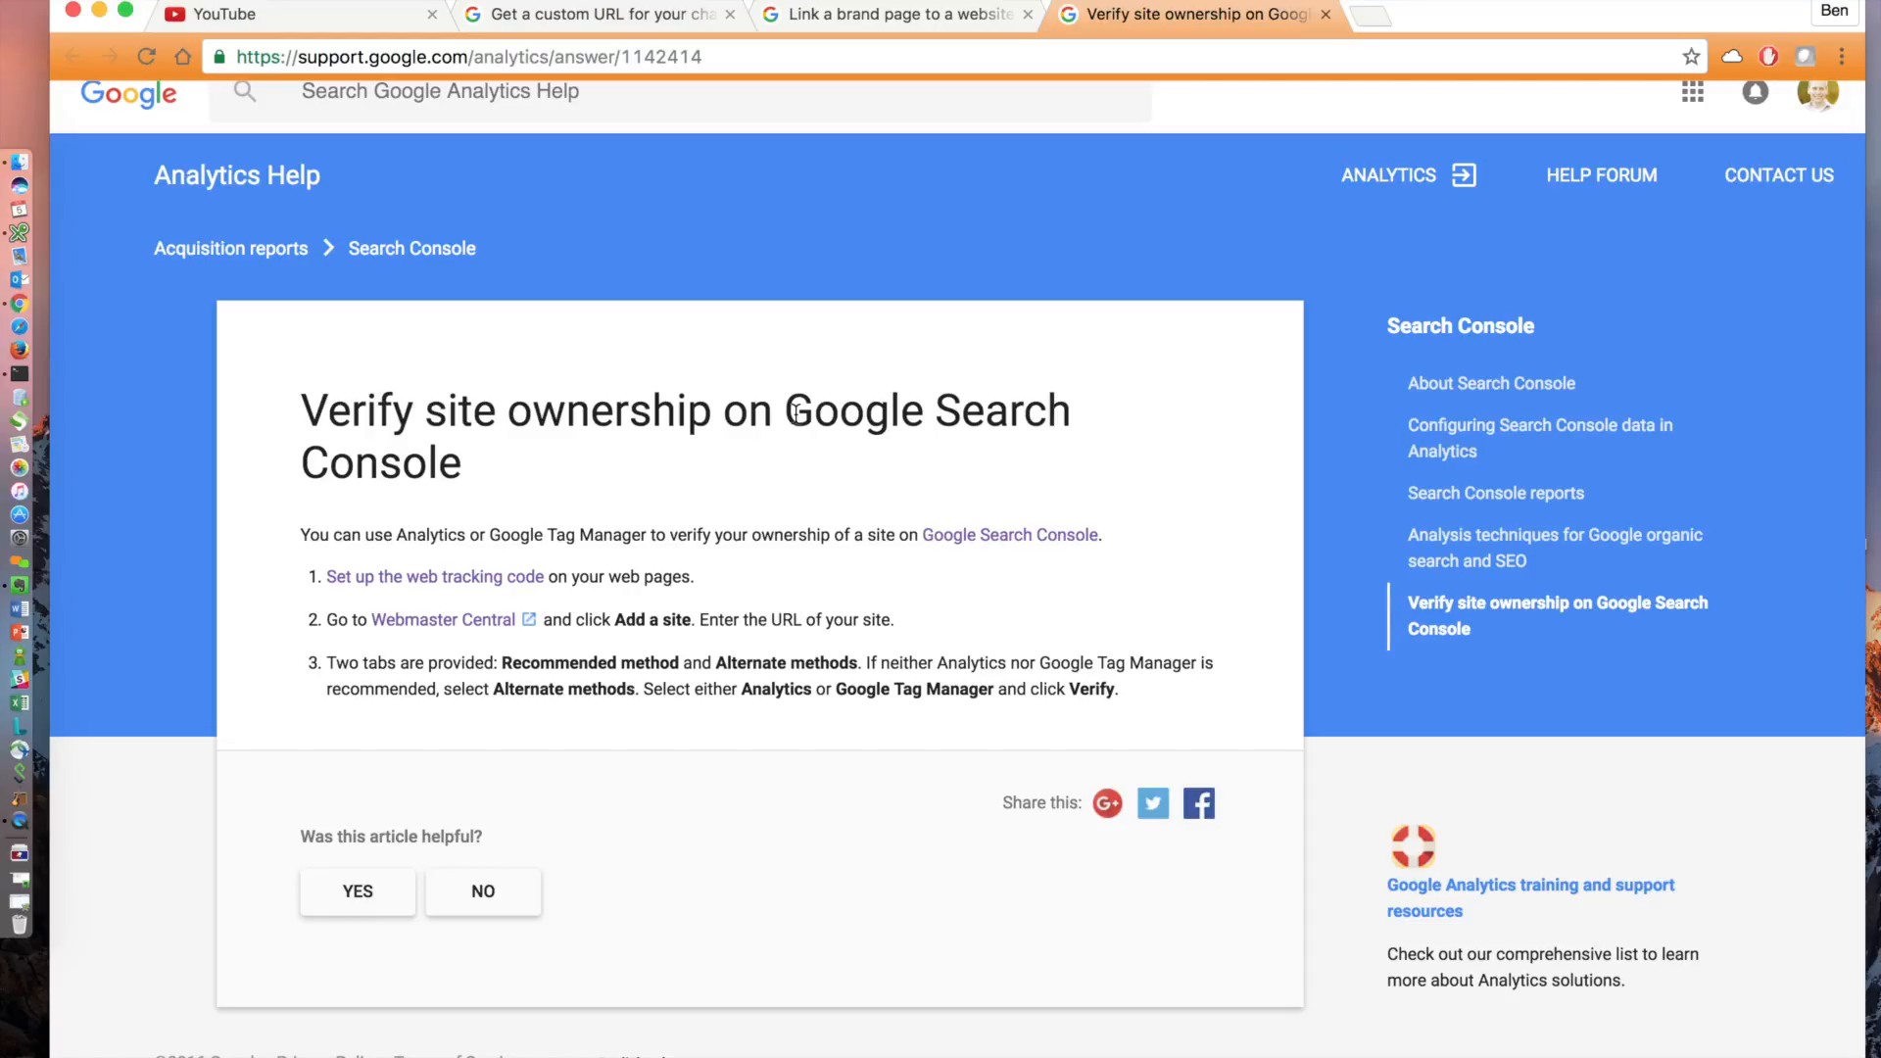
click(1358, 14)
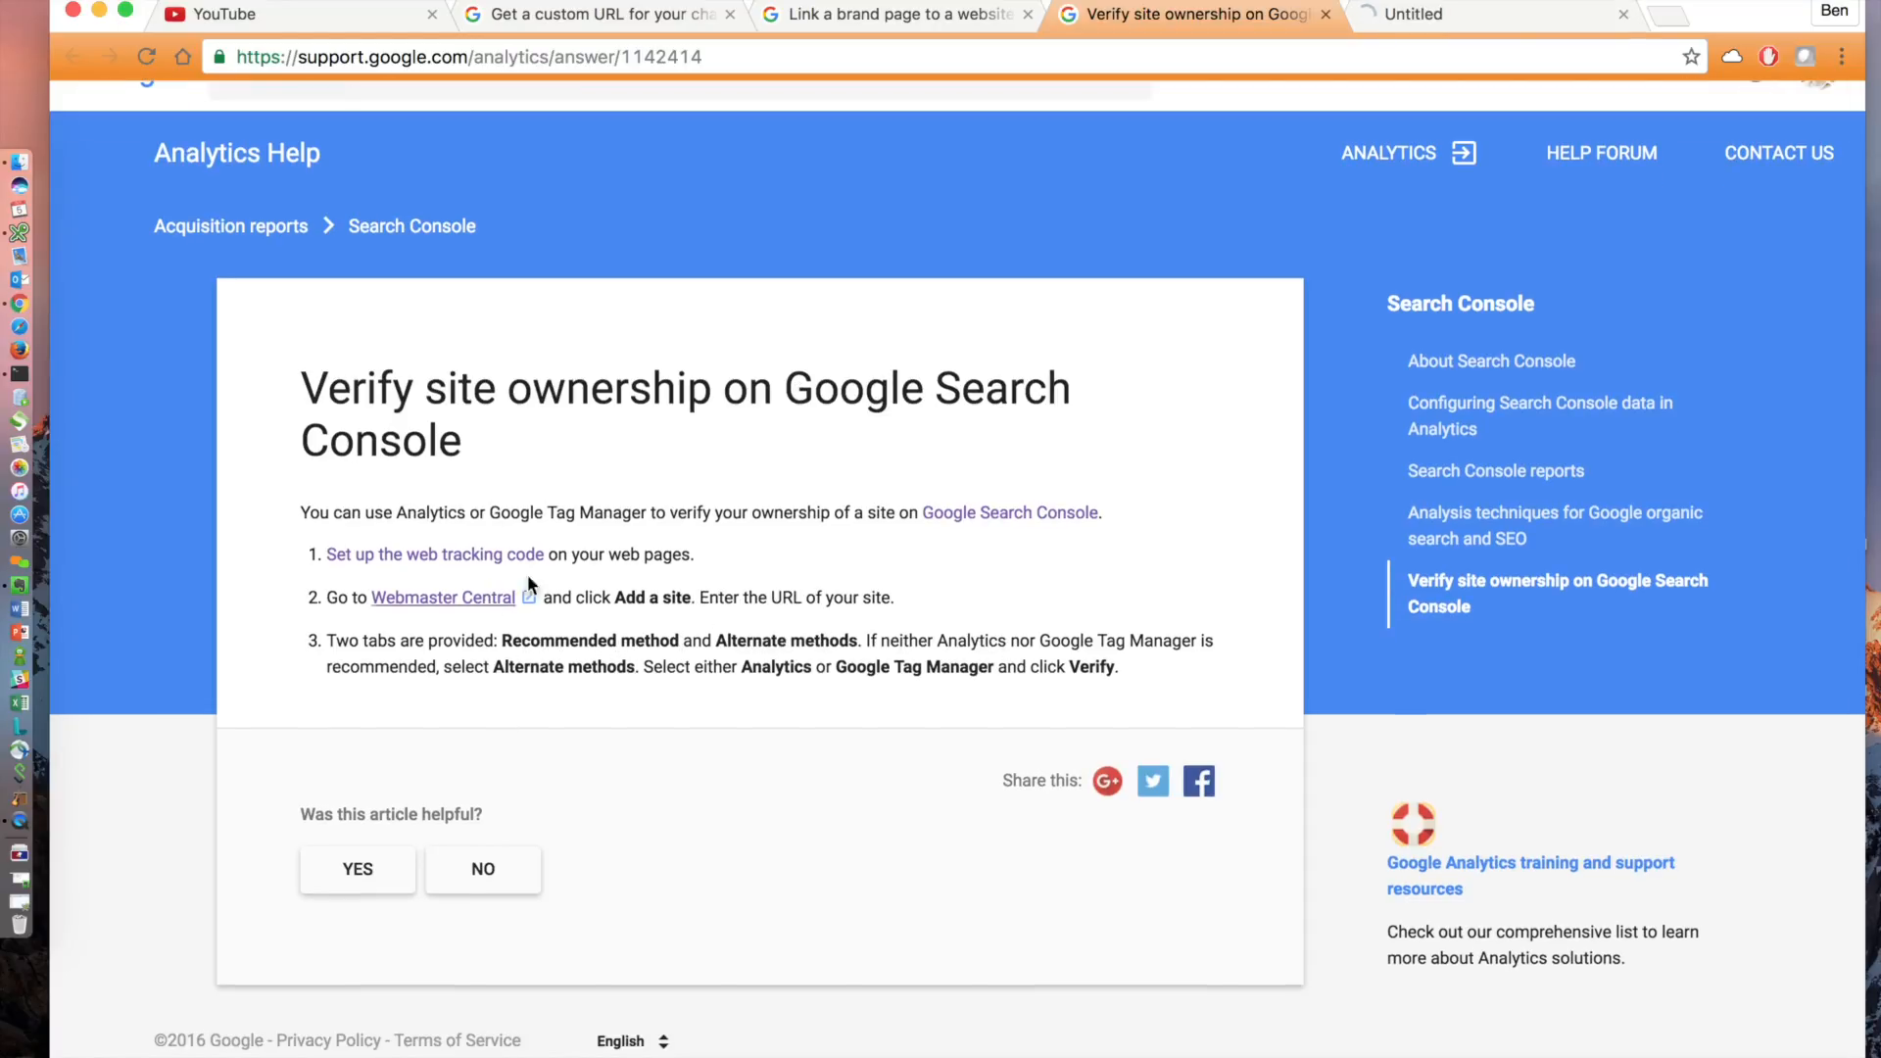
click(443, 598)
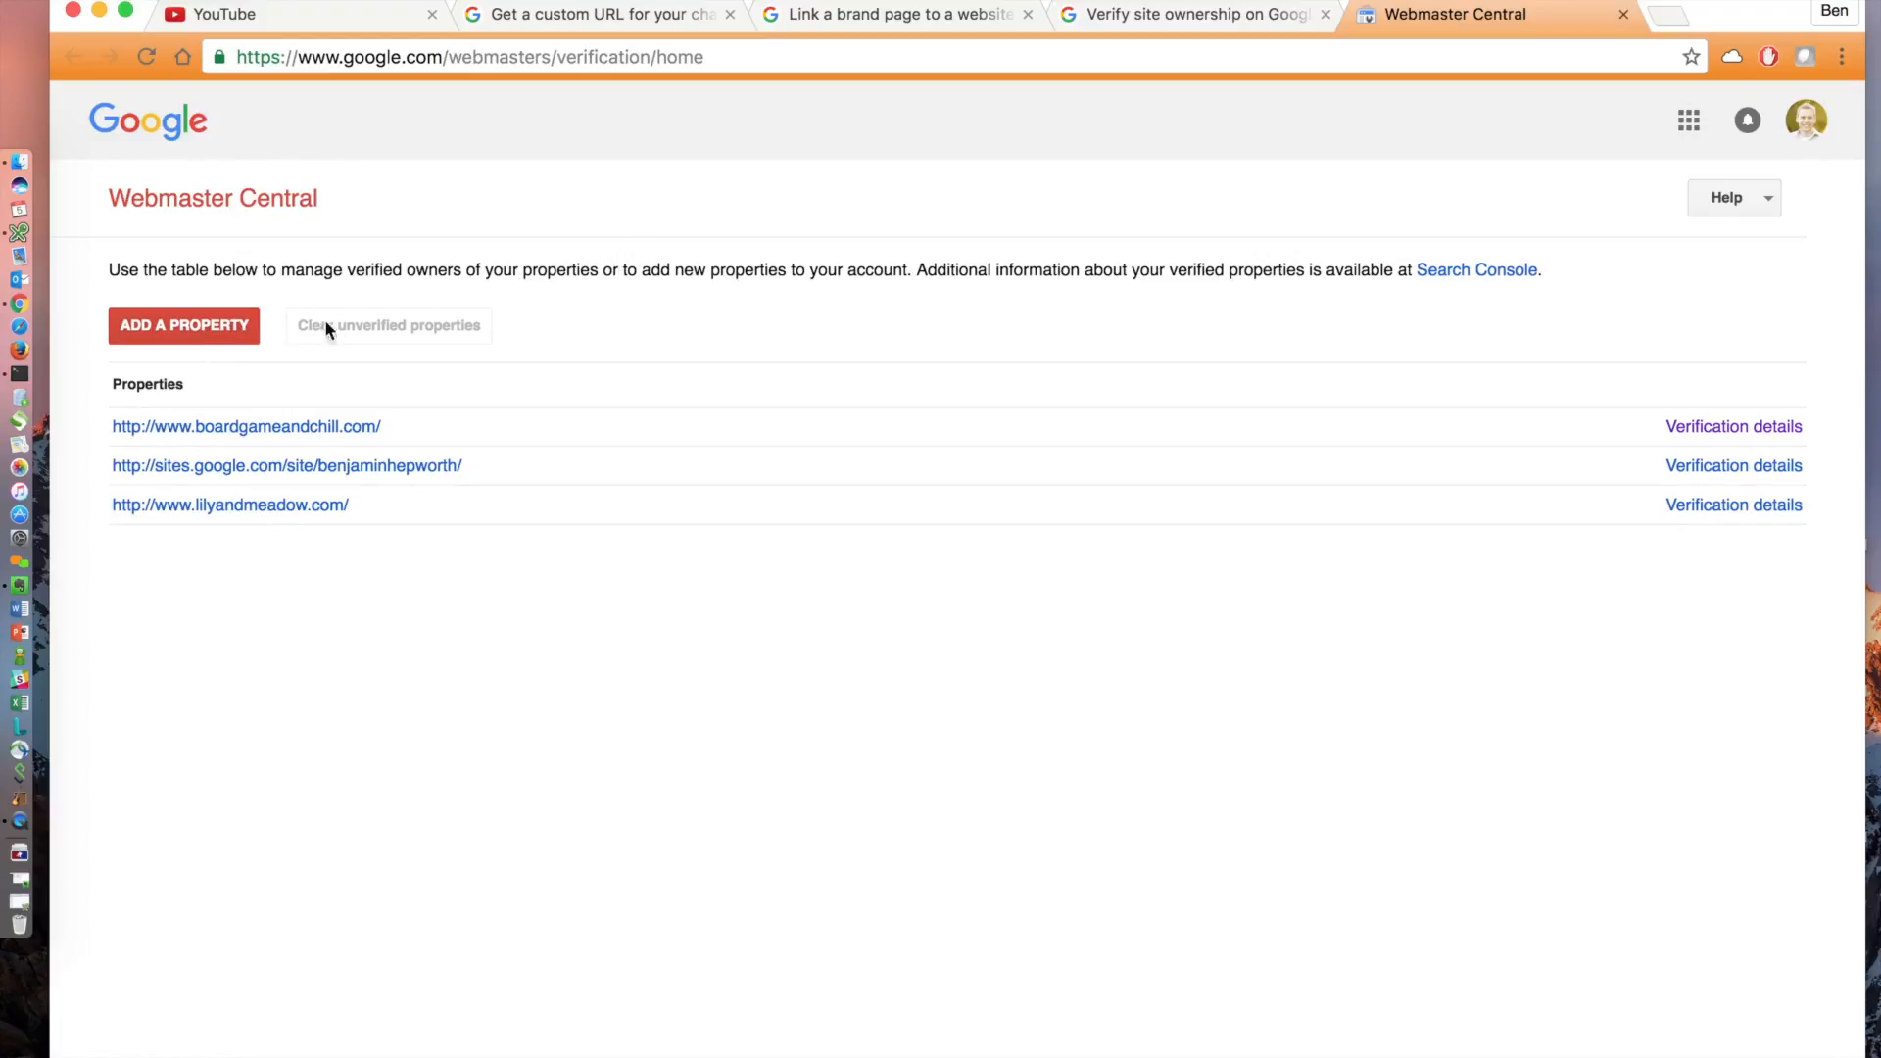
click(184, 325)
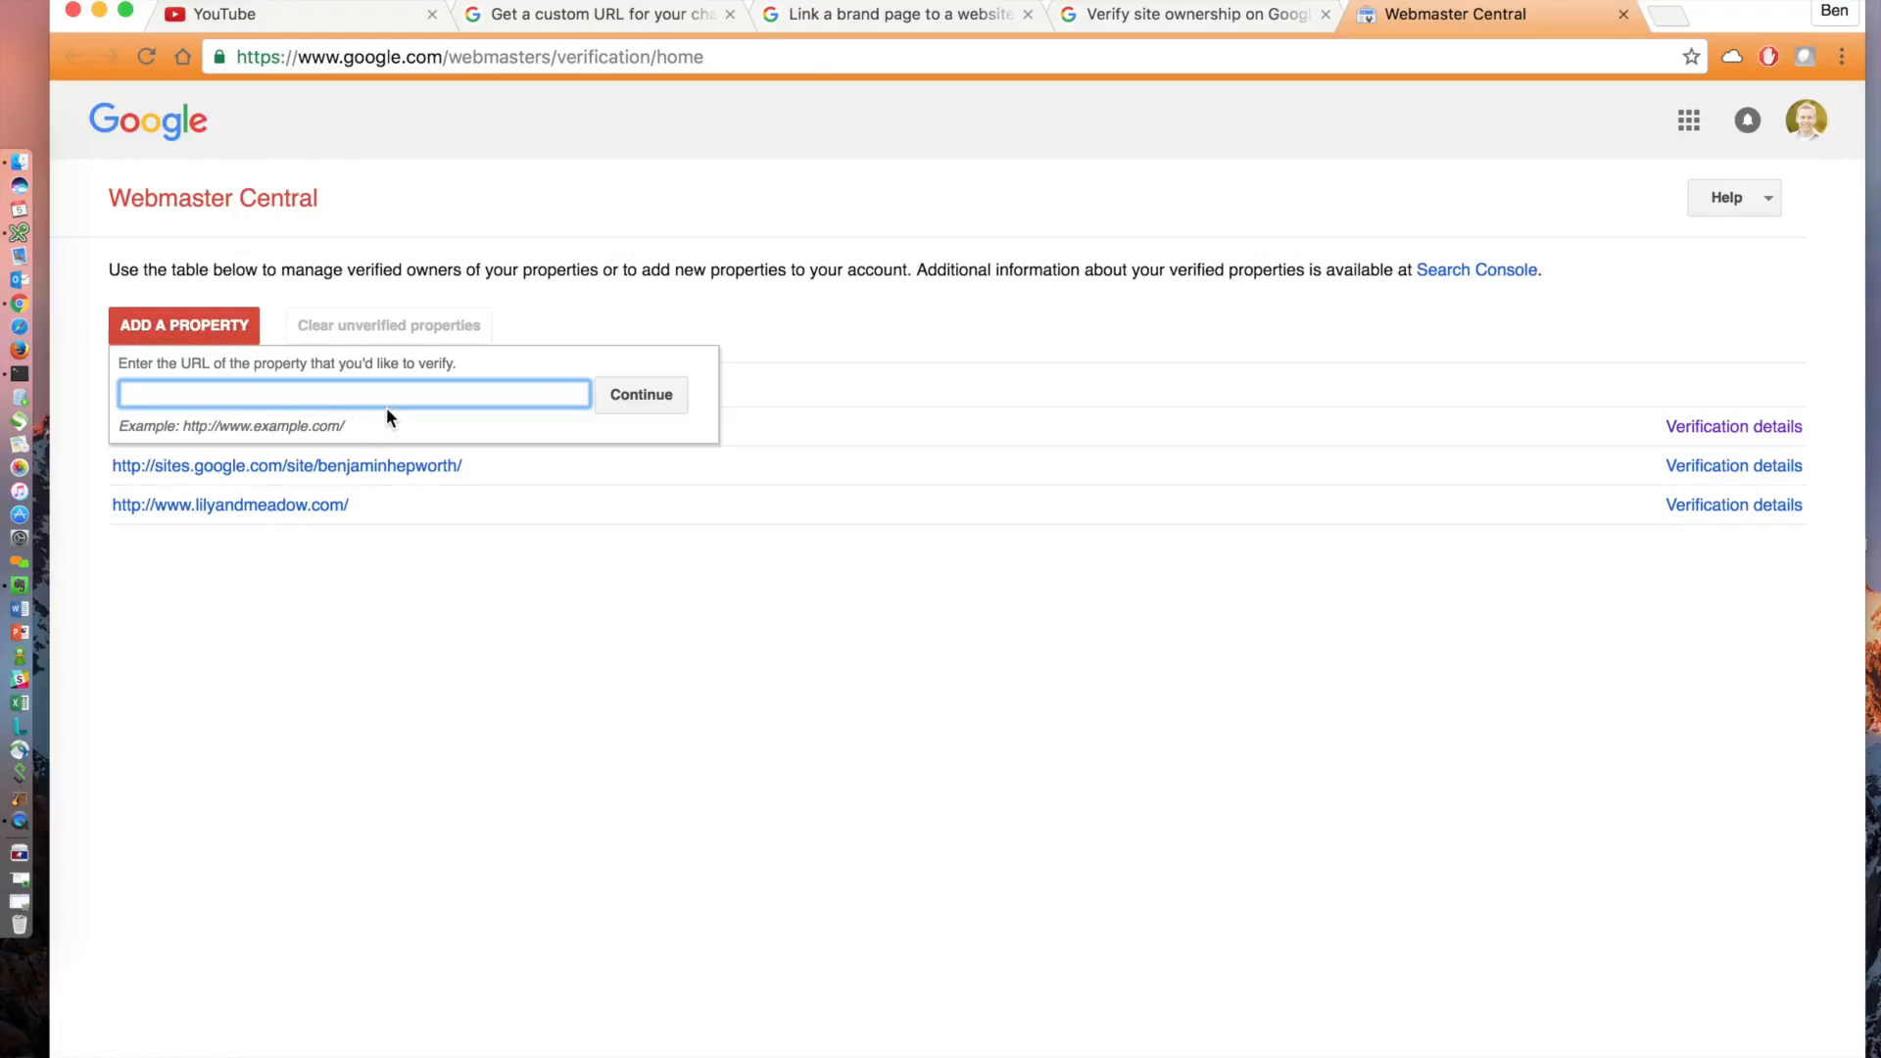
text(http://w)
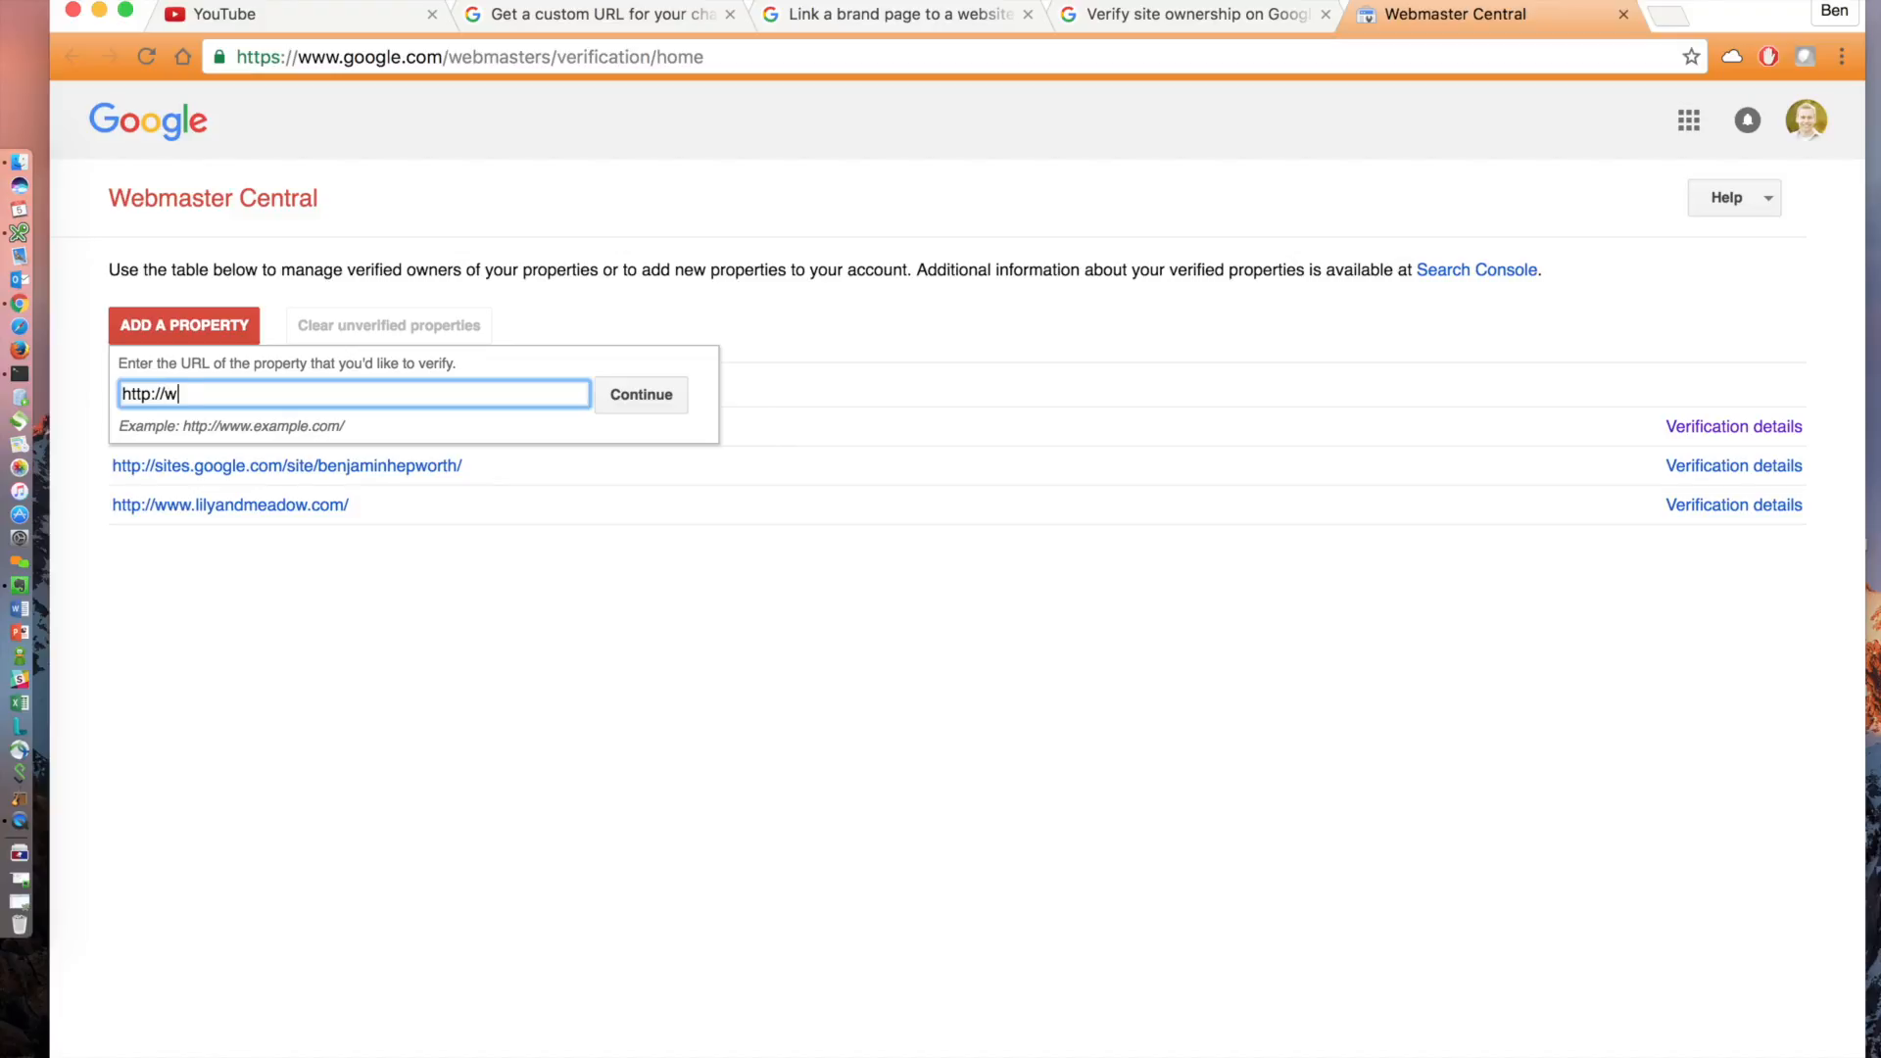
text(ww.snowbo)
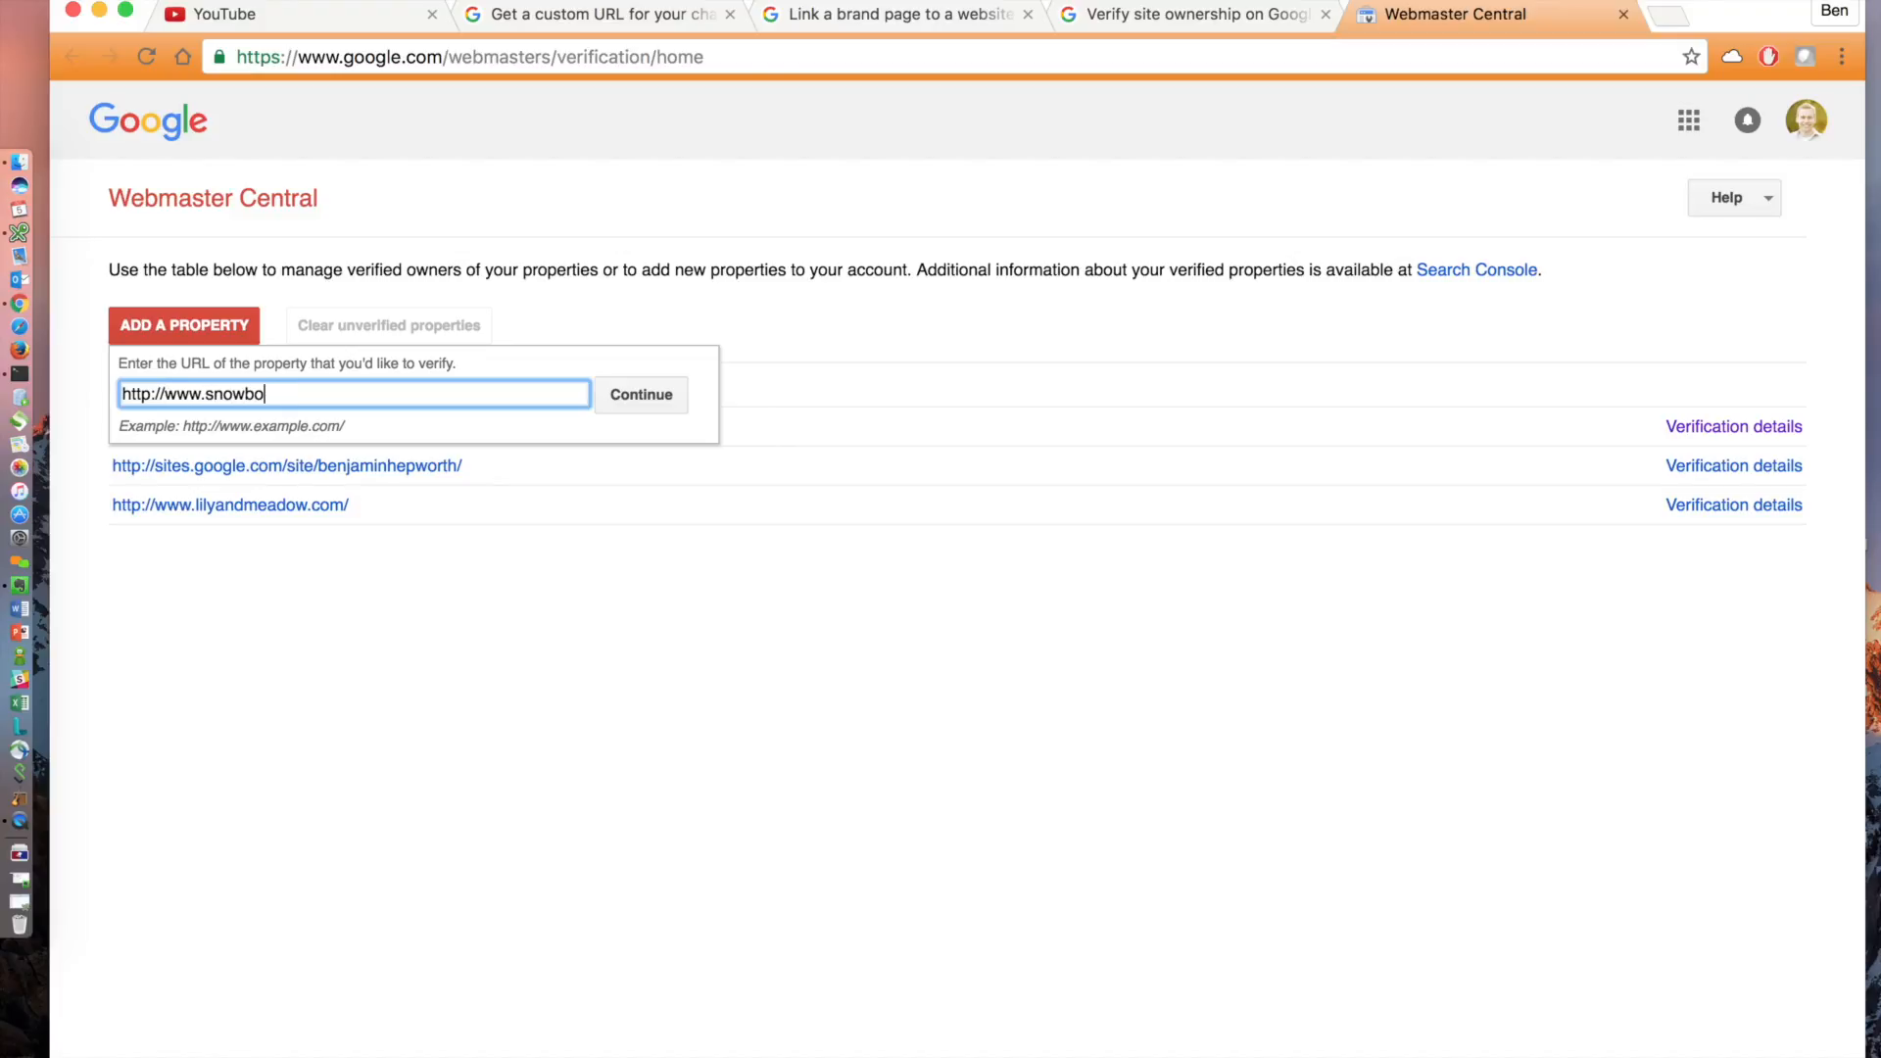
text(ardgamer.com)
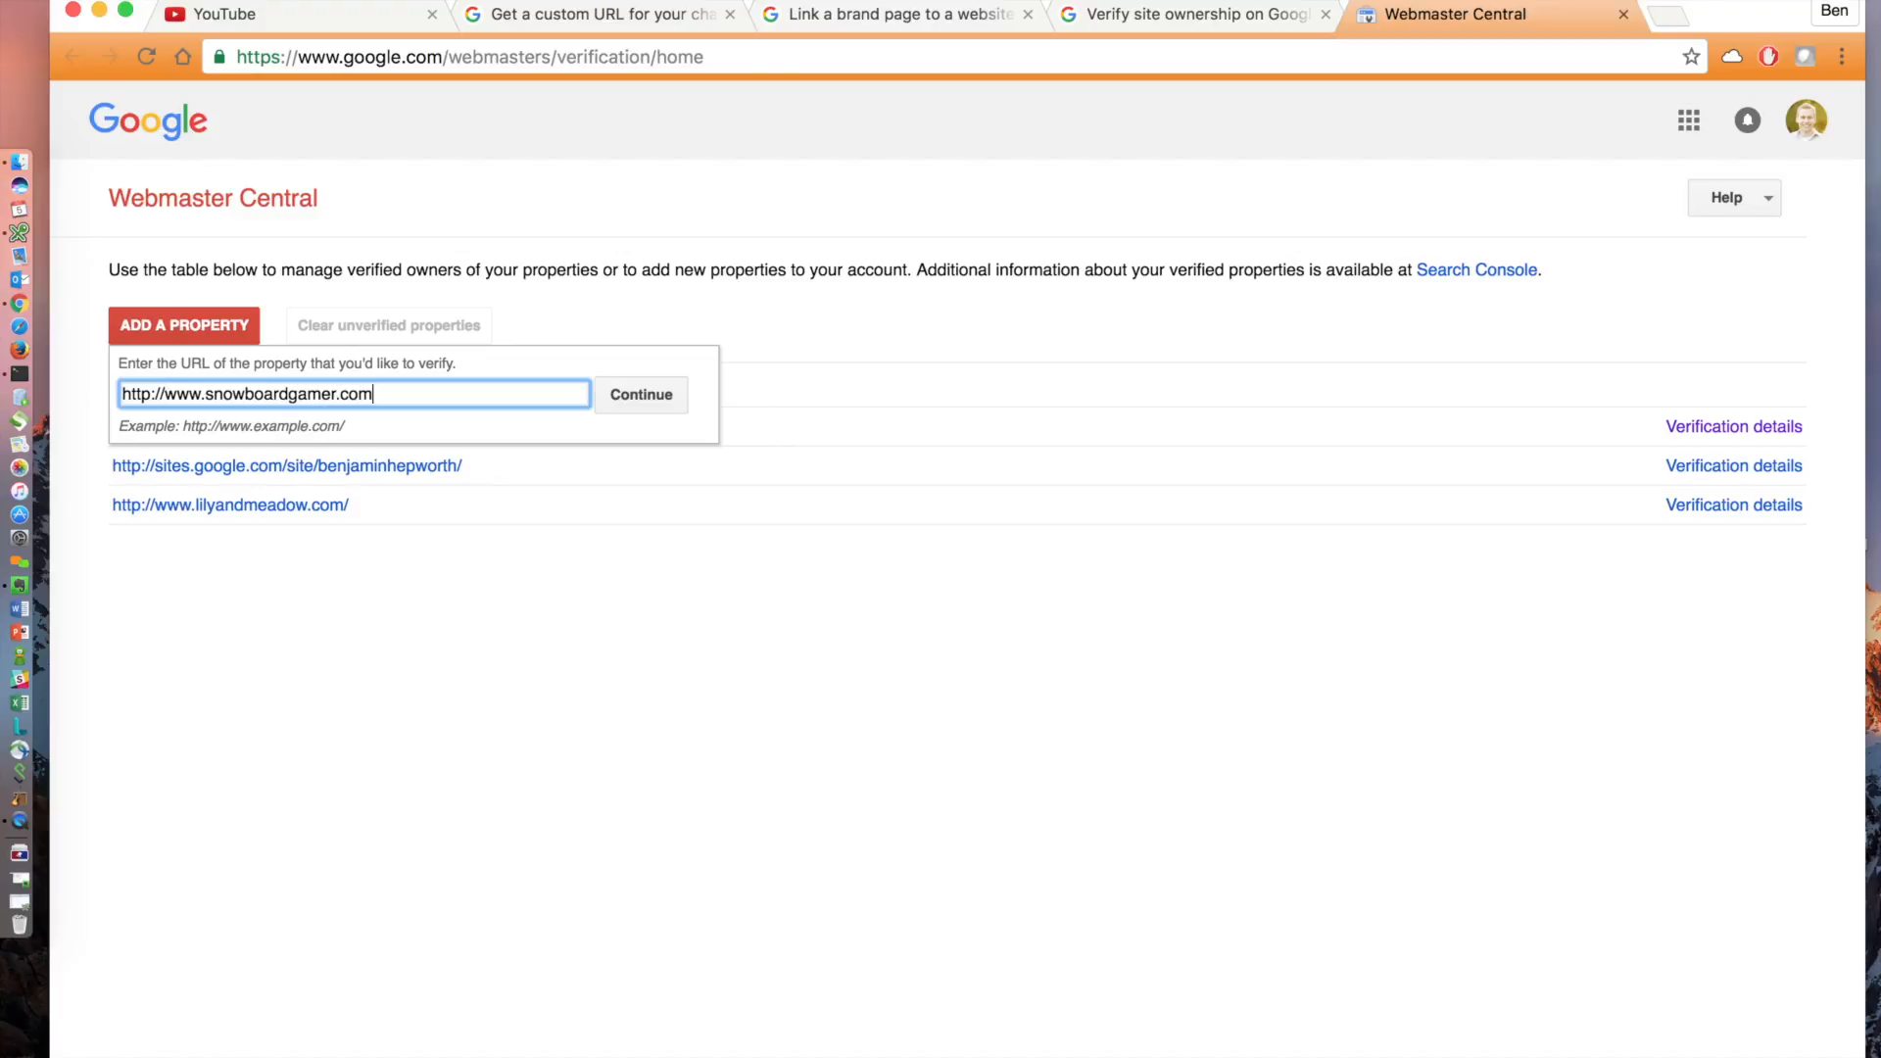
click(640, 394)
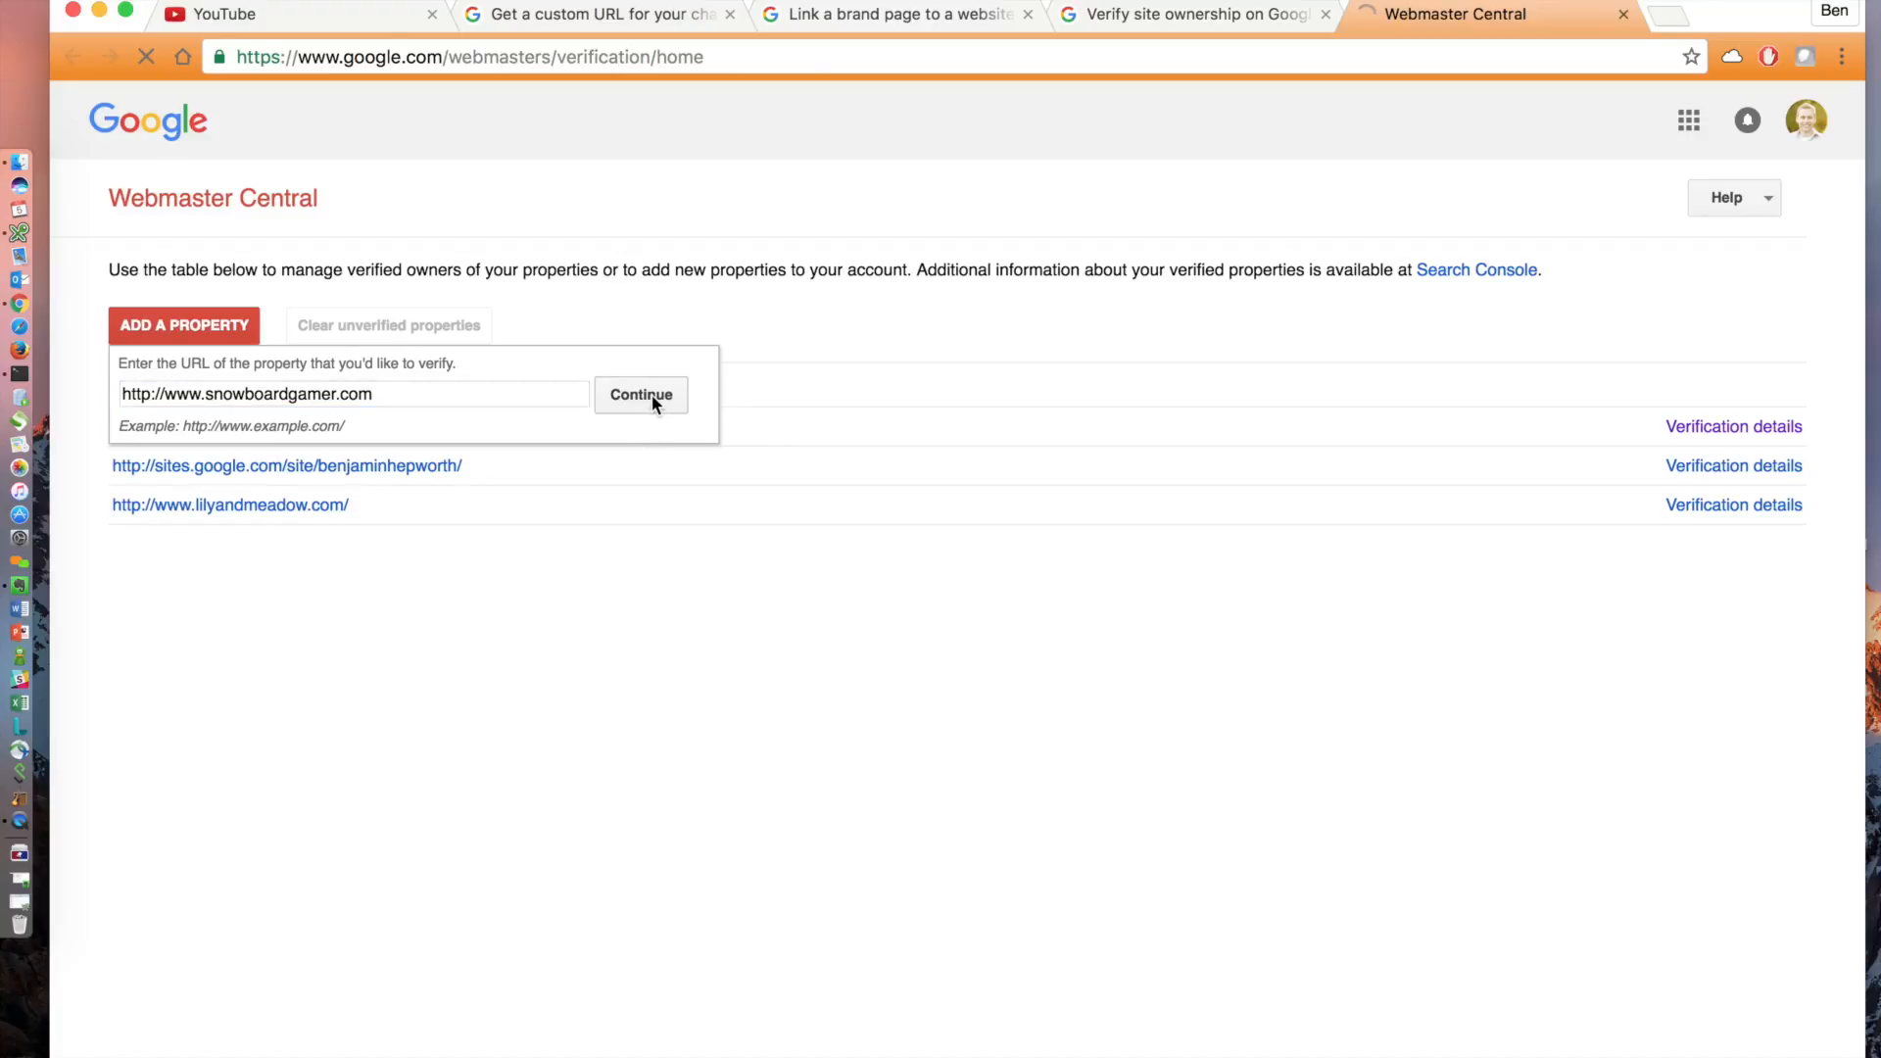
click(640, 394)
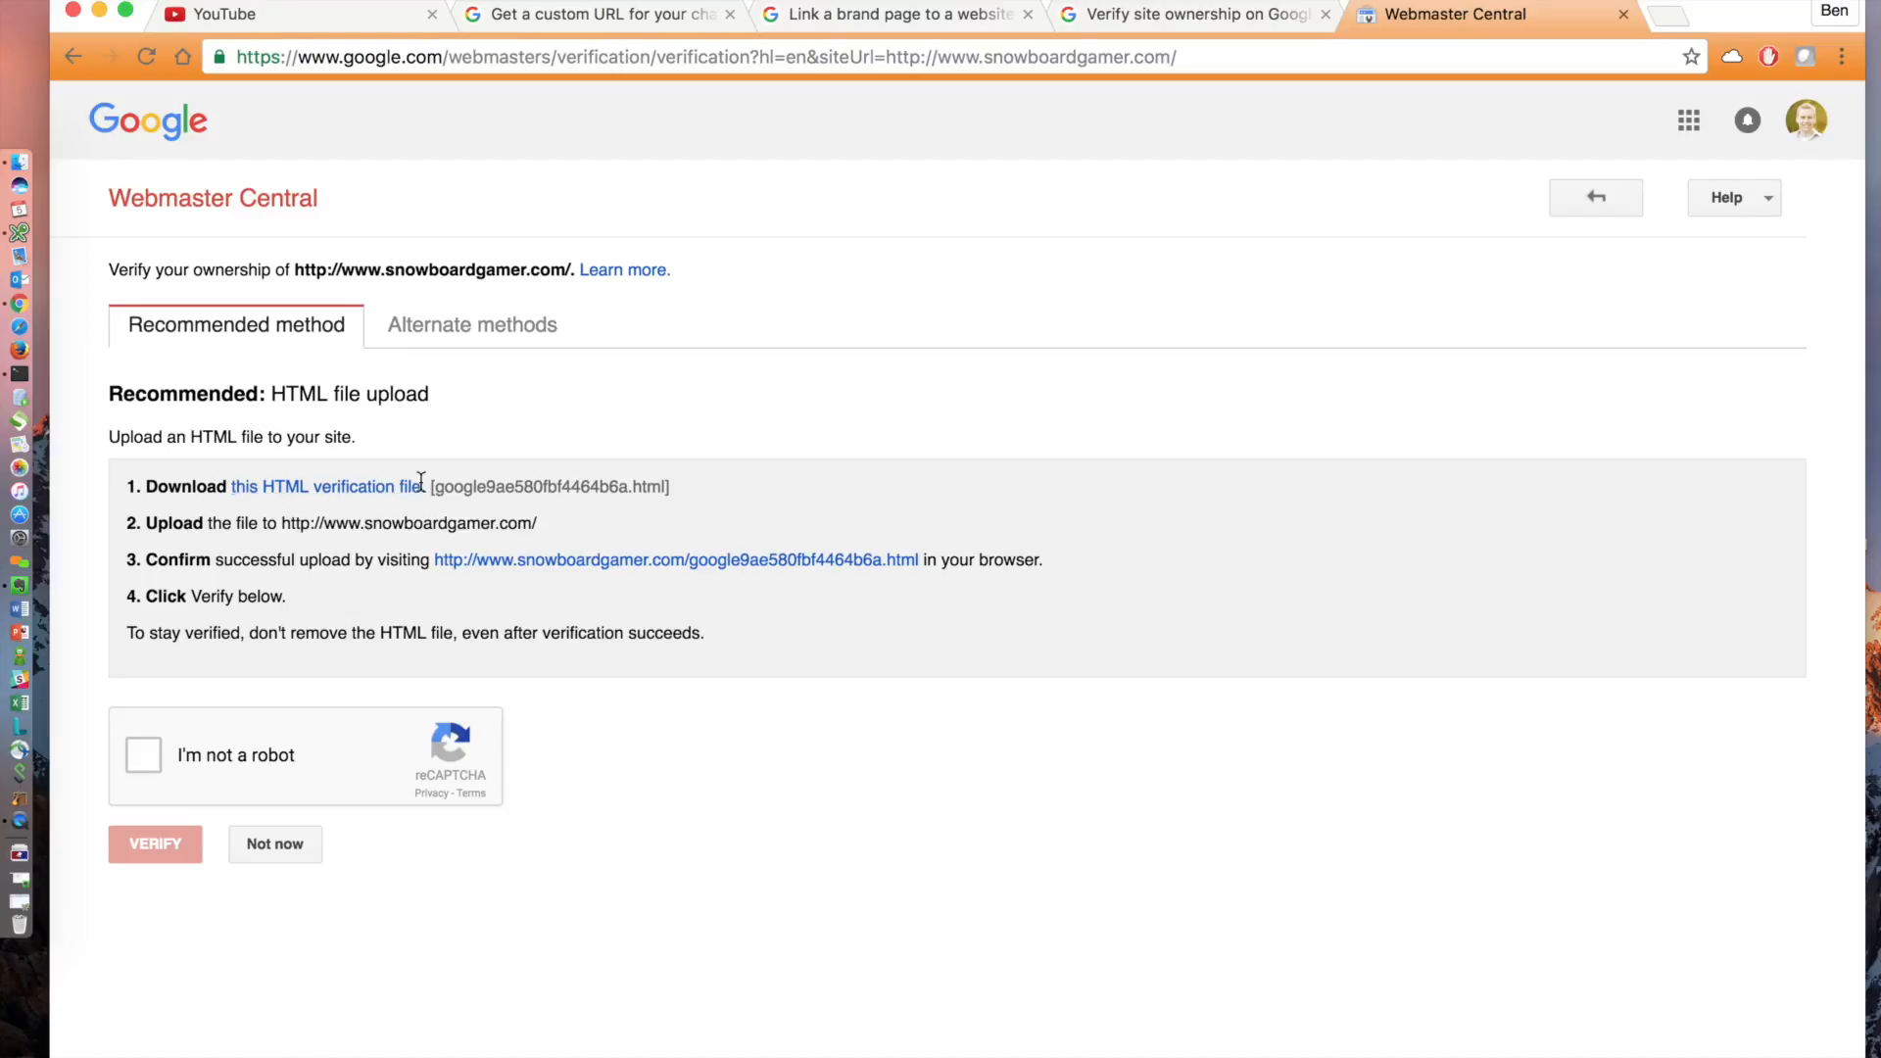
mouse_move(341, 498)
text(cd Downloads/)
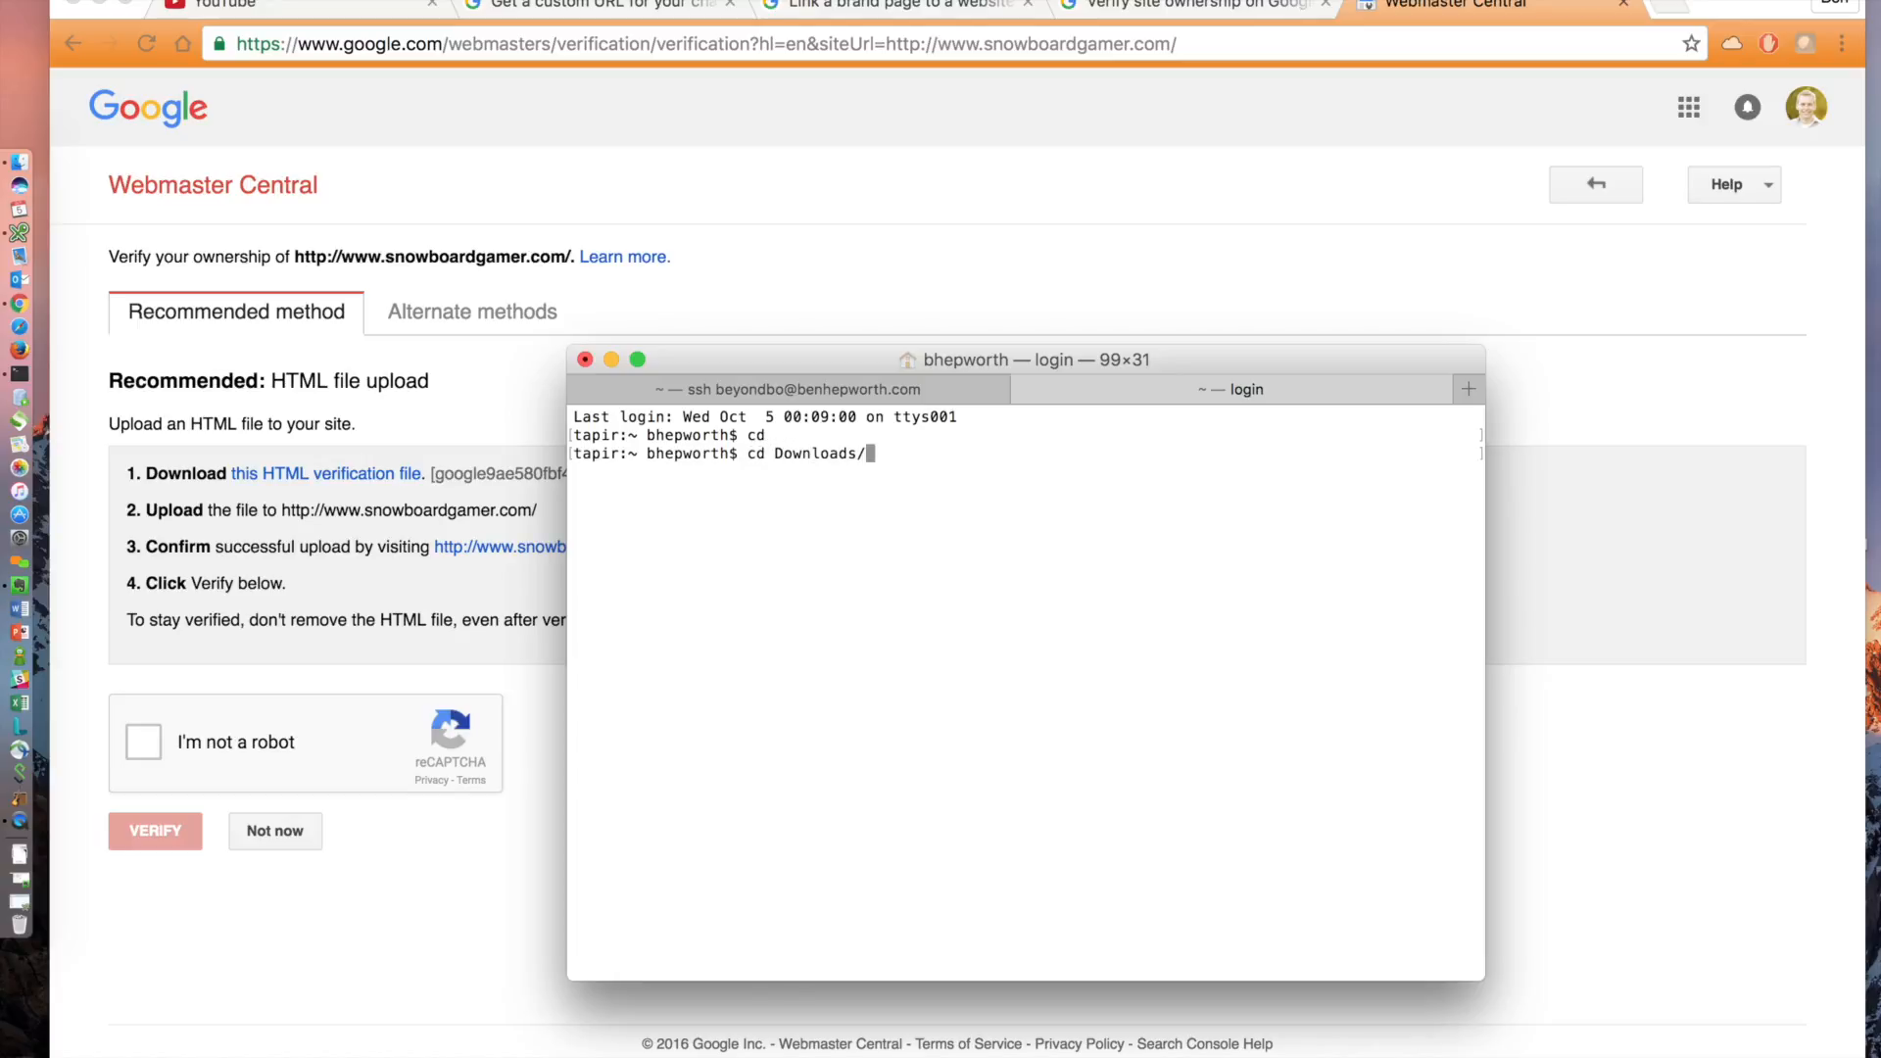
- View google9ae580fbf4464b6a.html in vim to read its google-site-verification line, then quit
text(v)
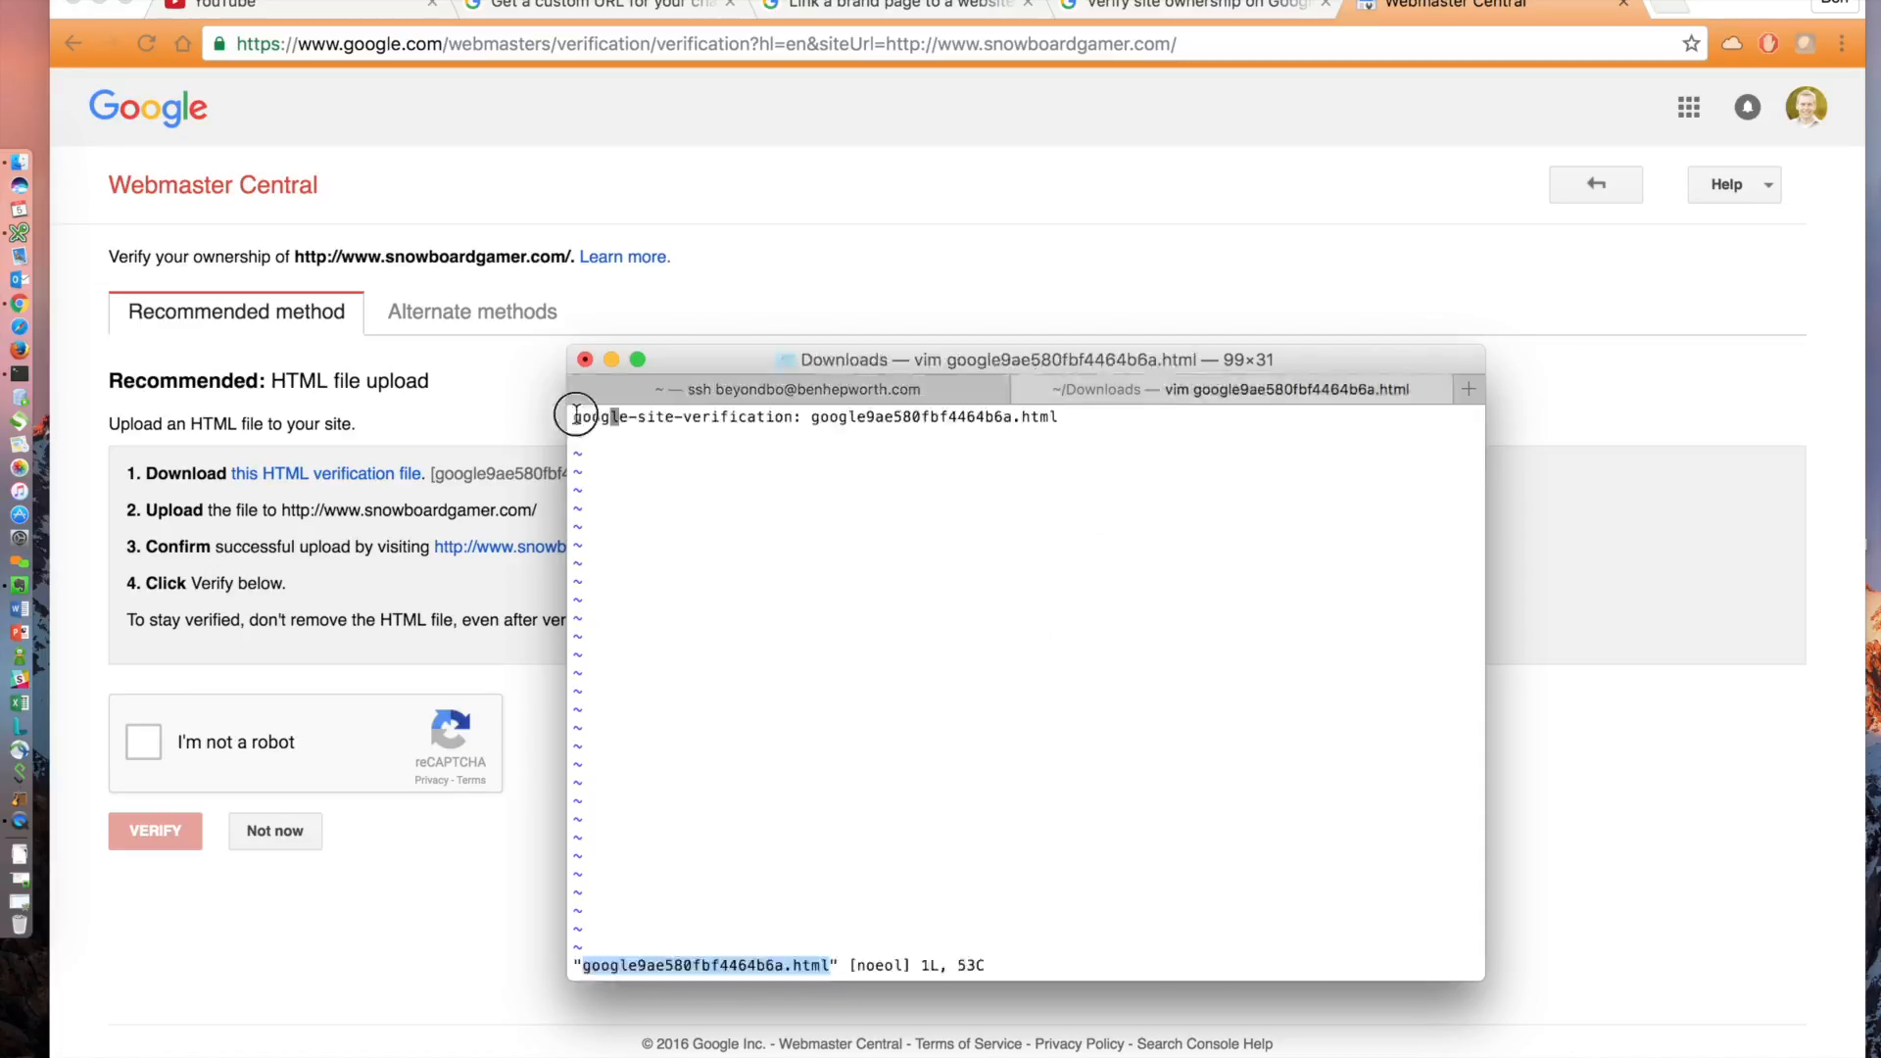
key(a)
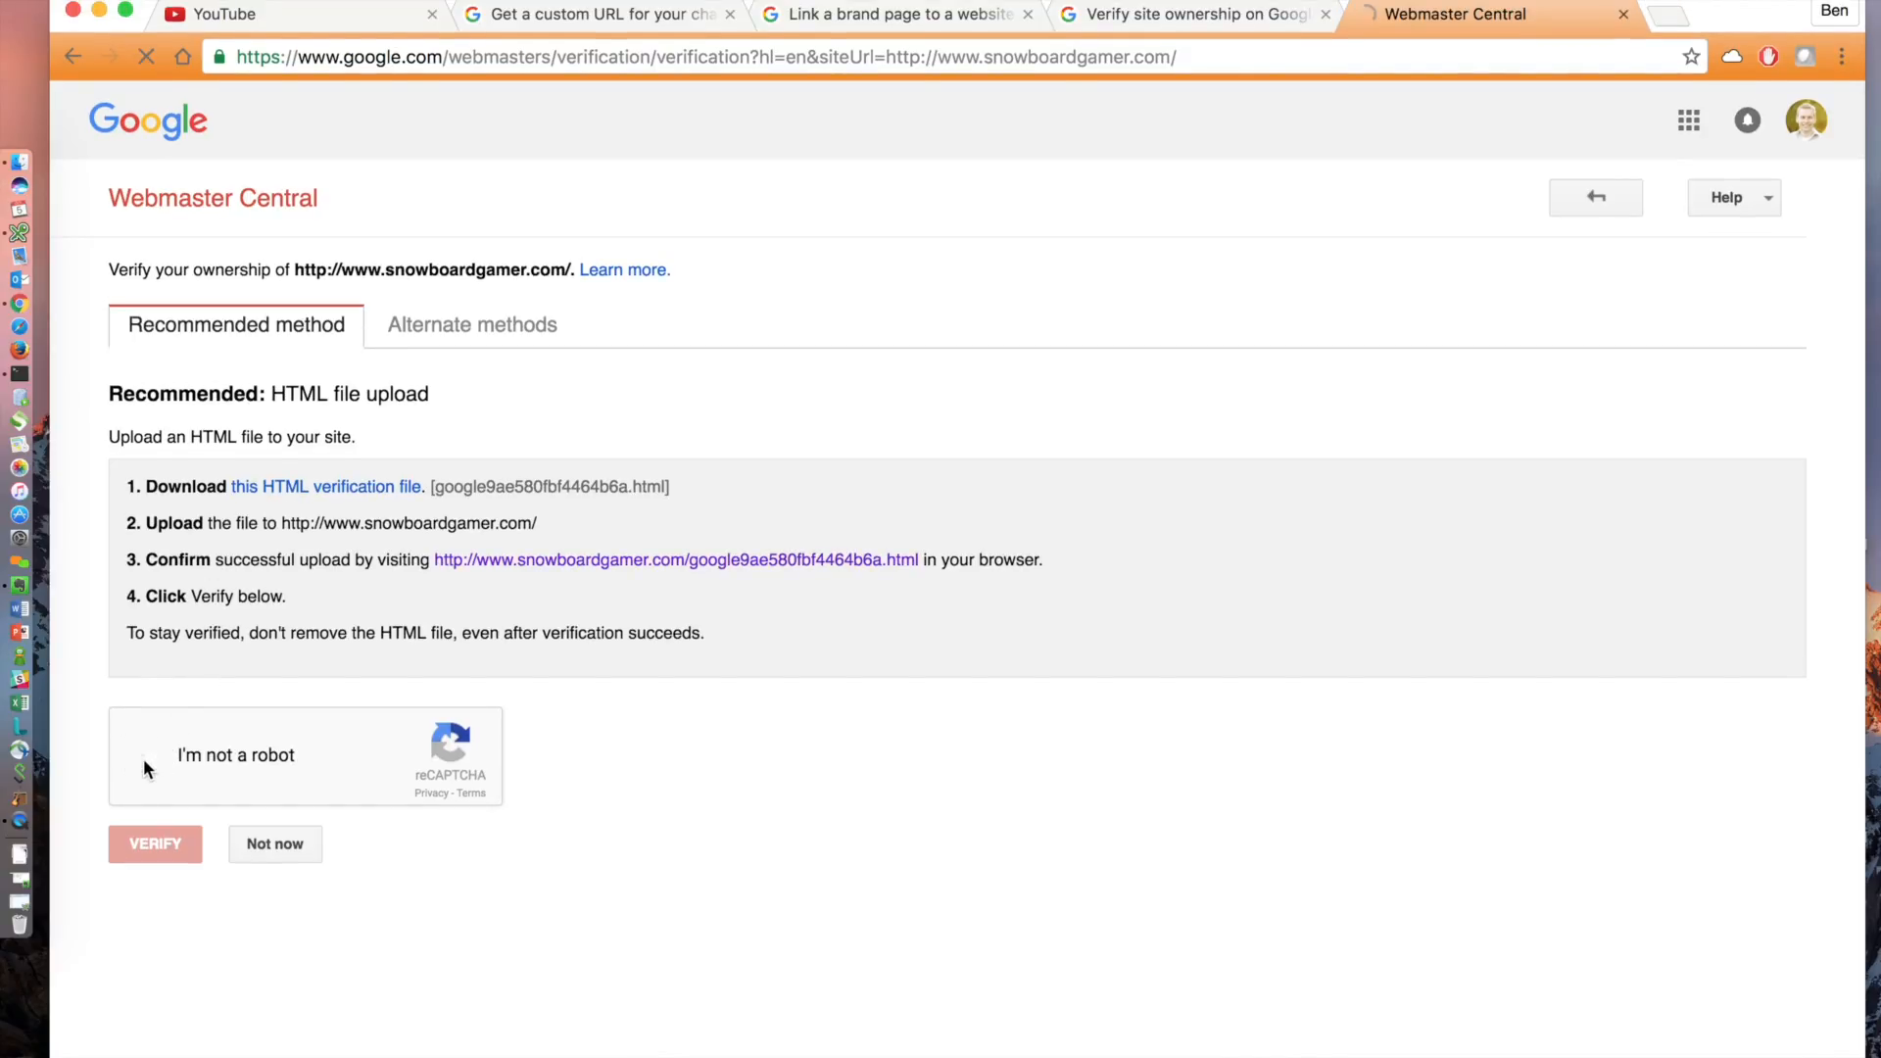
- Pass the robot check, verify ownership of snowboardgamer.com, and close the success page
click(146, 754)
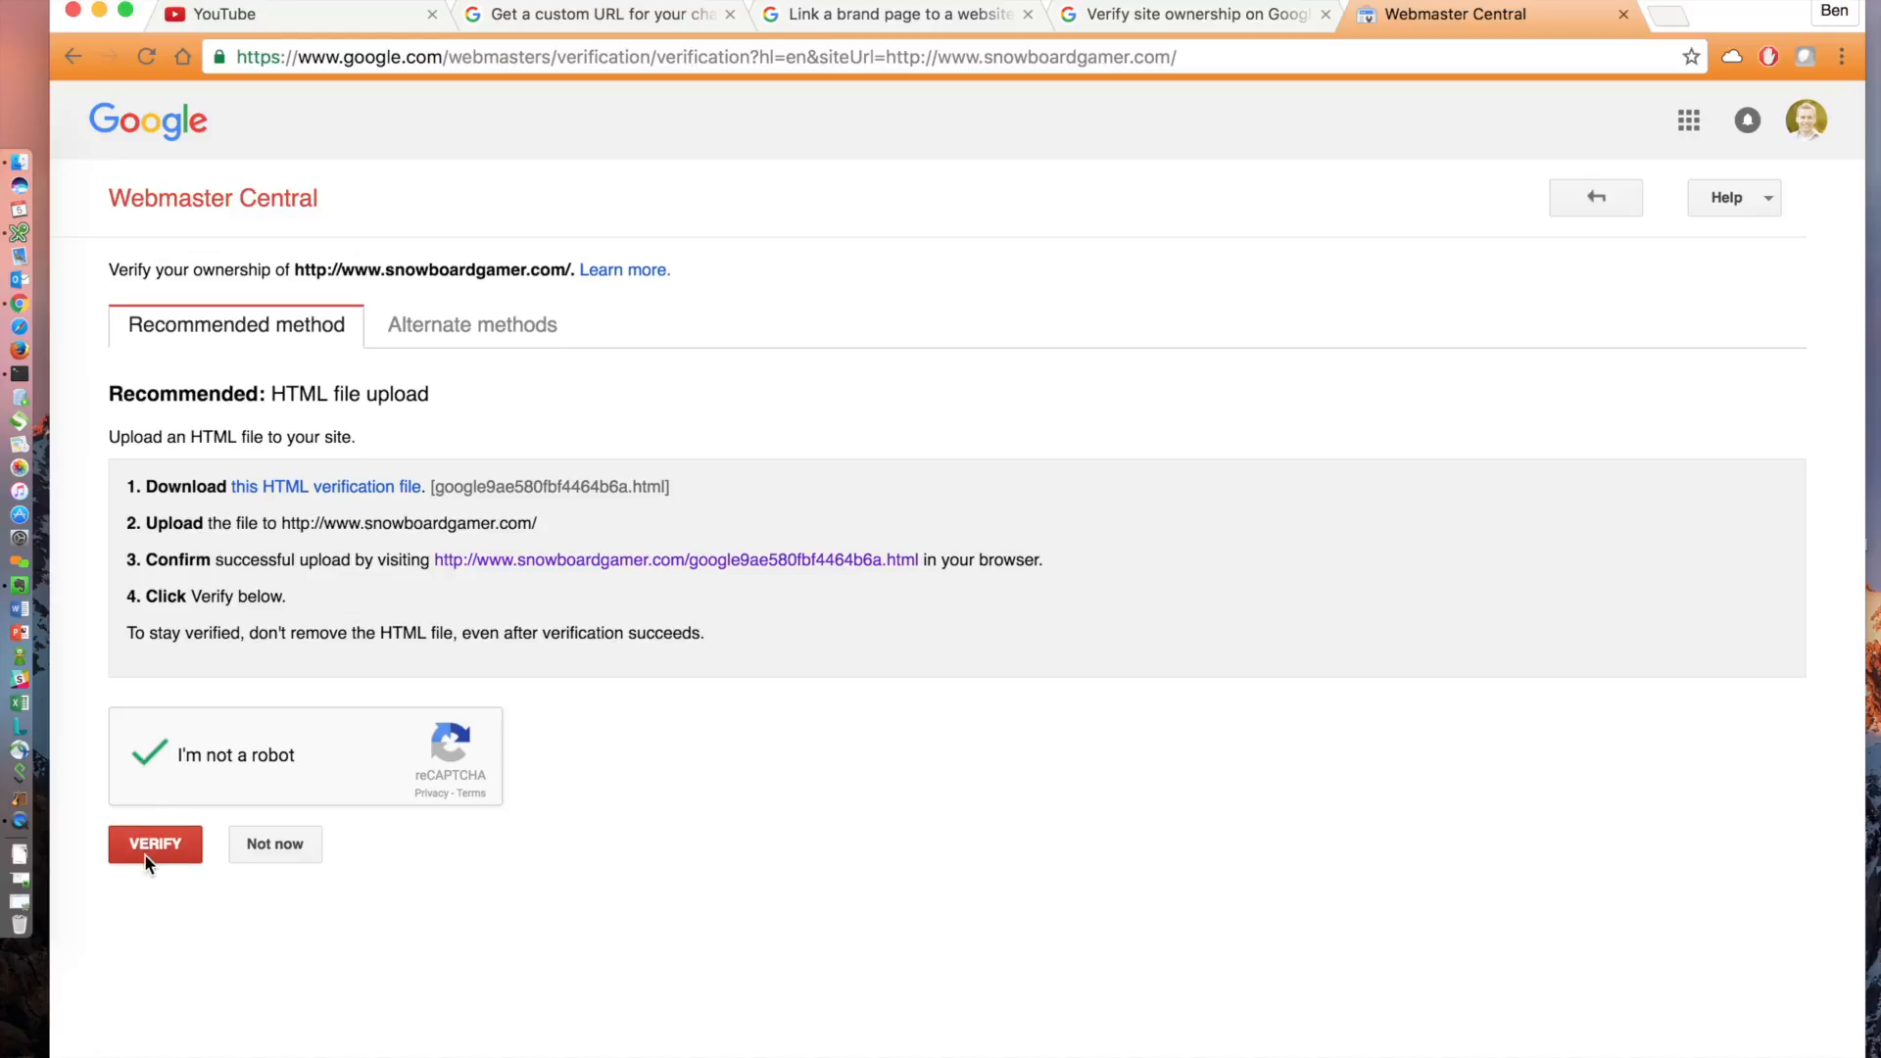
click(153, 842)
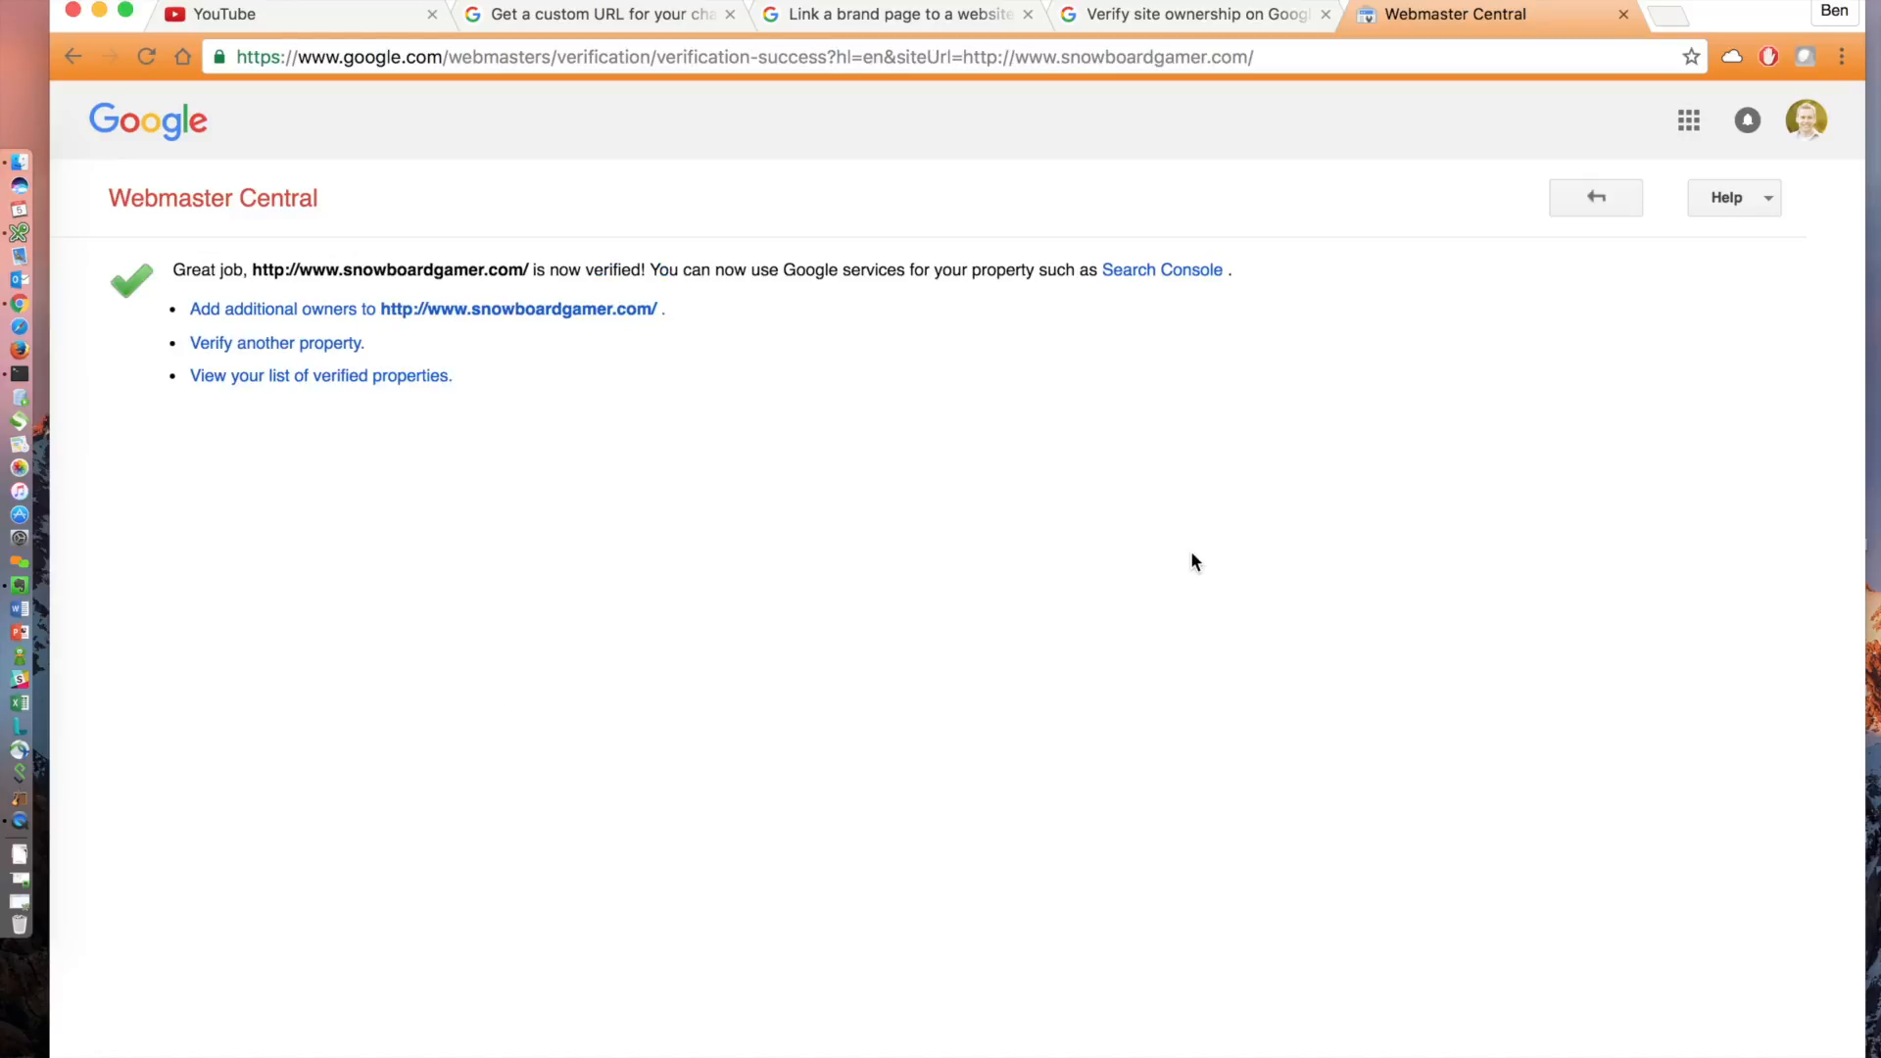
mouse_move(1011, 394)
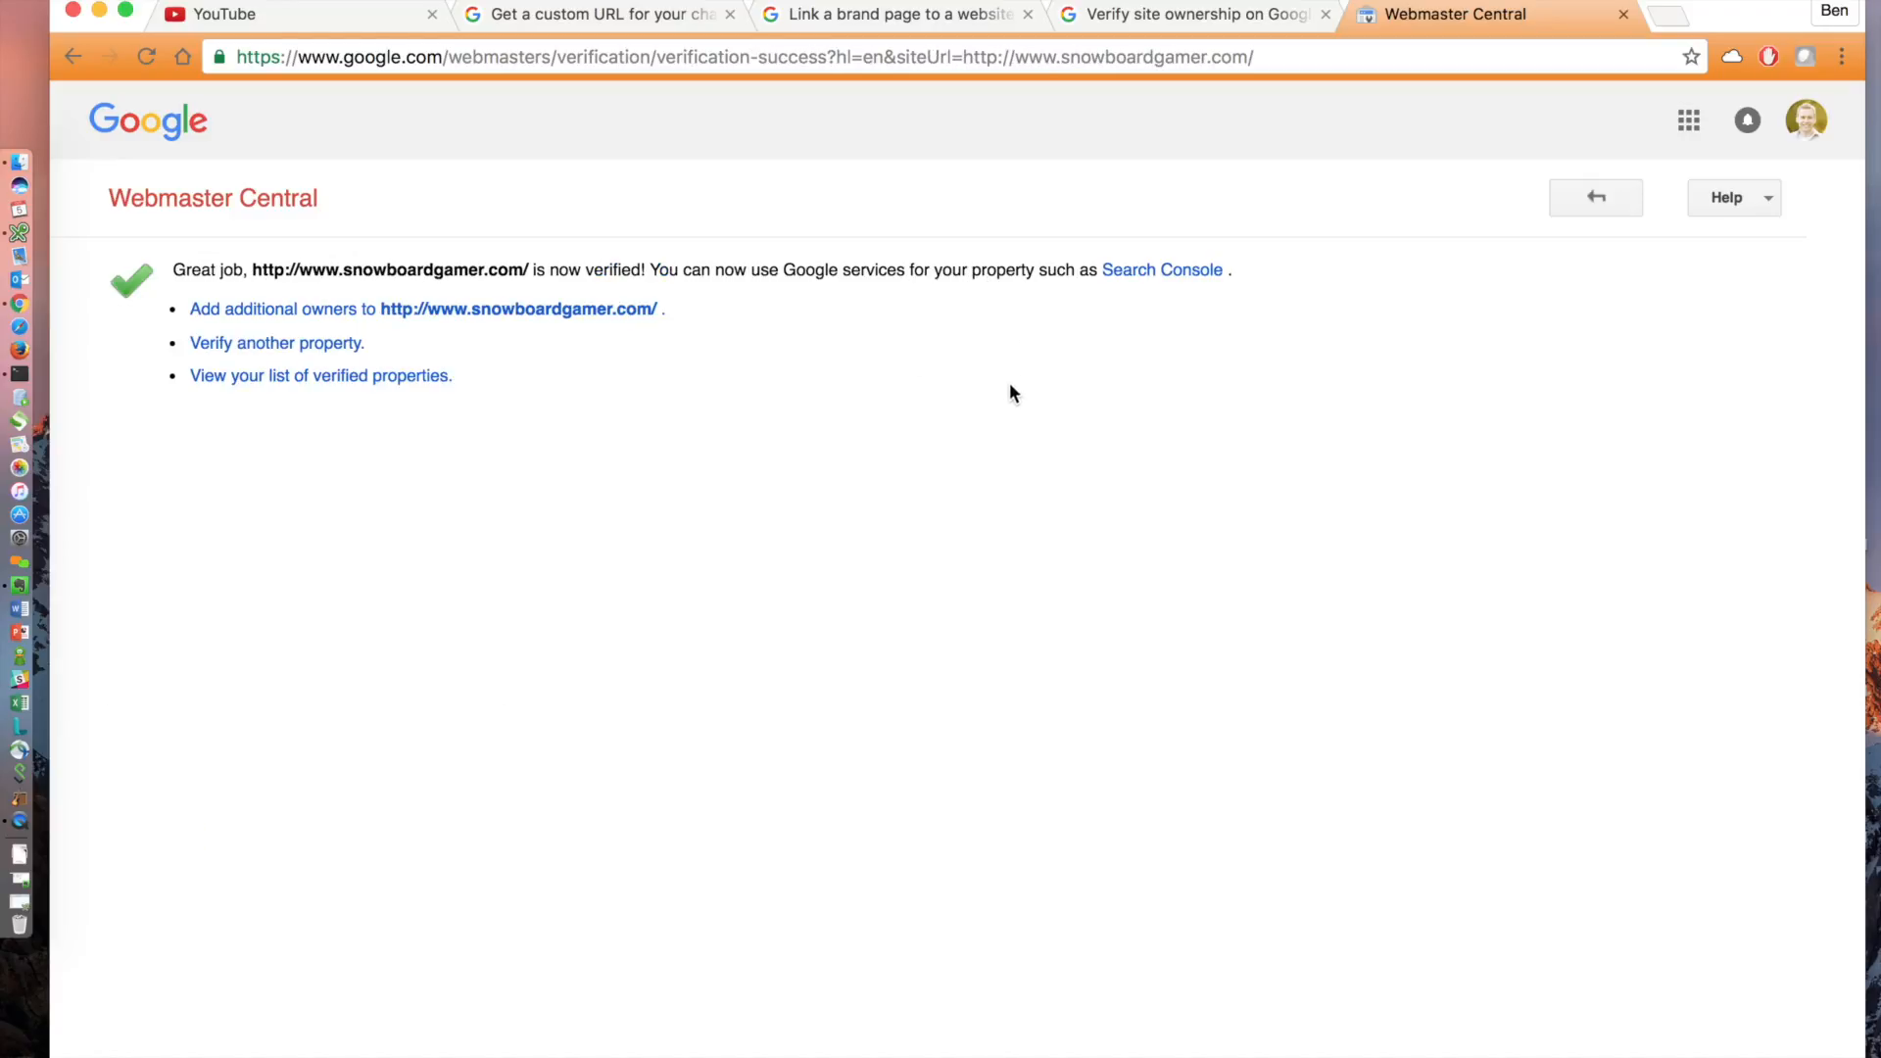
mouse_move(1011, 414)
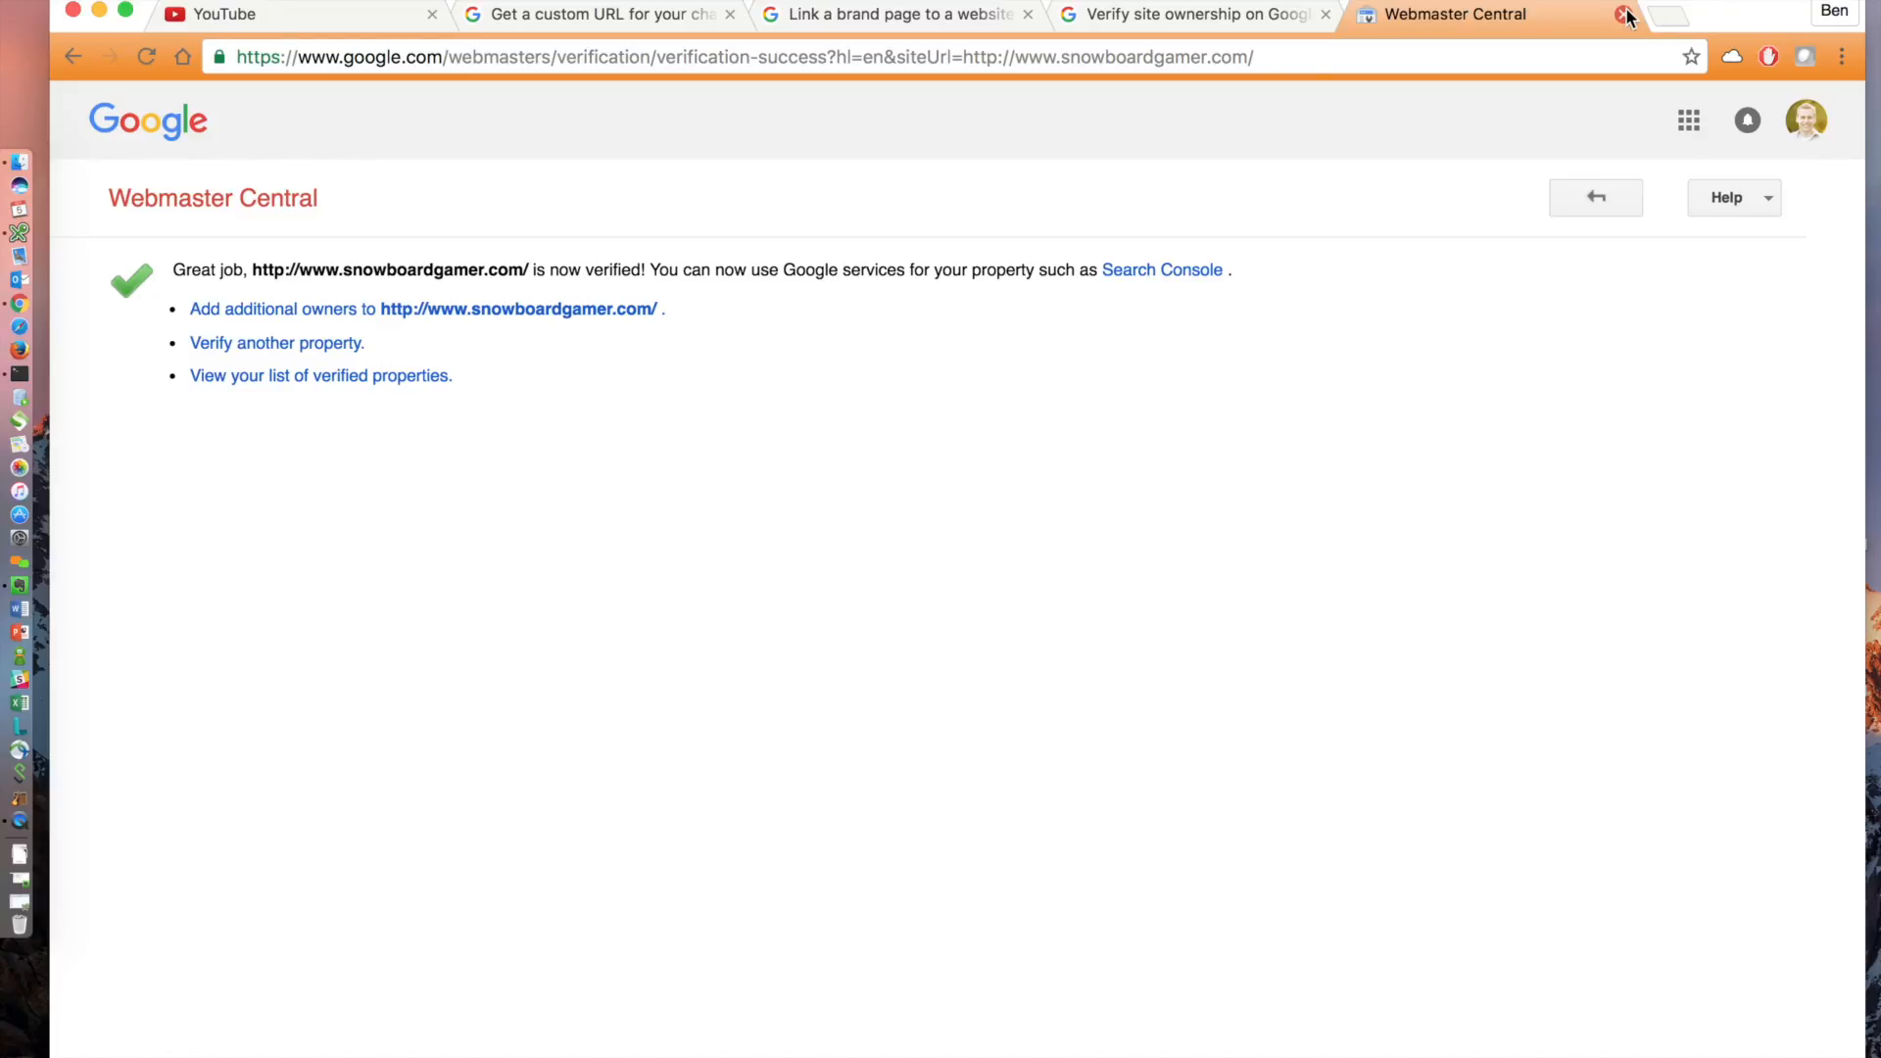
click(1627, 14)
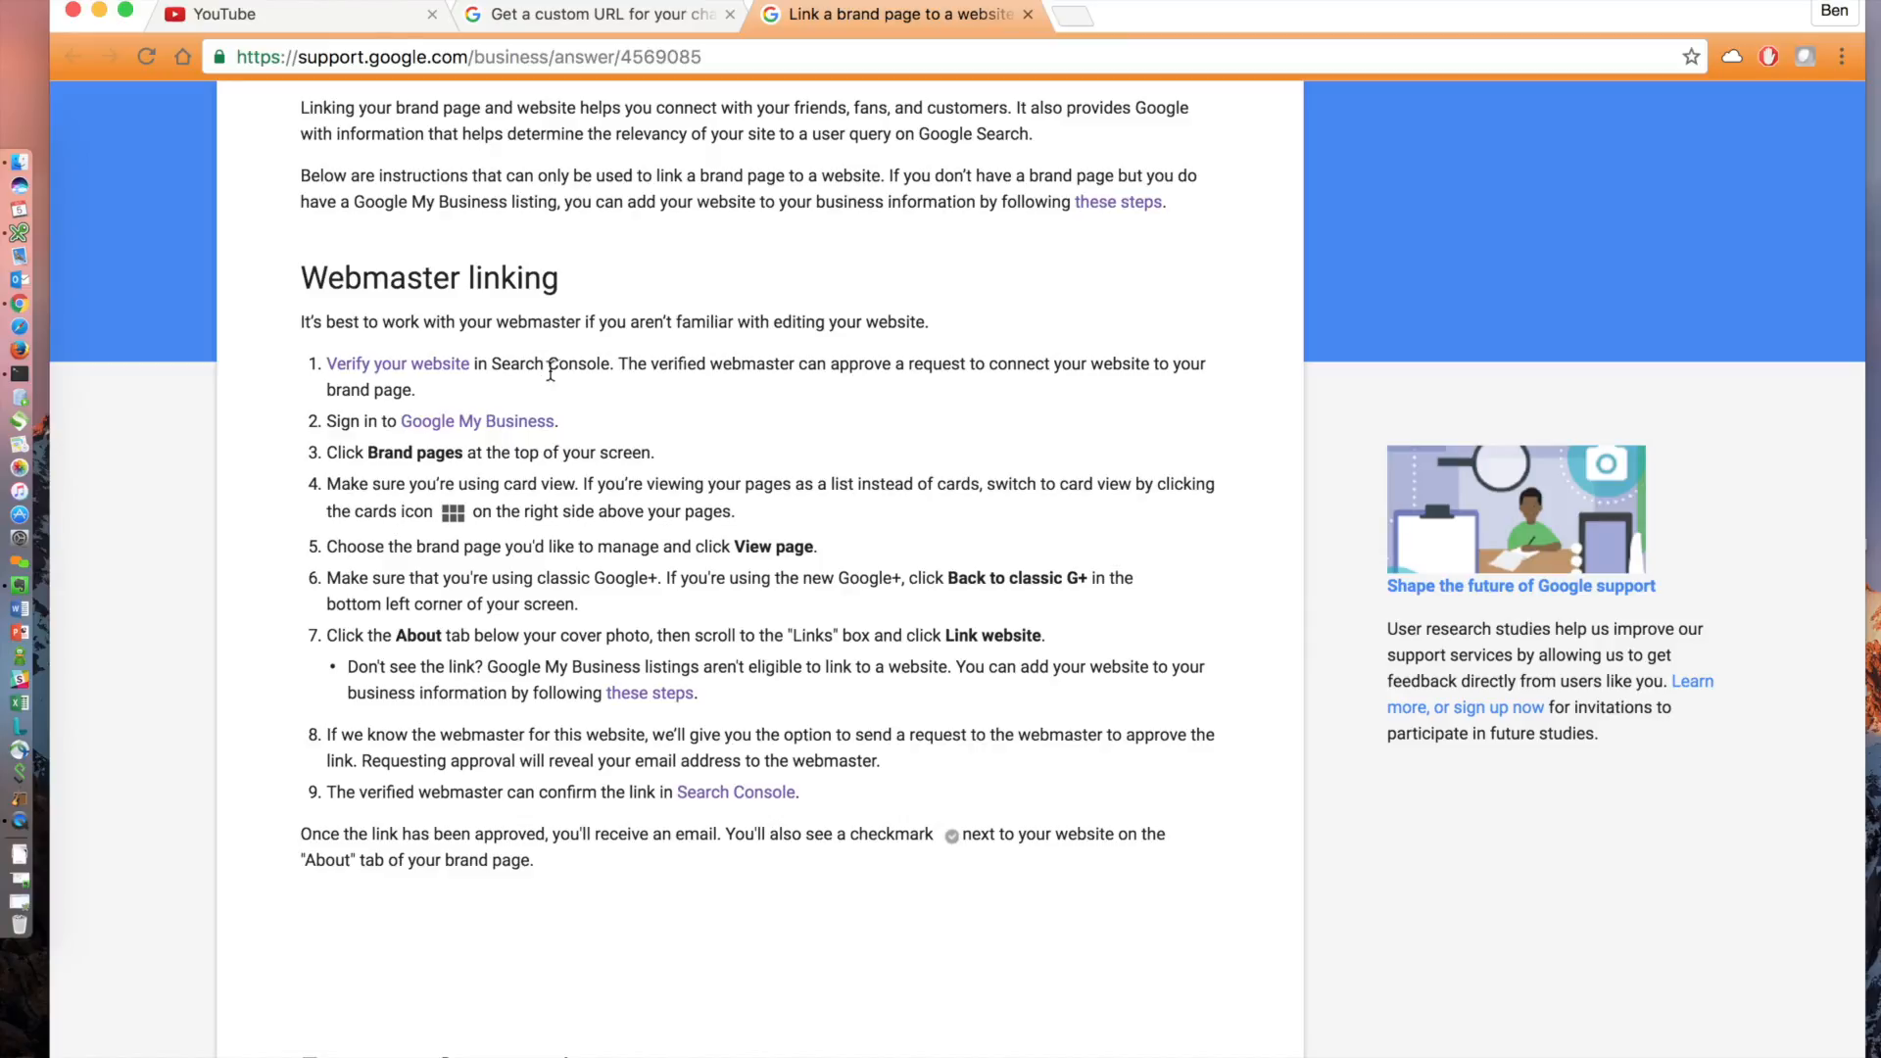
mouse_move(476, 422)
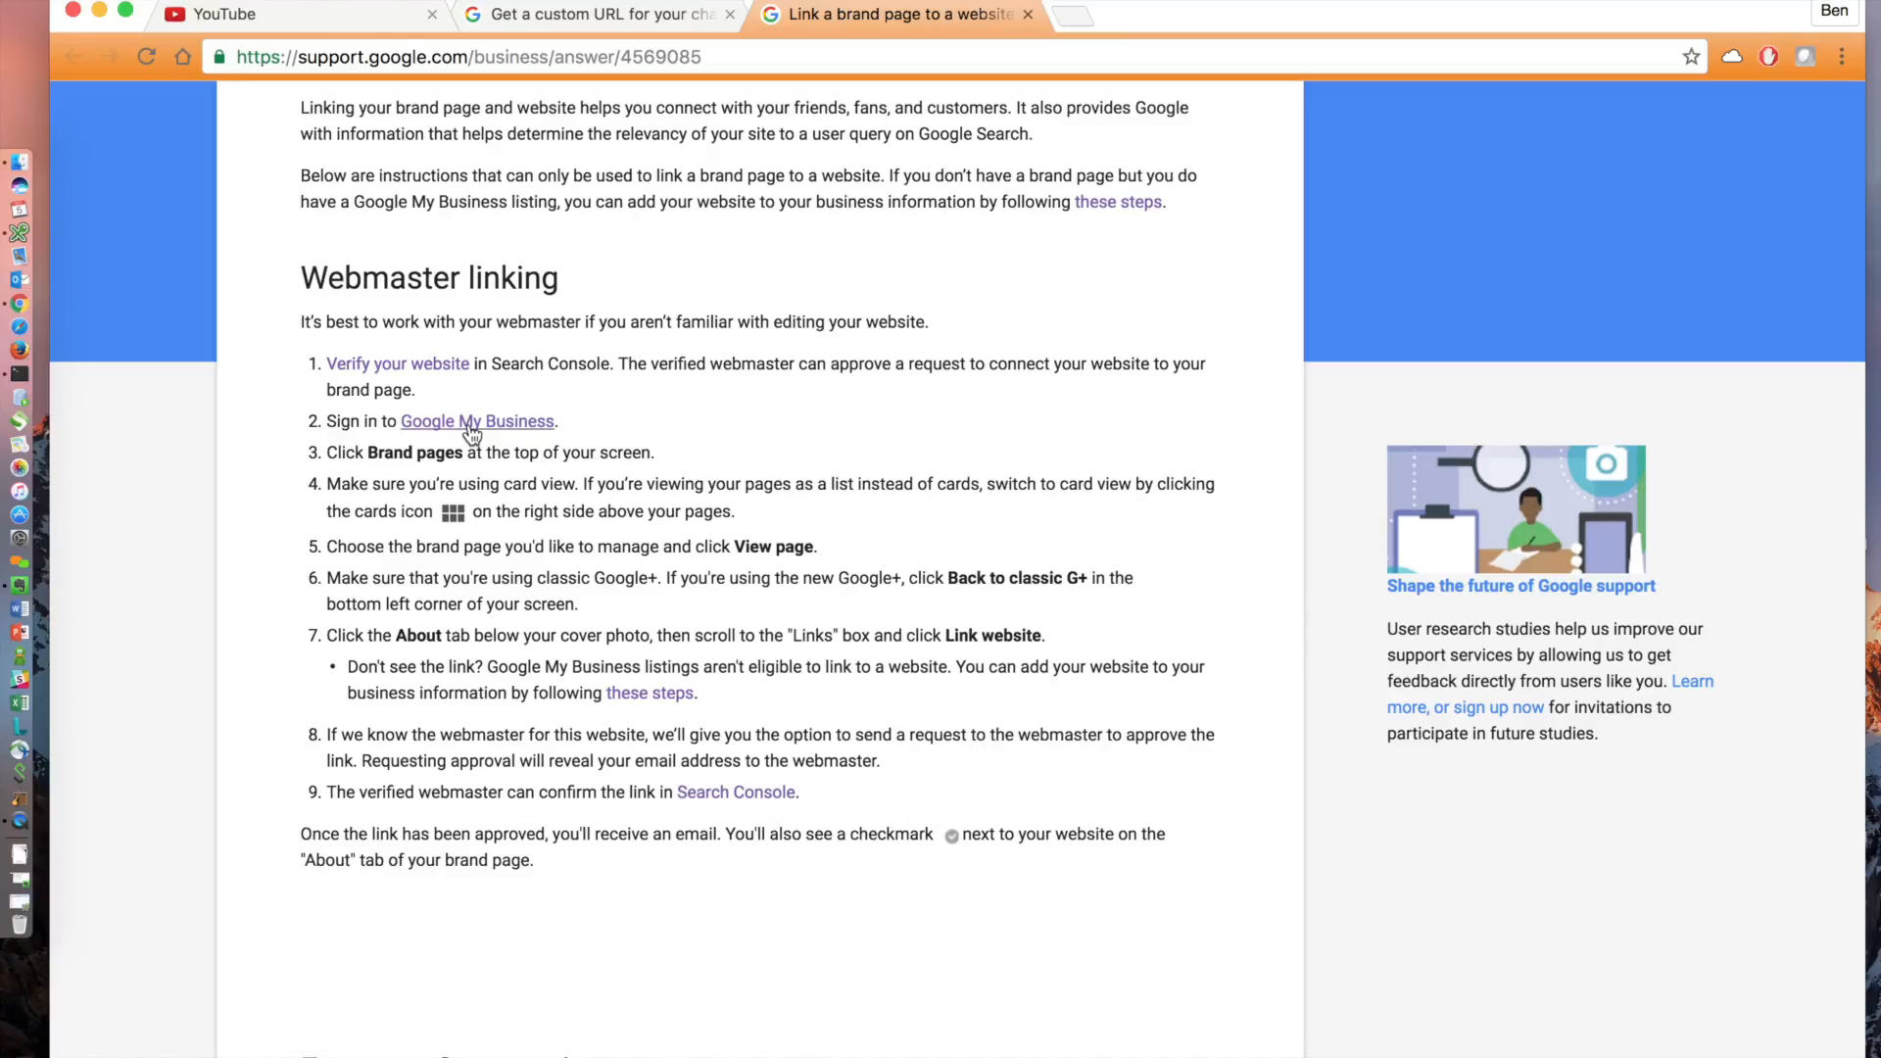
- From Google My Business brand pages, view the Snow Board Gamer page on Google+
click(476, 421)
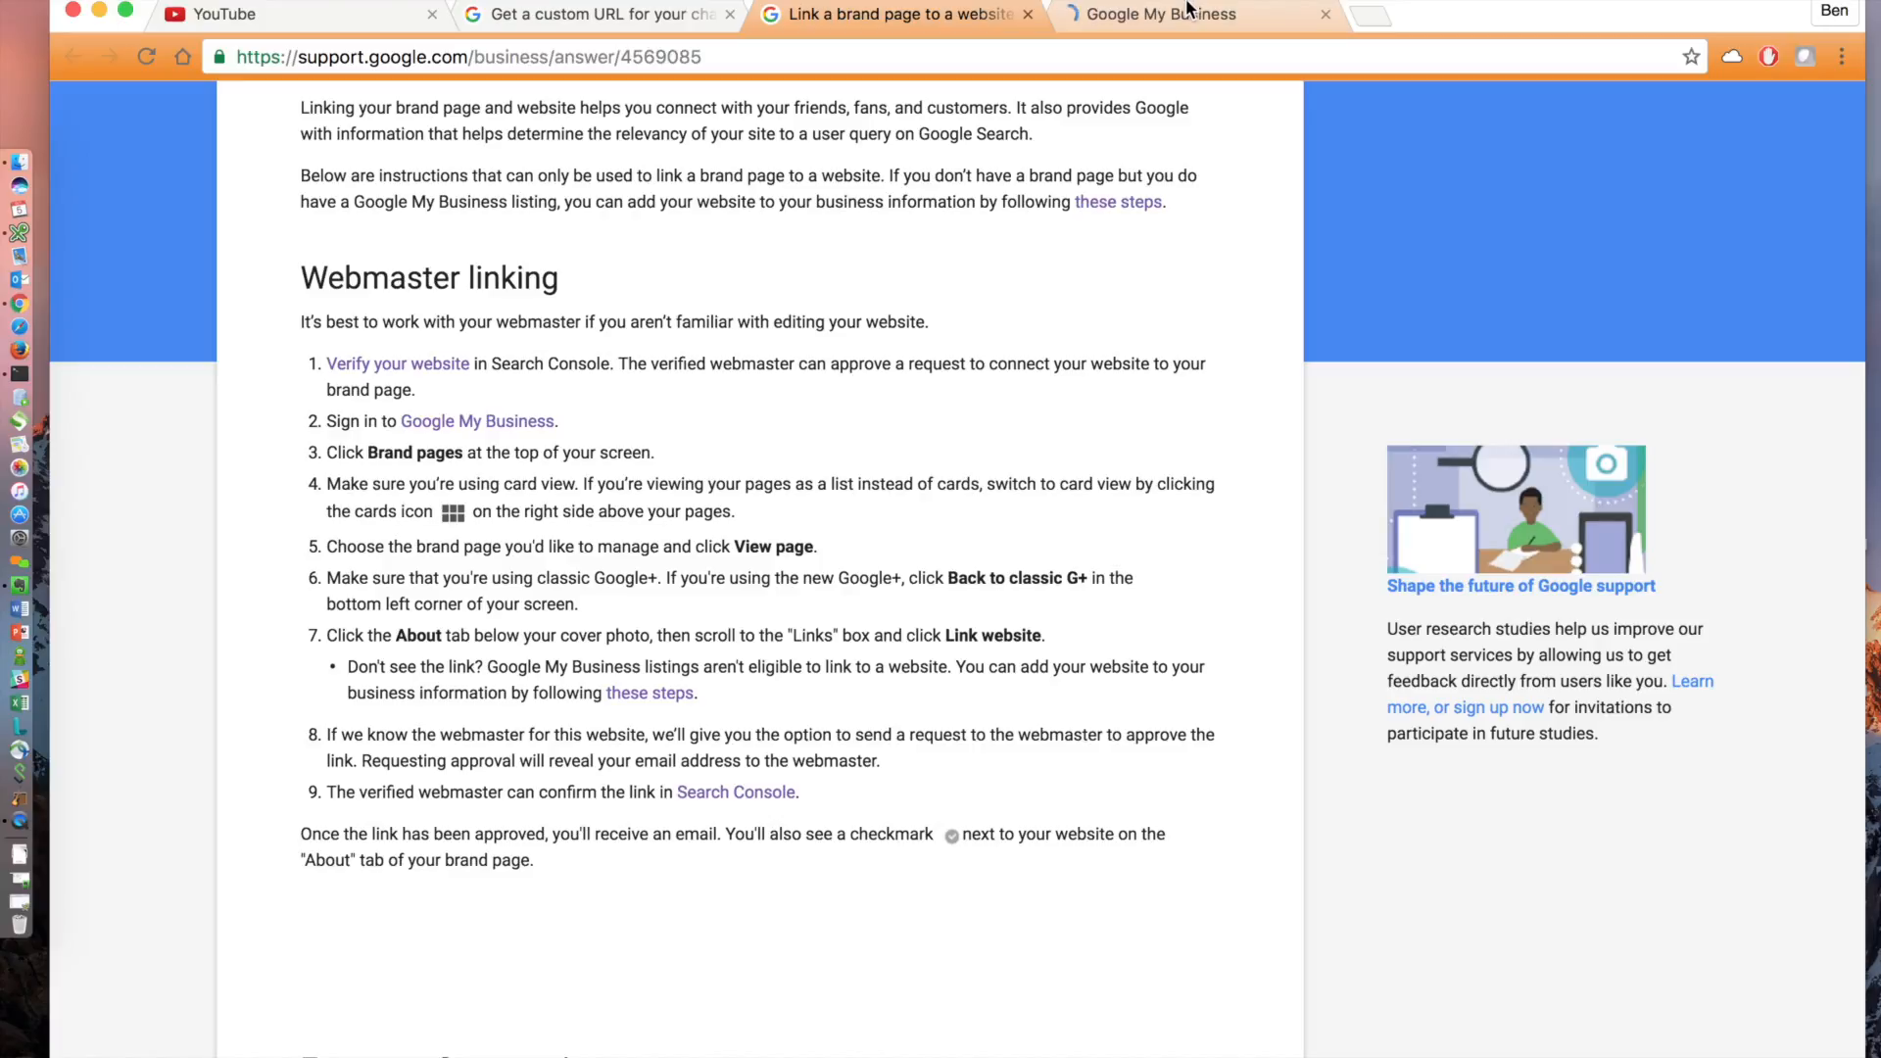
mouse_move(1170, 14)
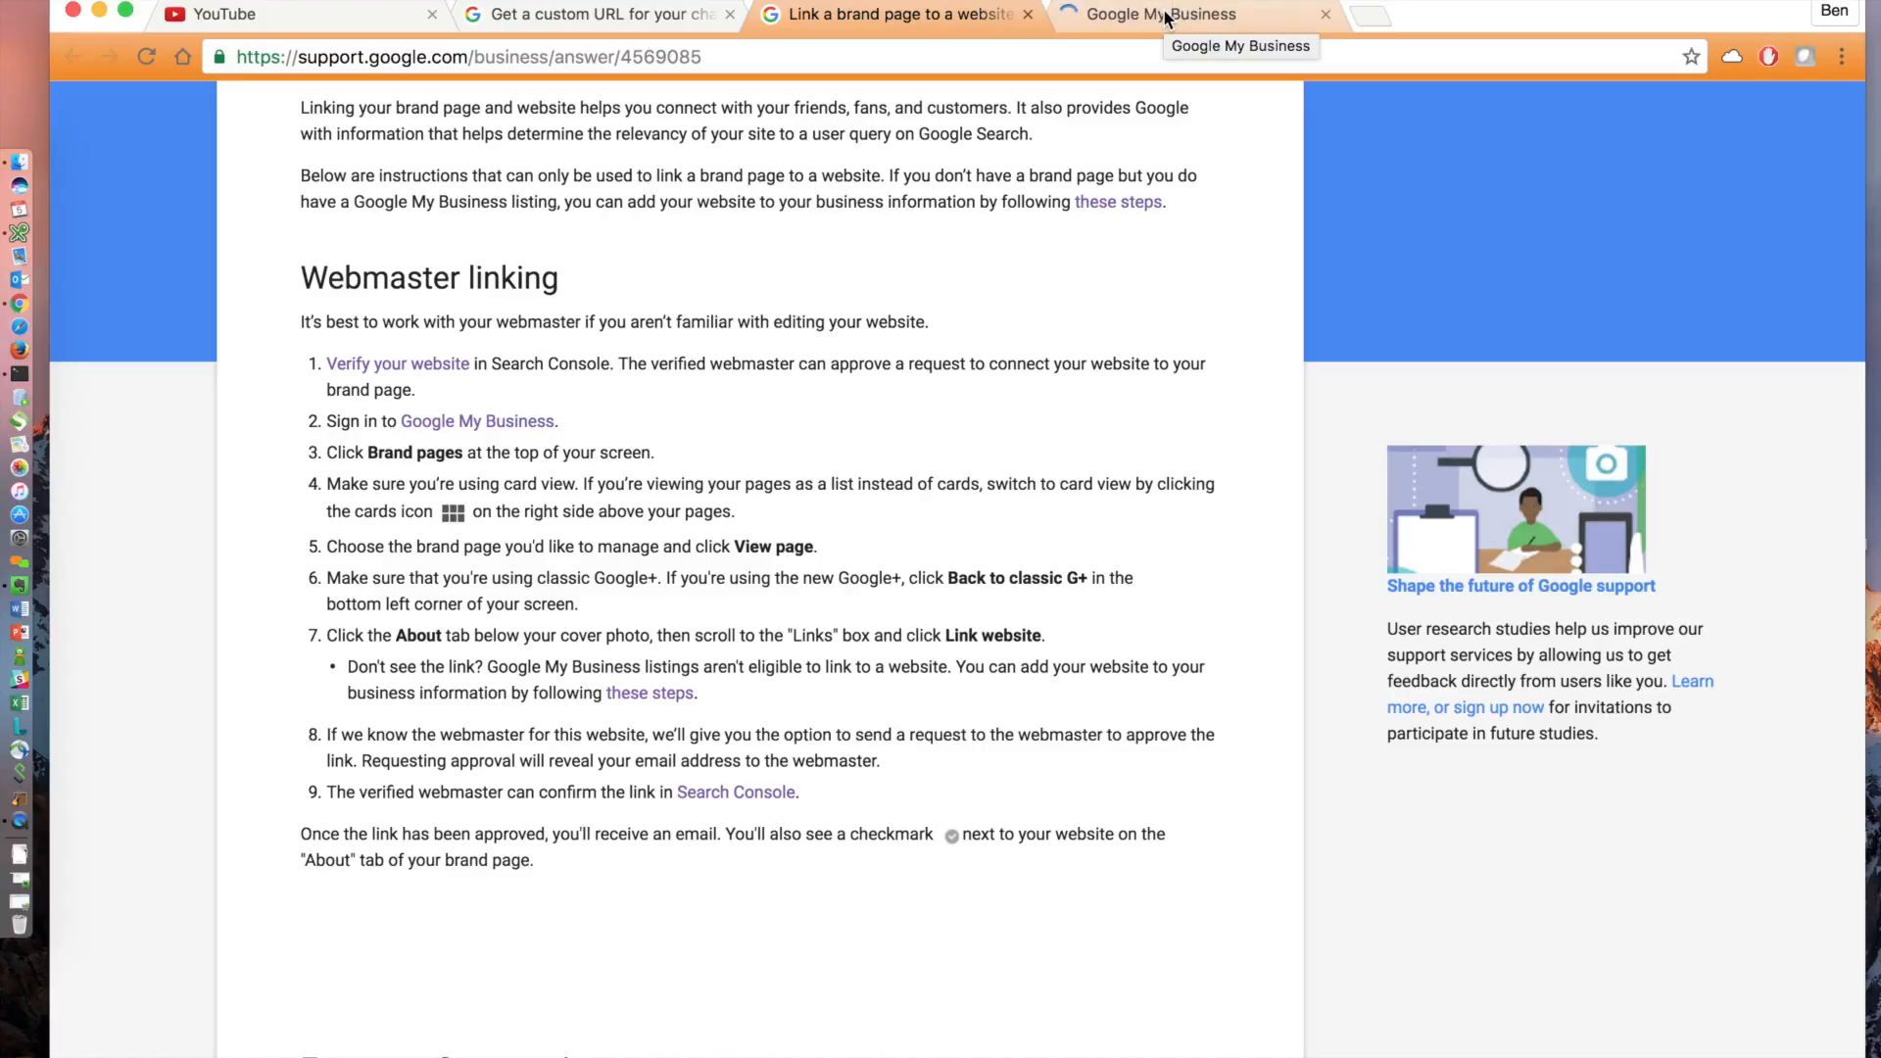
click(1158, 13)
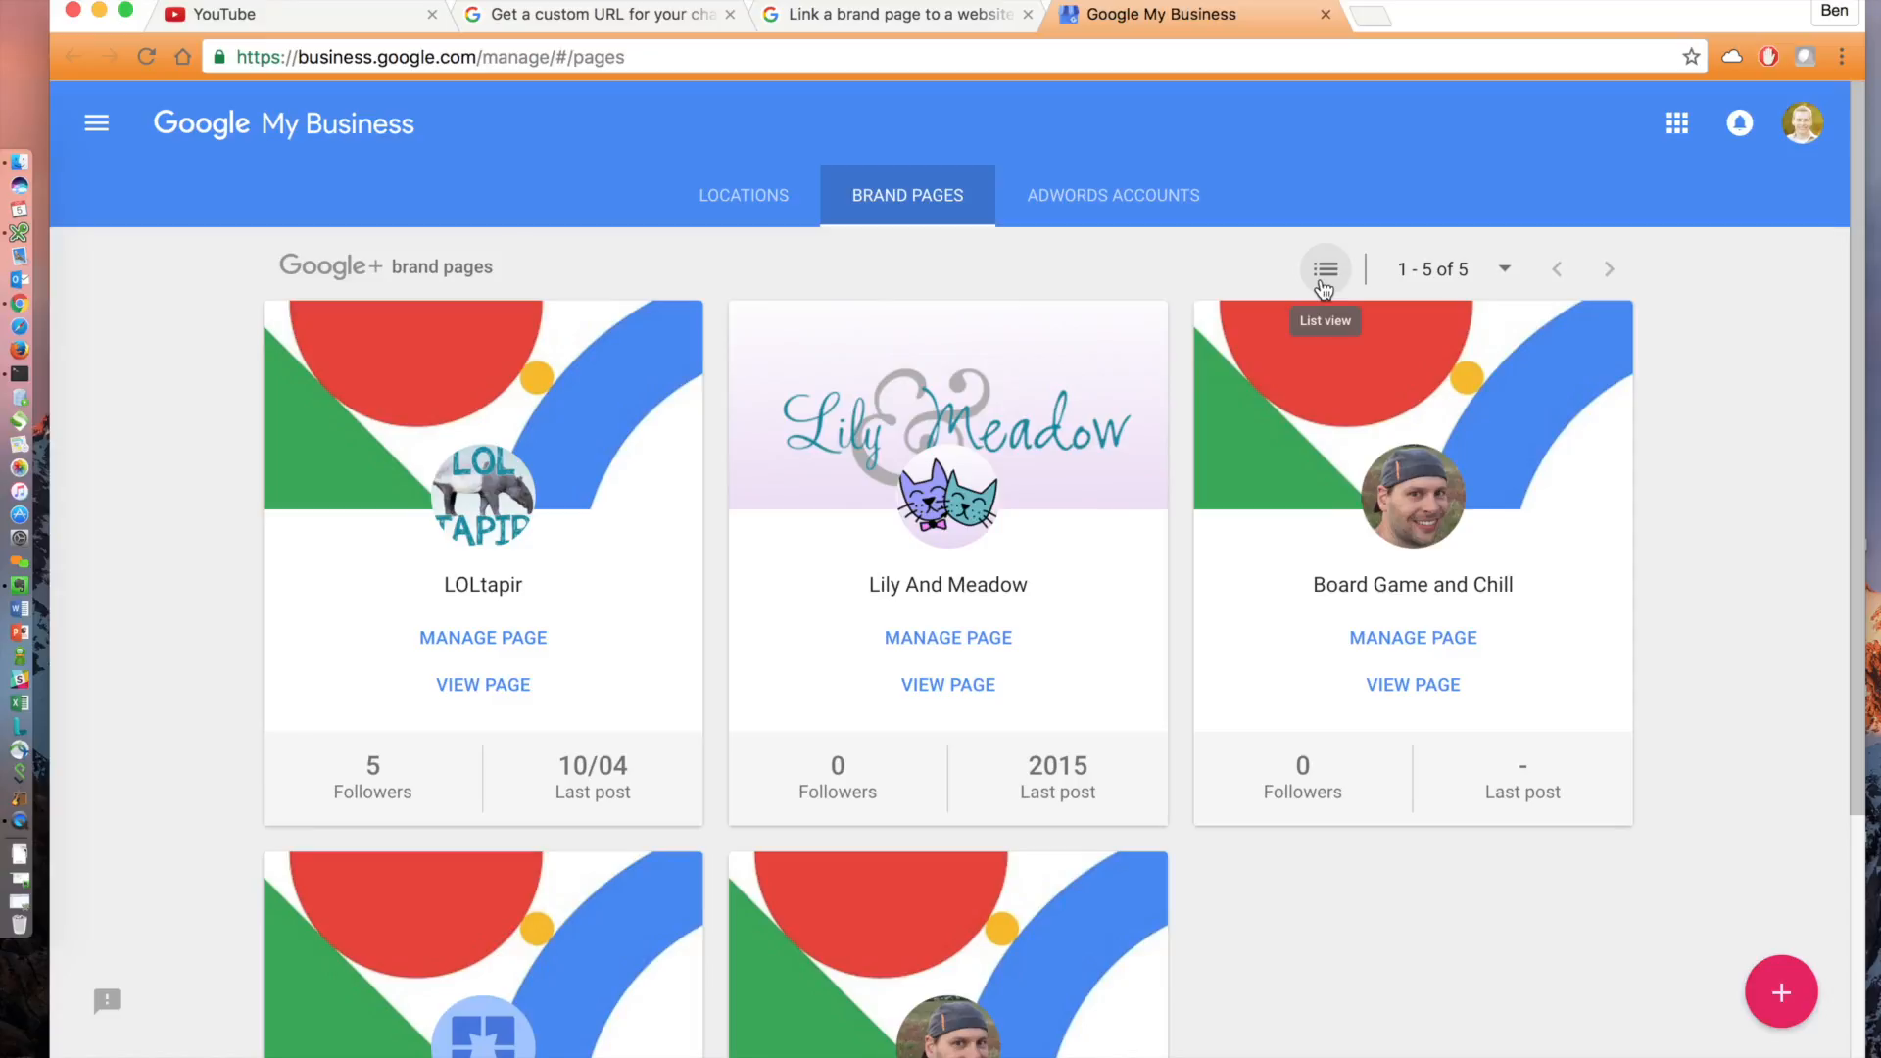
click(1325, 268)
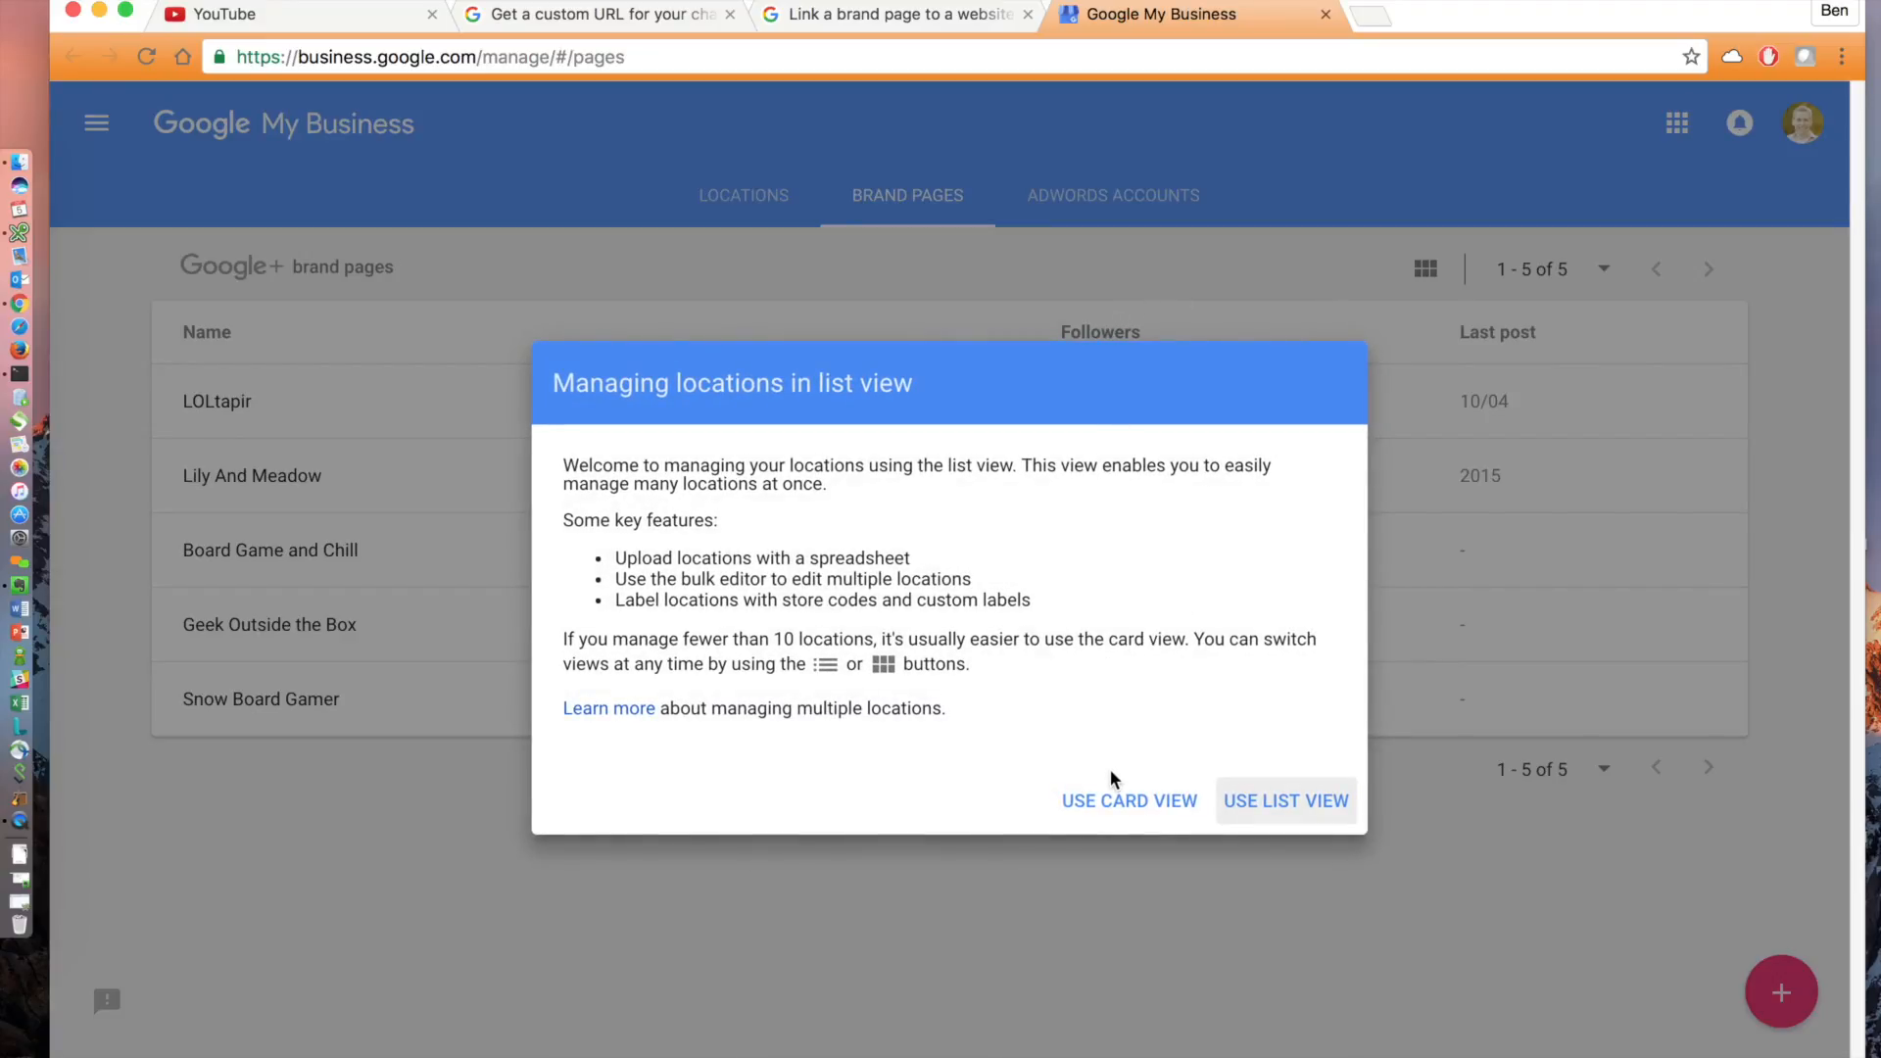
click(1129, 799)
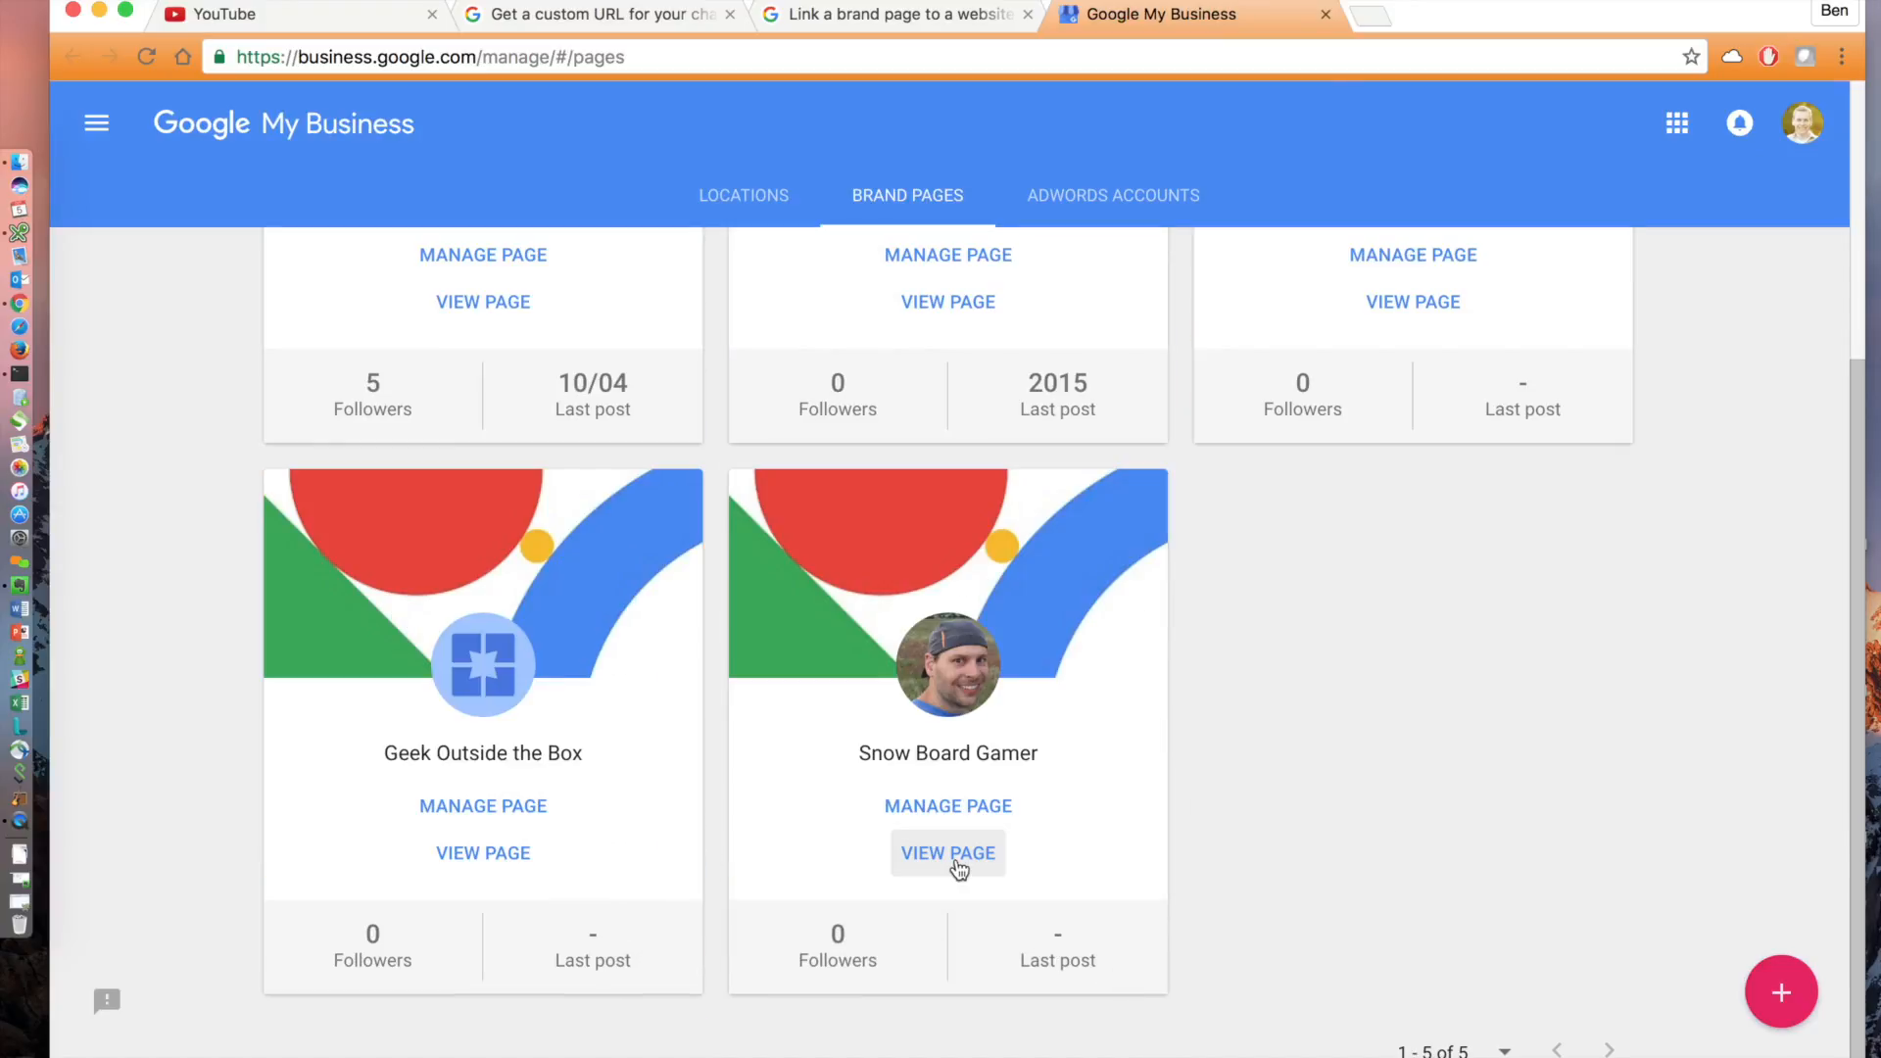
click(946, 853)
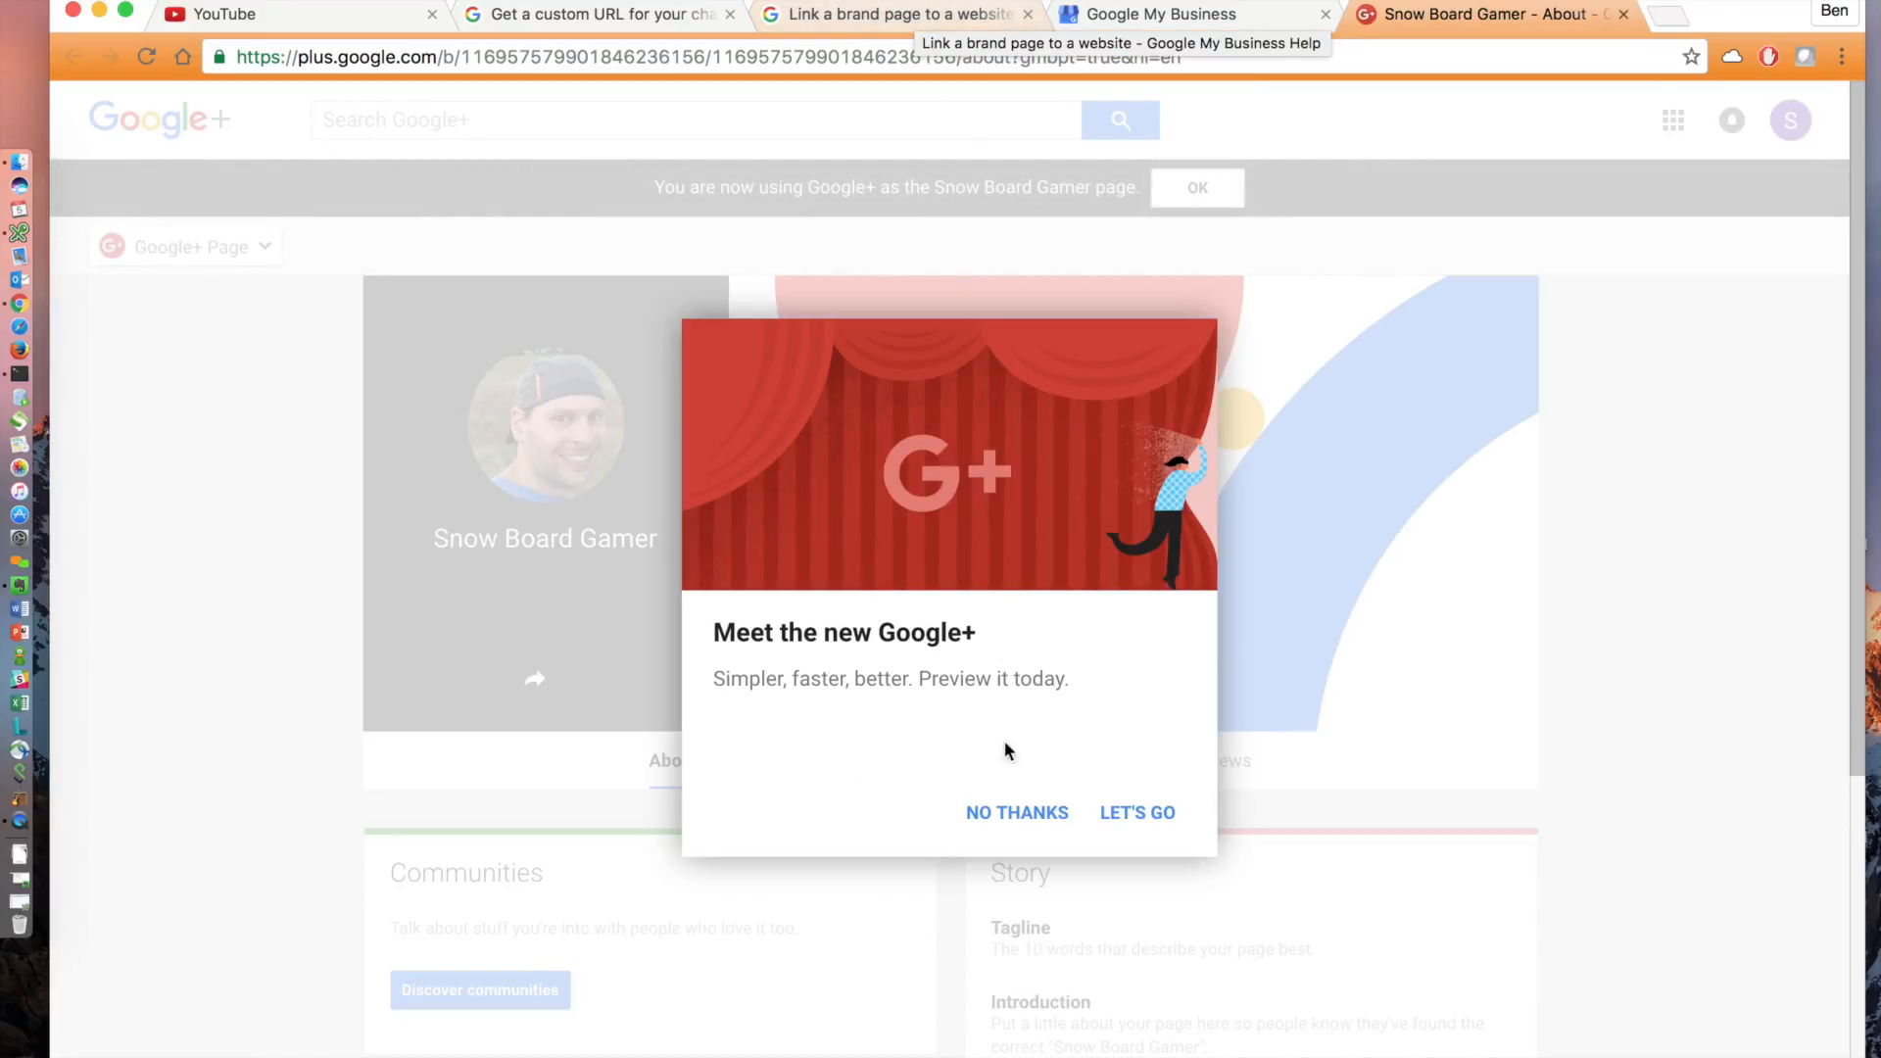
click(1017, 812)
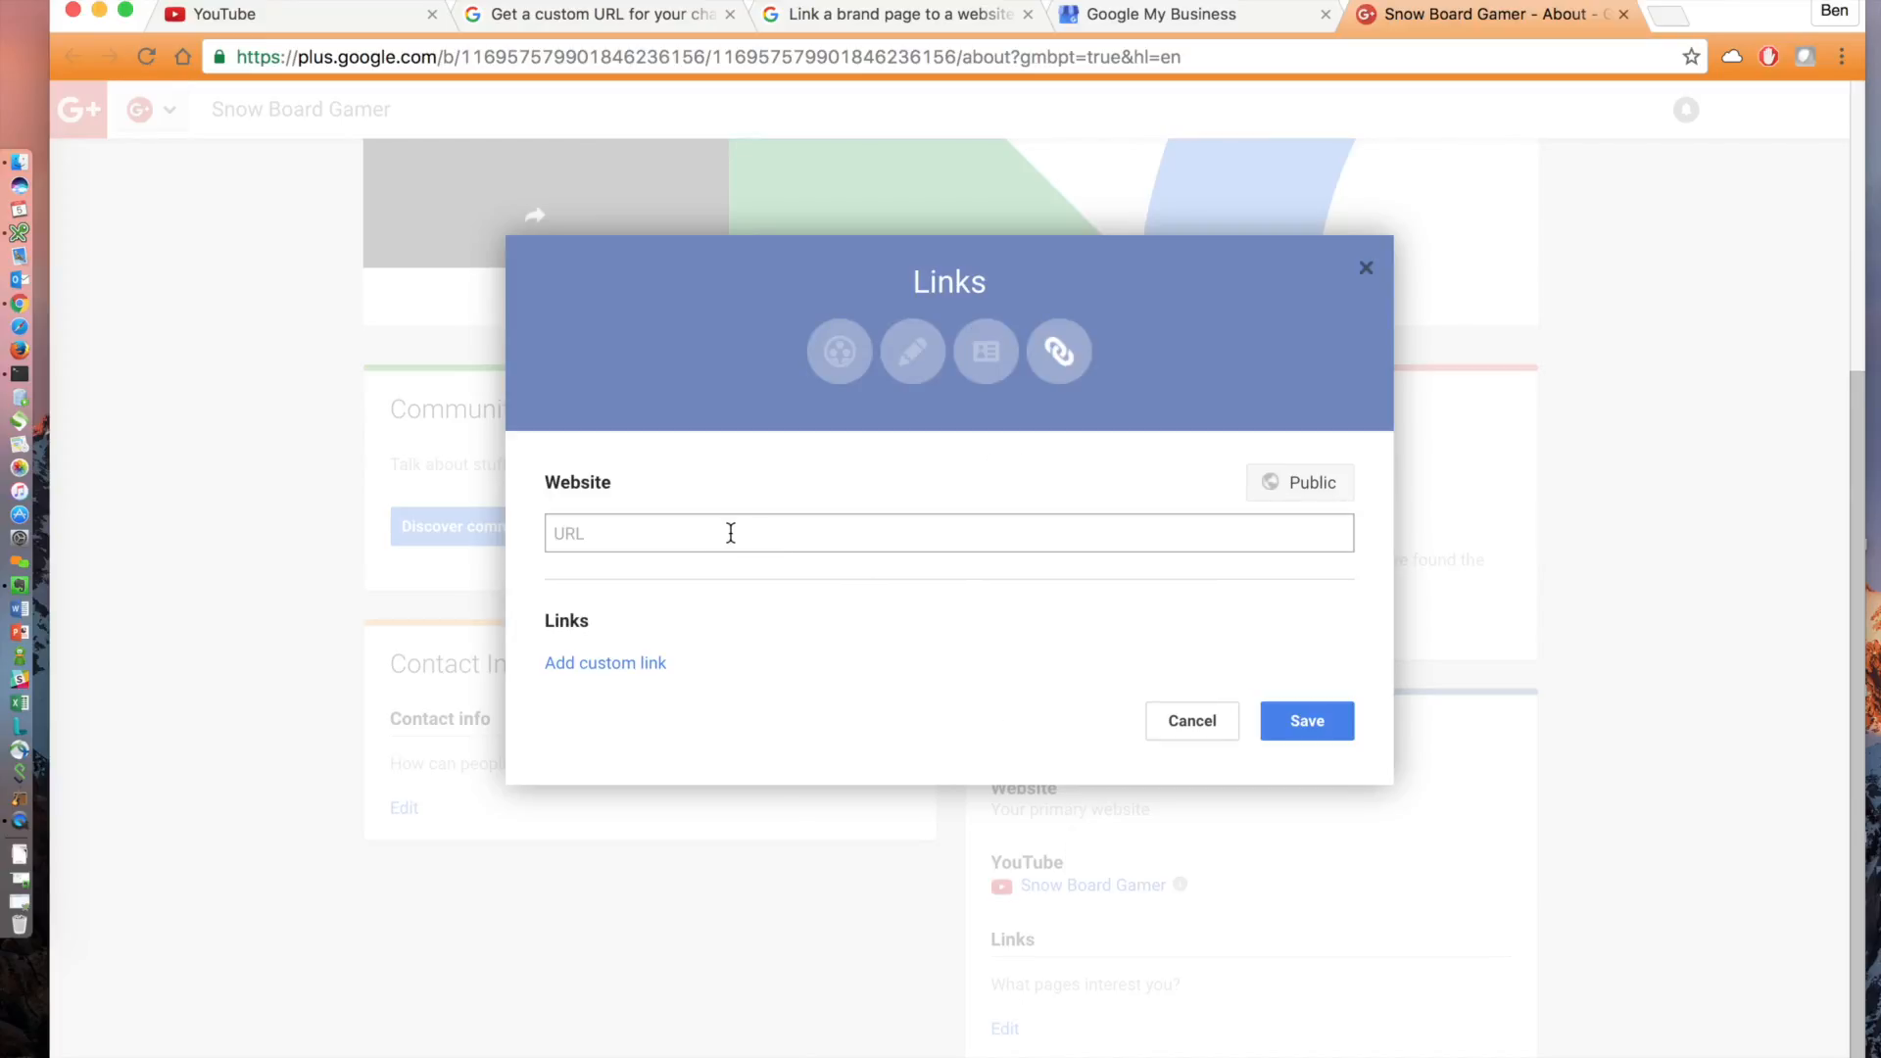
text(http://w)
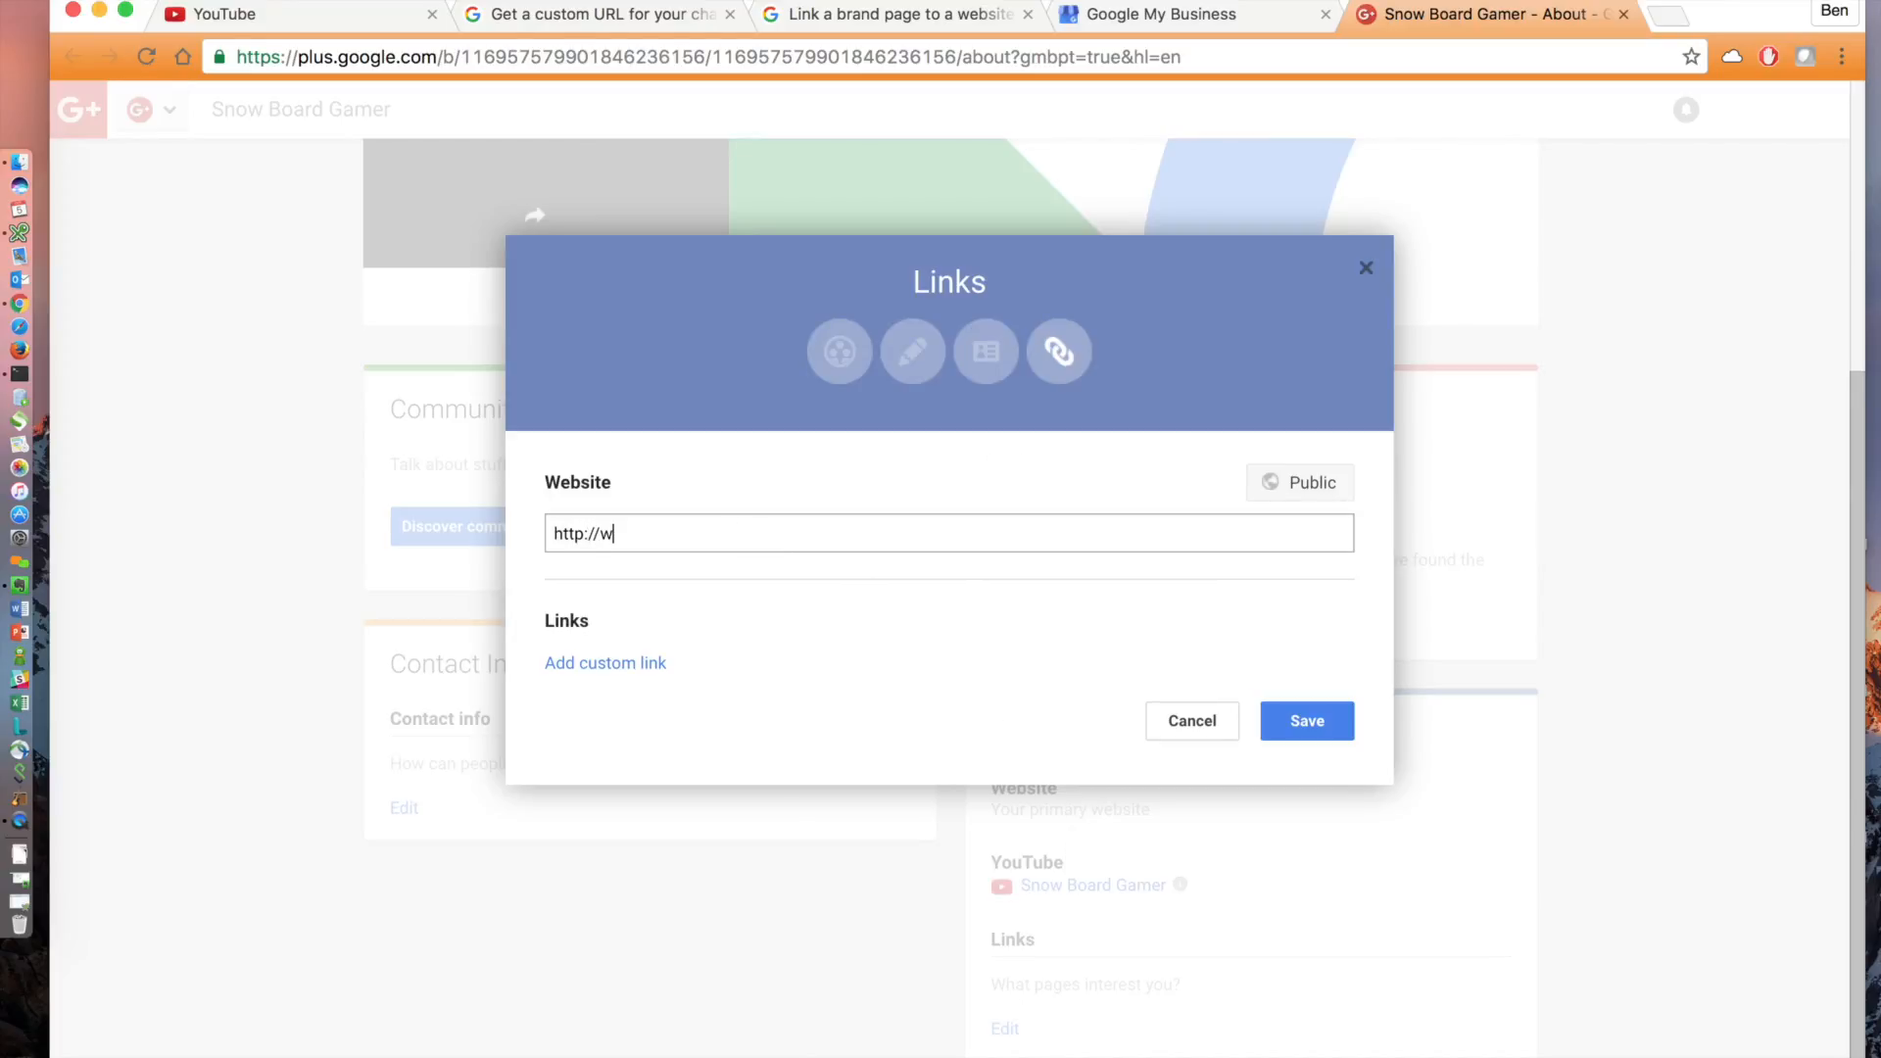
text(ww.snowboardga)
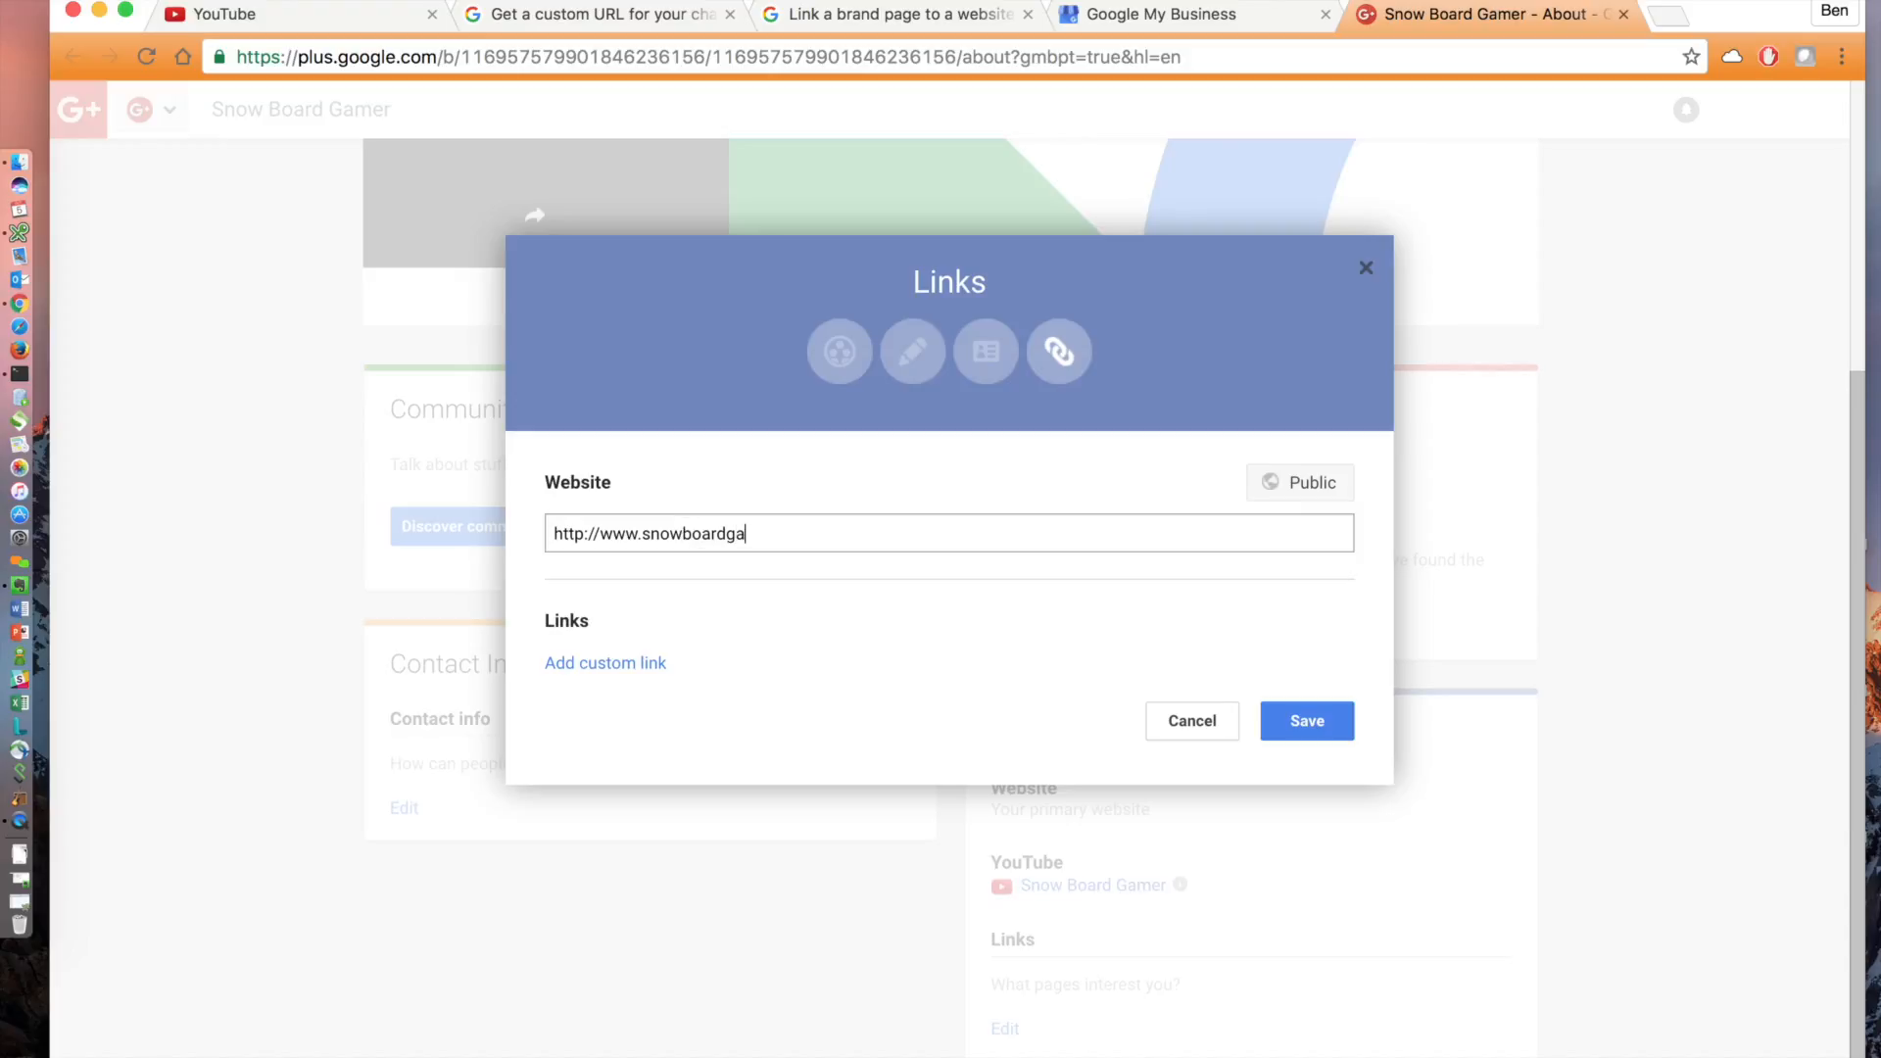
text(mer.com)
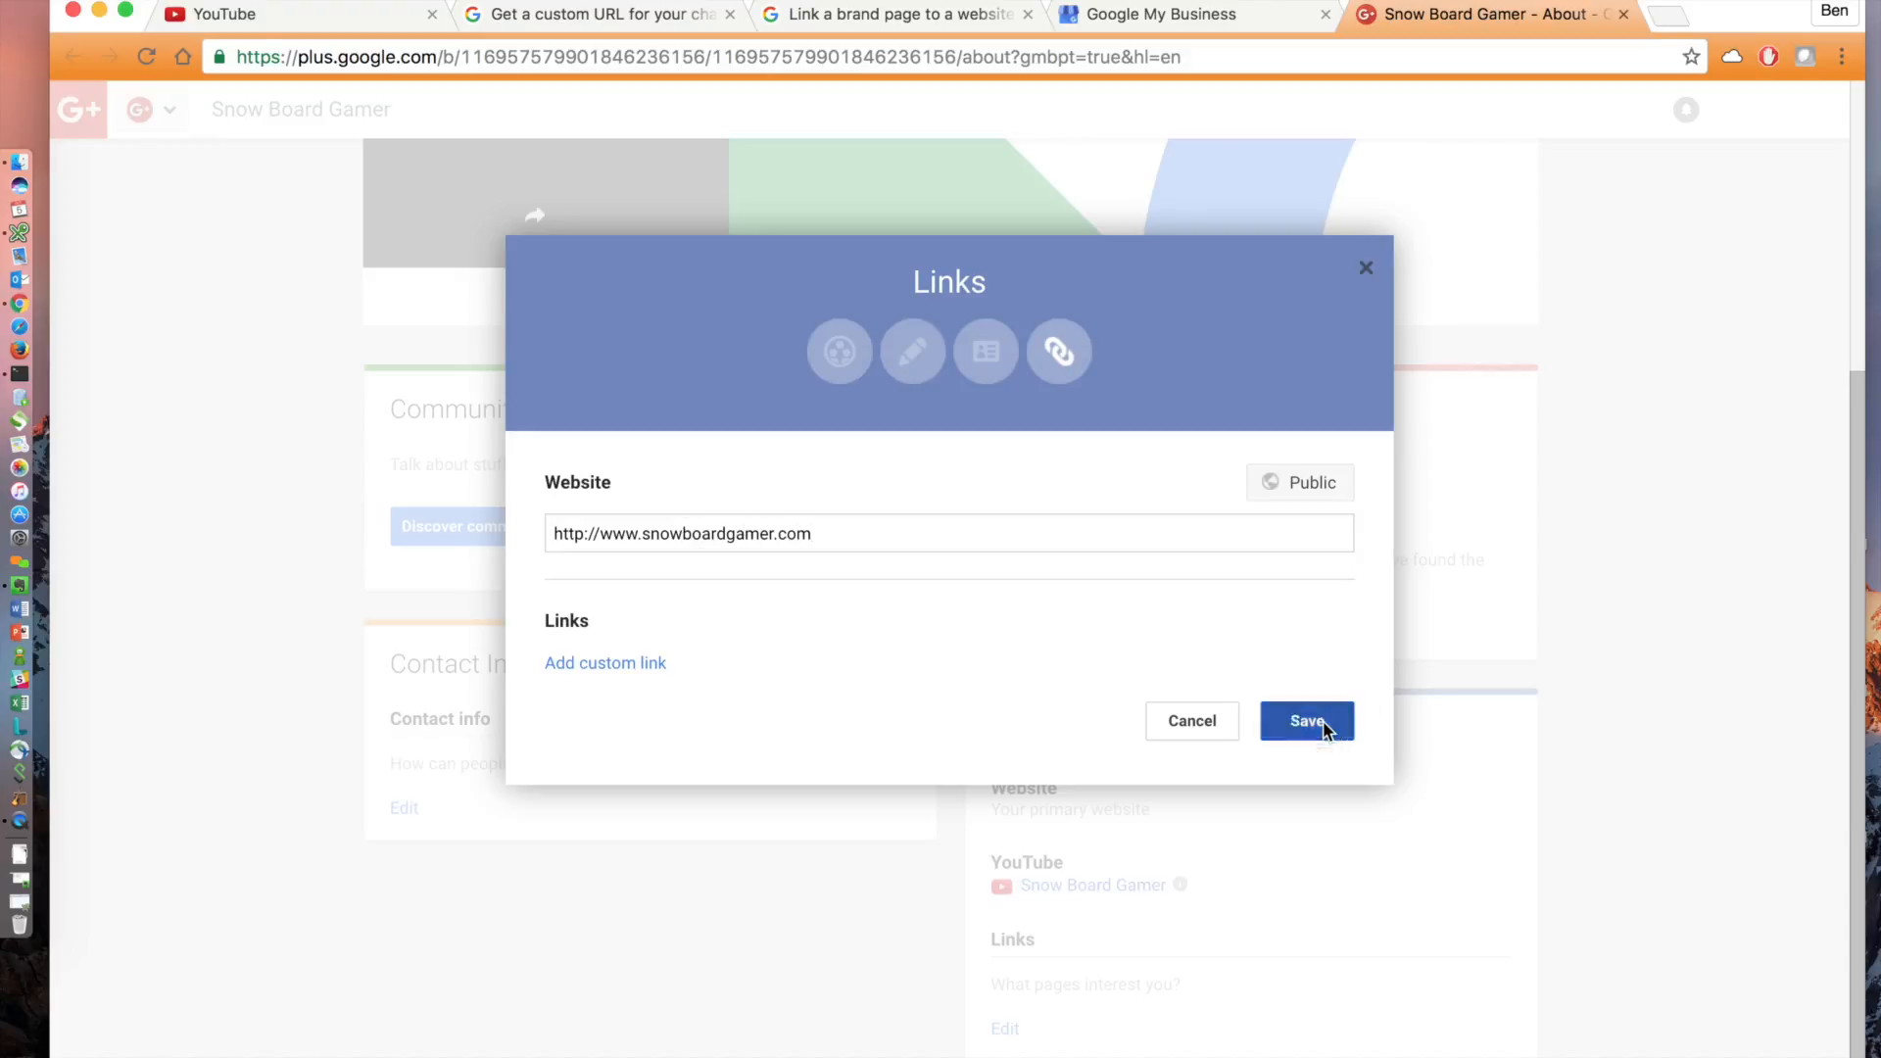
click(1305, 722)
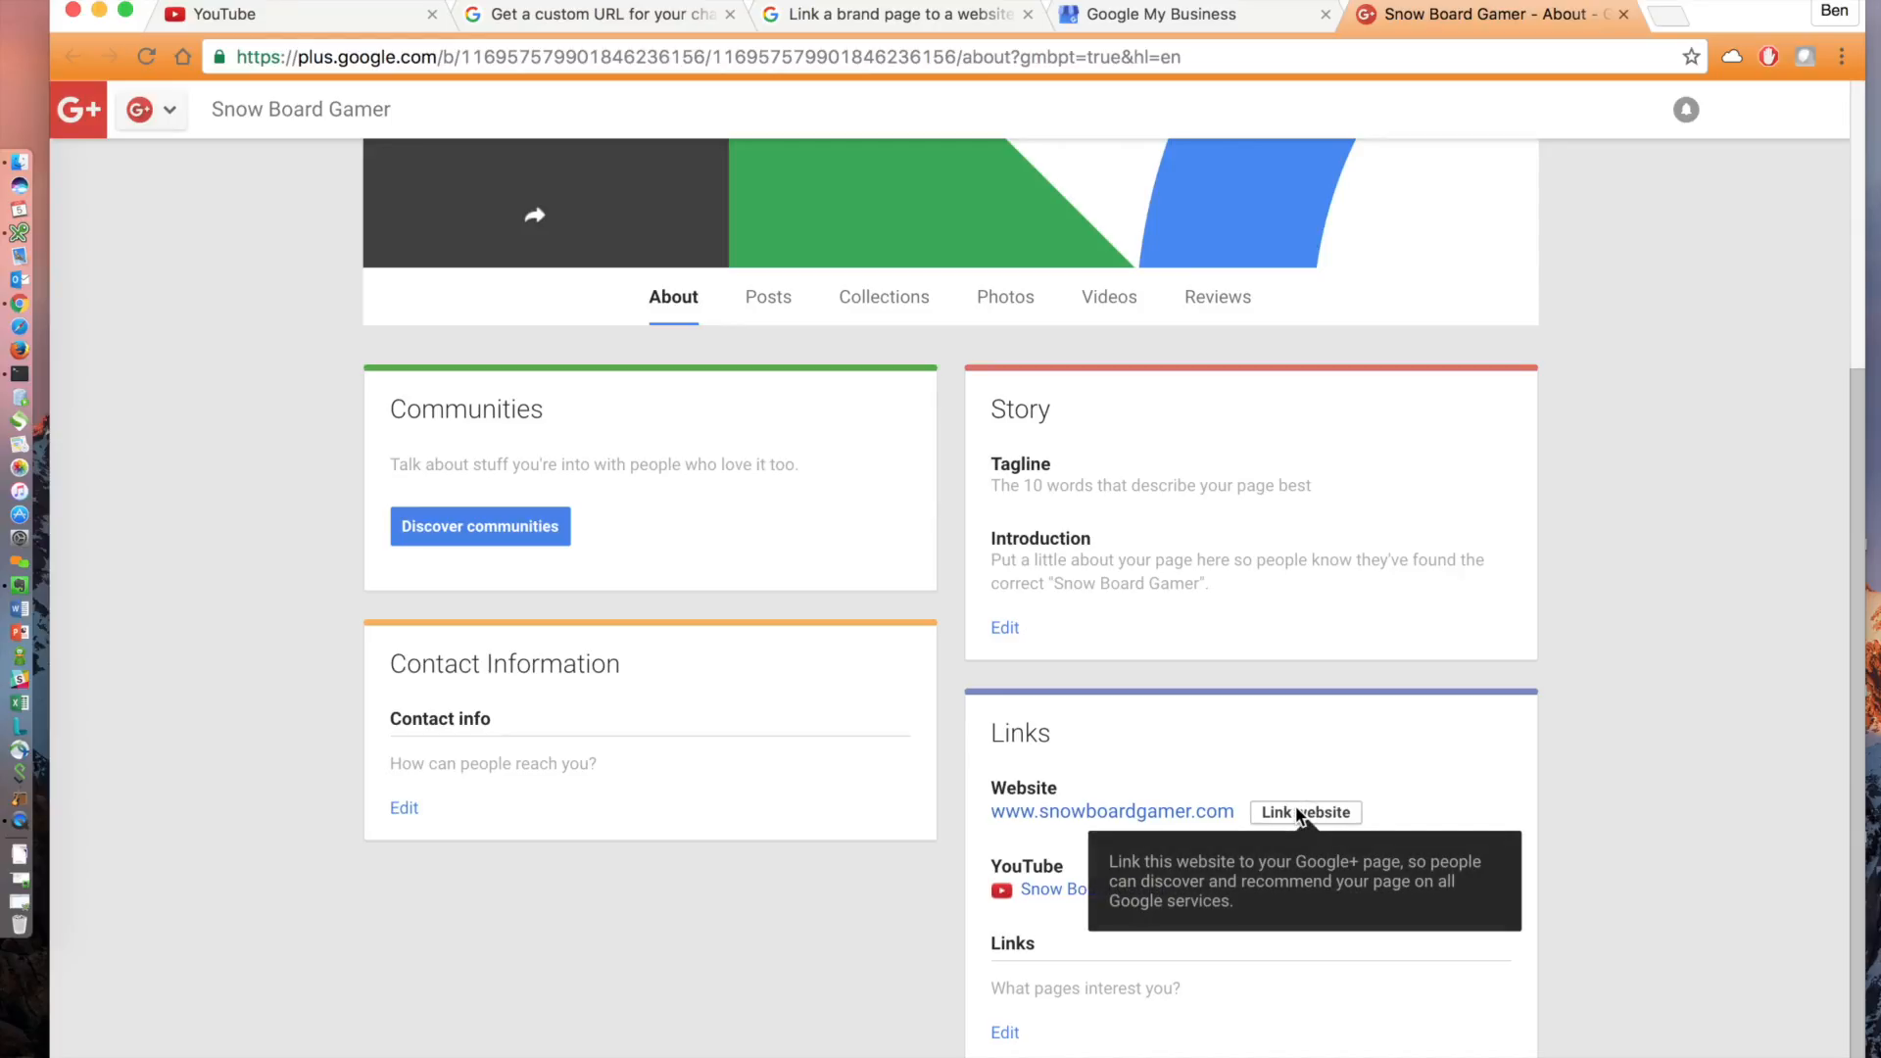
- Link snowboardgamer.com to the page and acknowledge the 'All set' confirmation
click(1305, 811)
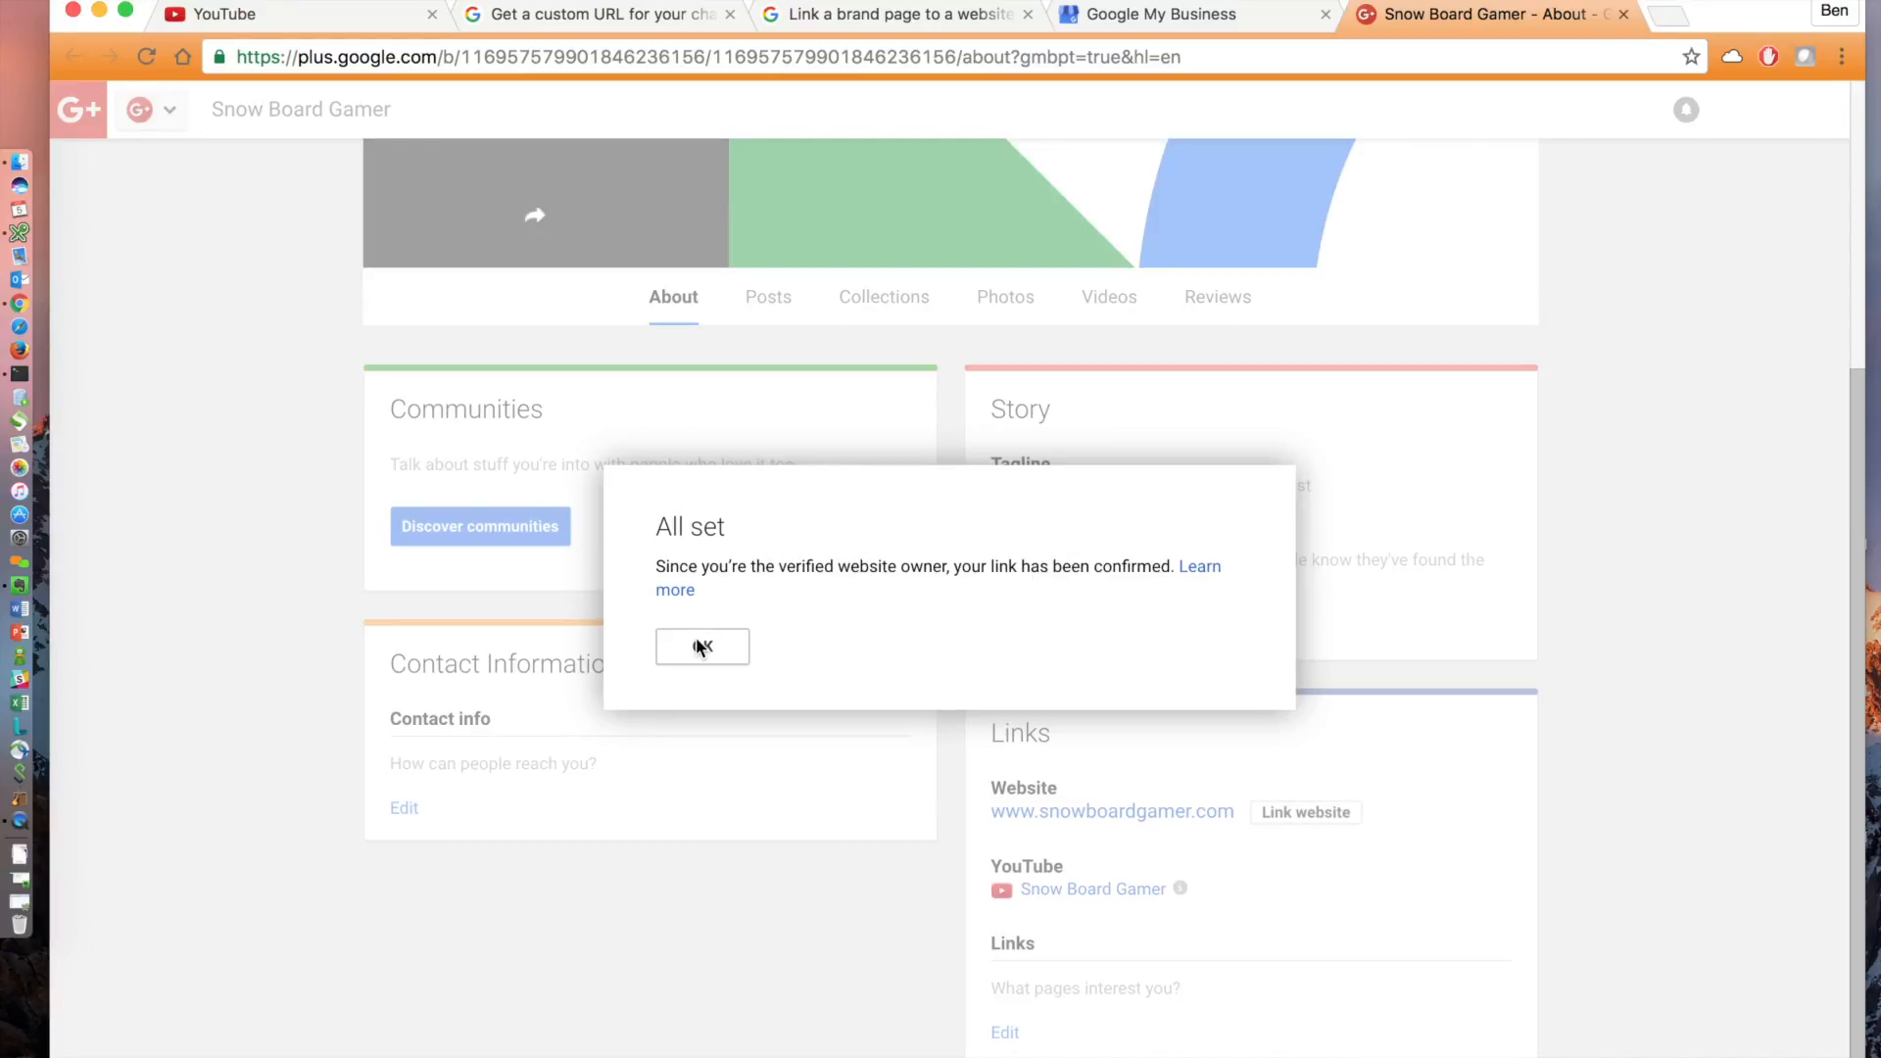
click(701, 646)
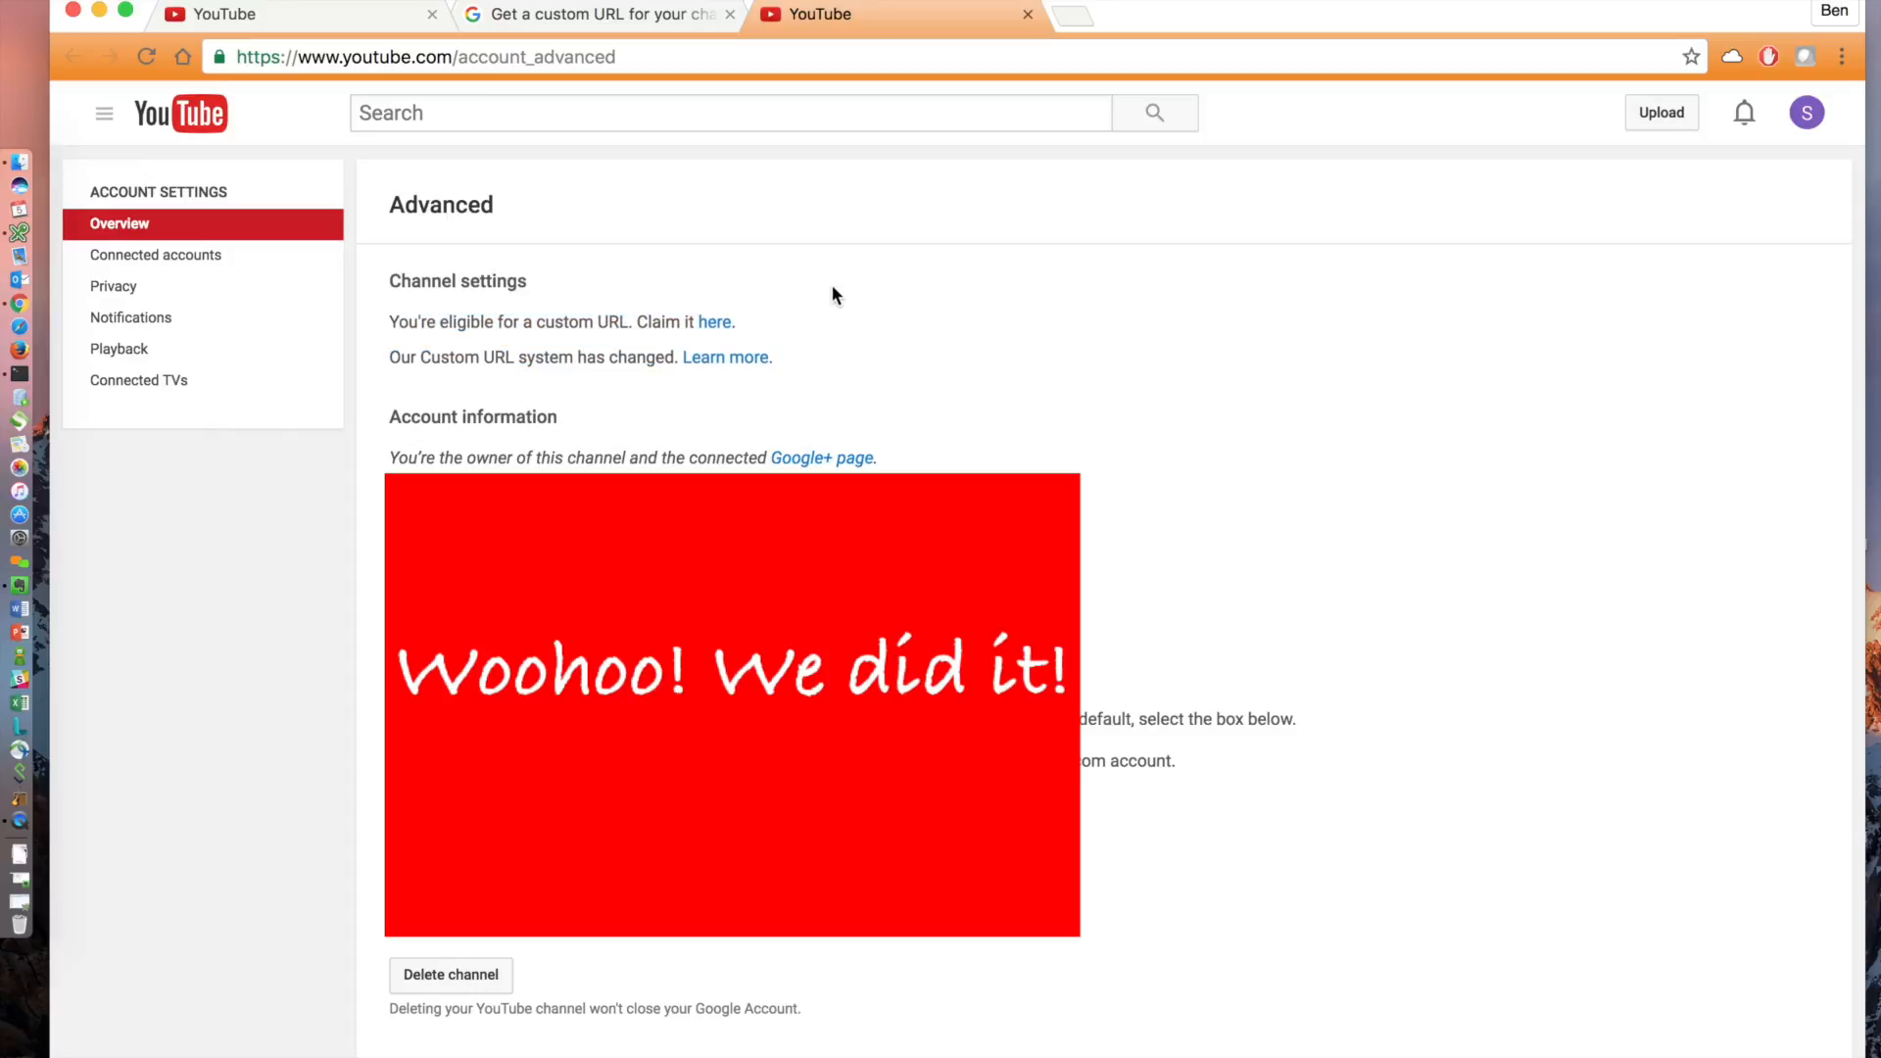
- Agree to the Terms of Service and permanently confirm the custom URL youtube.com/c/Snowboardgamer
click(715, 321)
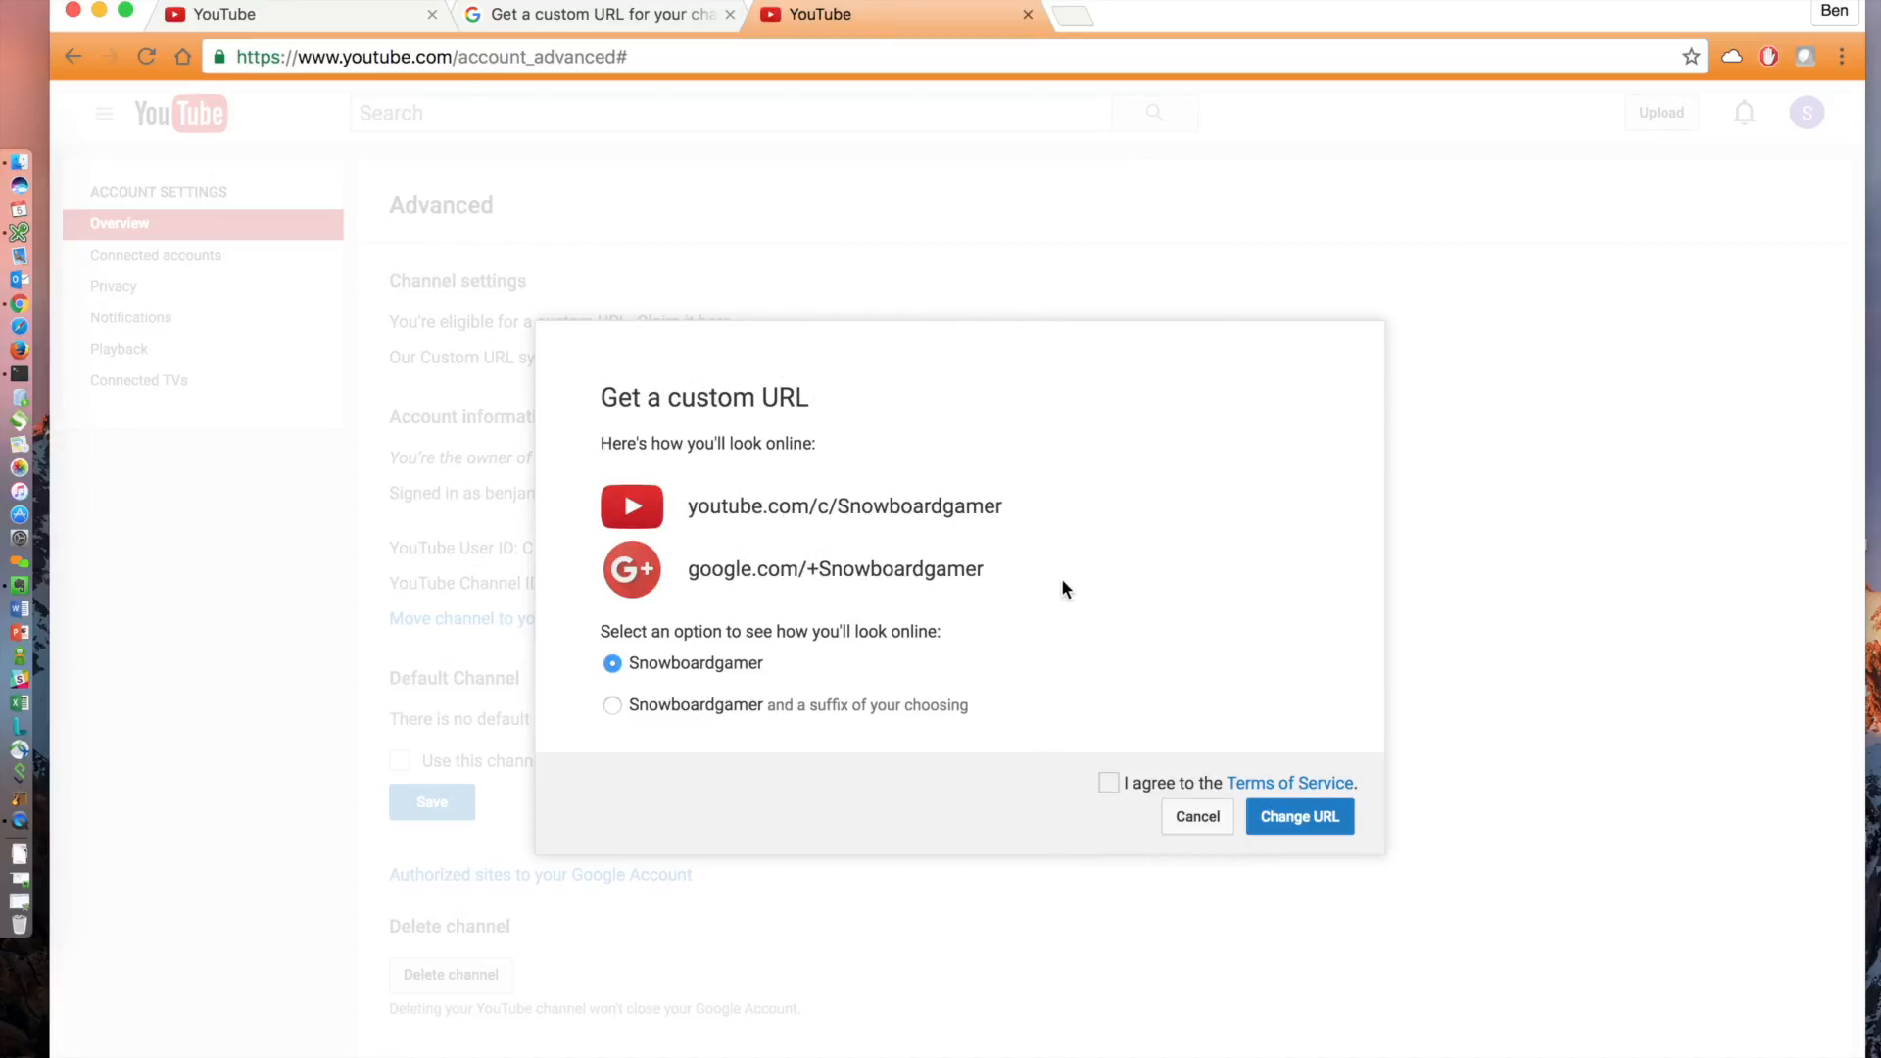
click(1109, 782)
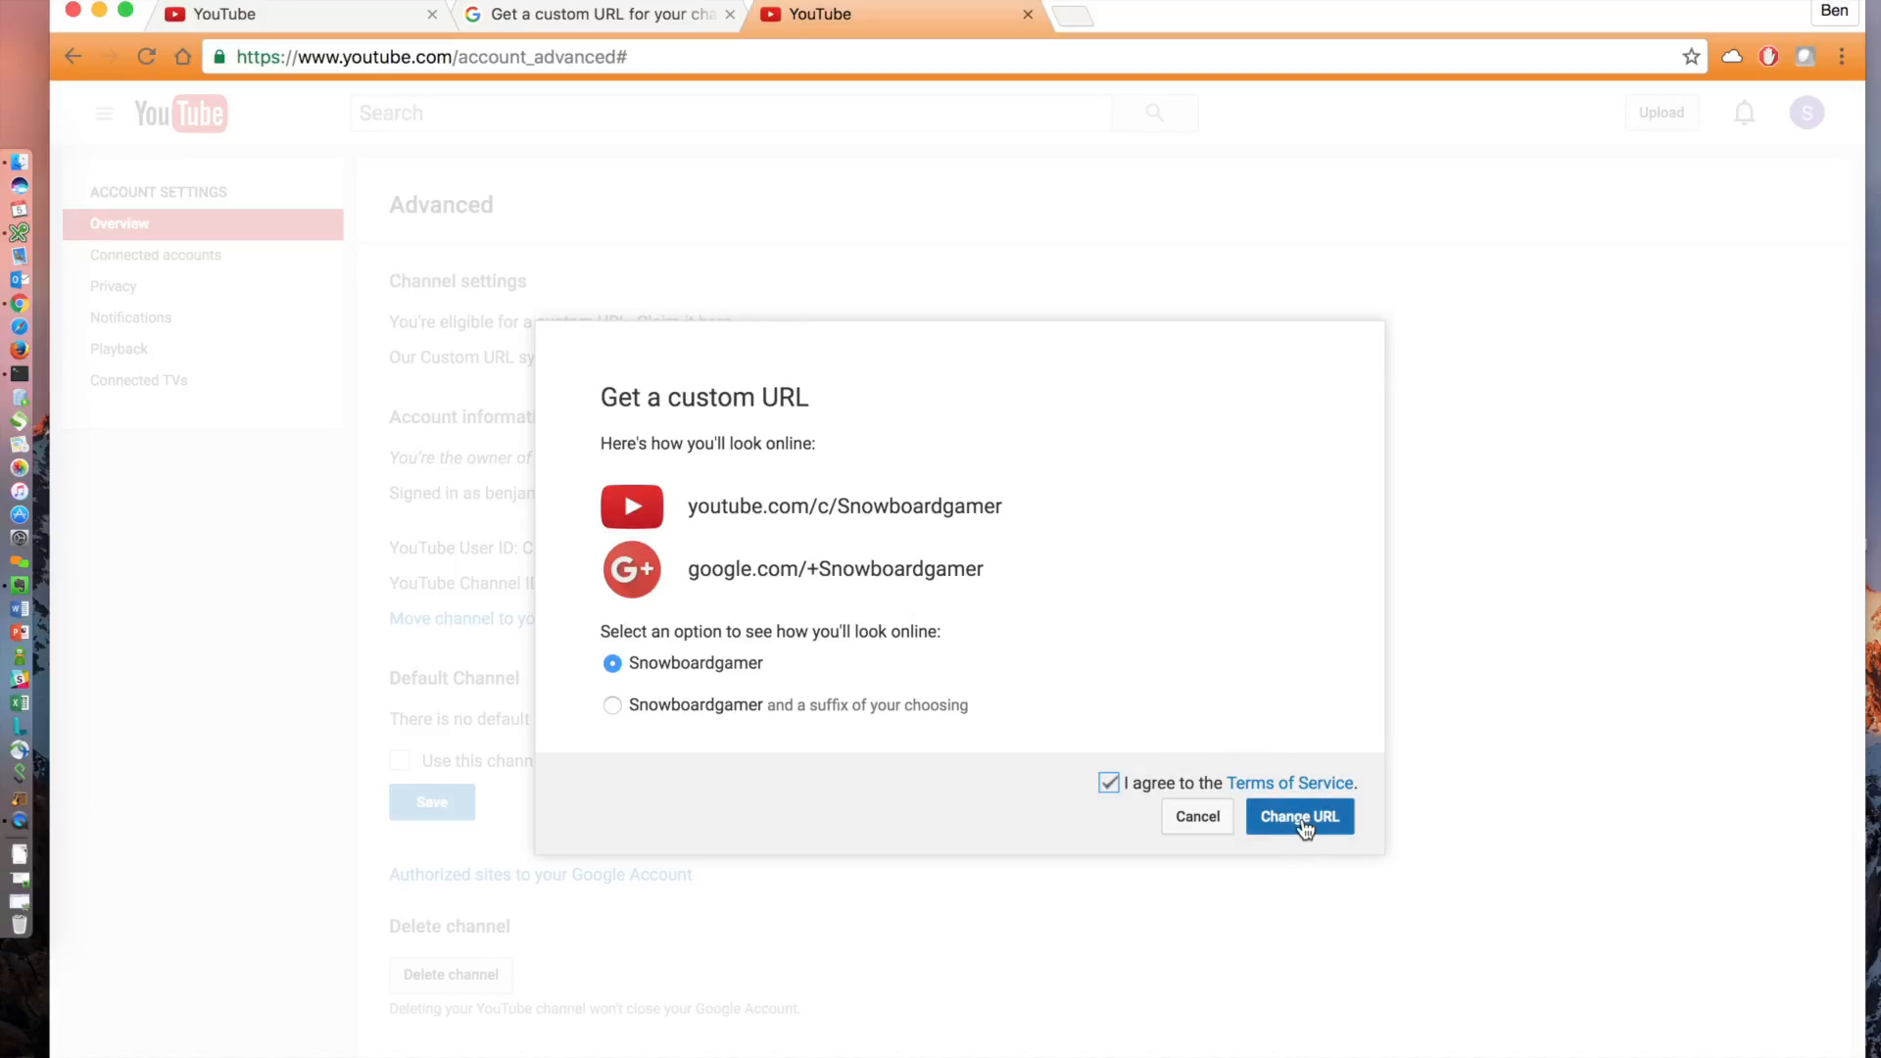
click(1297, 815)
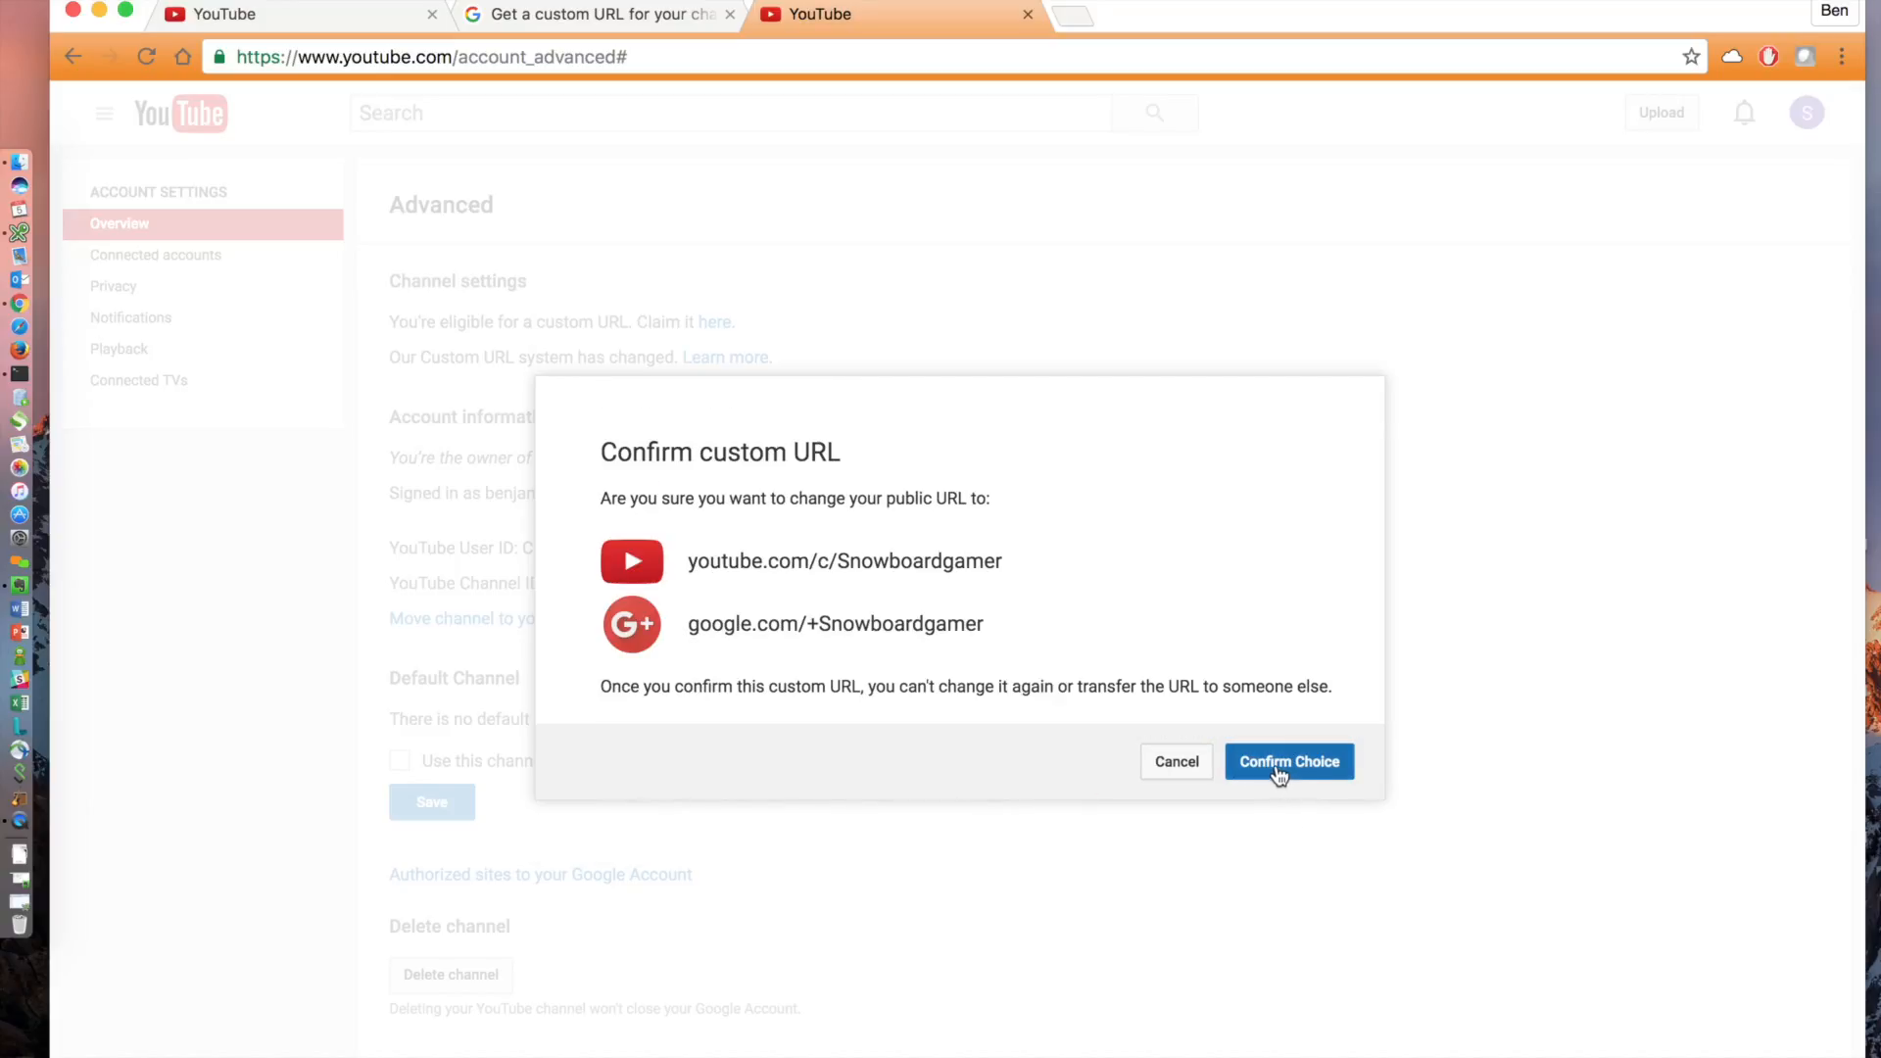
click(1289, 761)
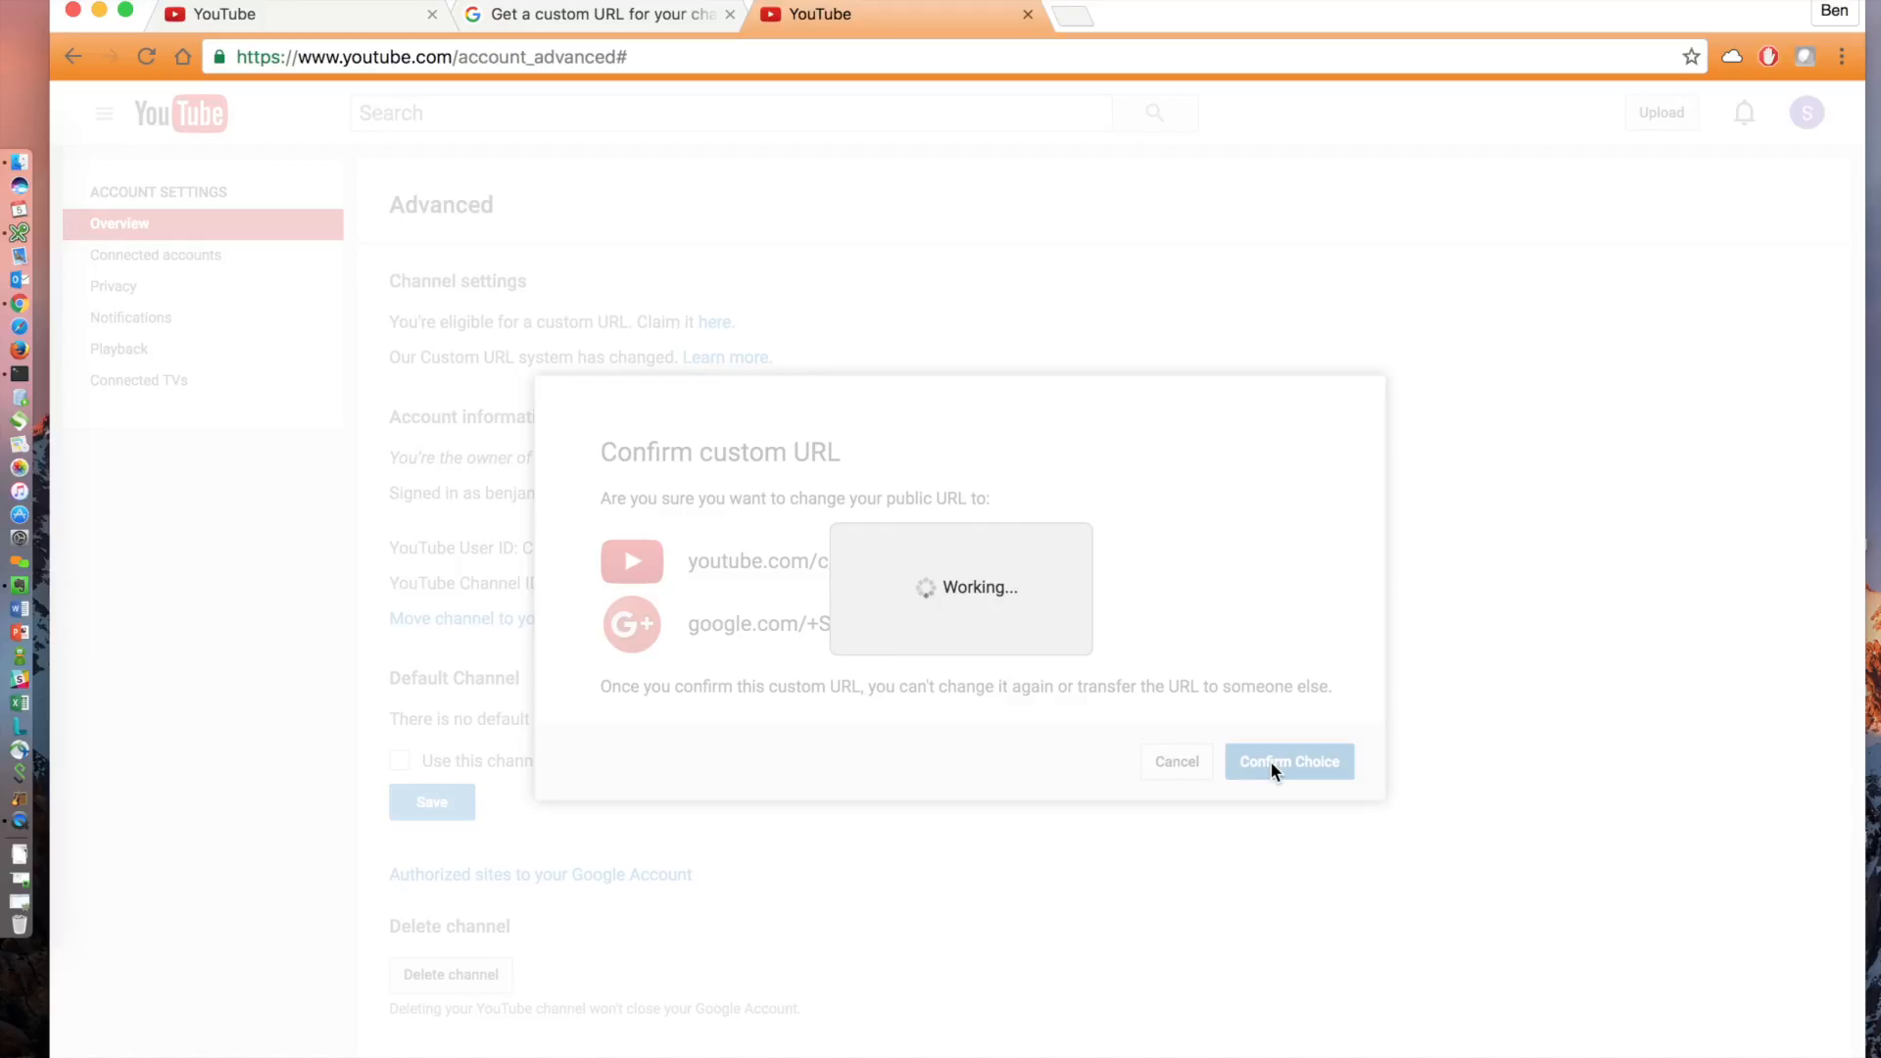
click(1289, 760)
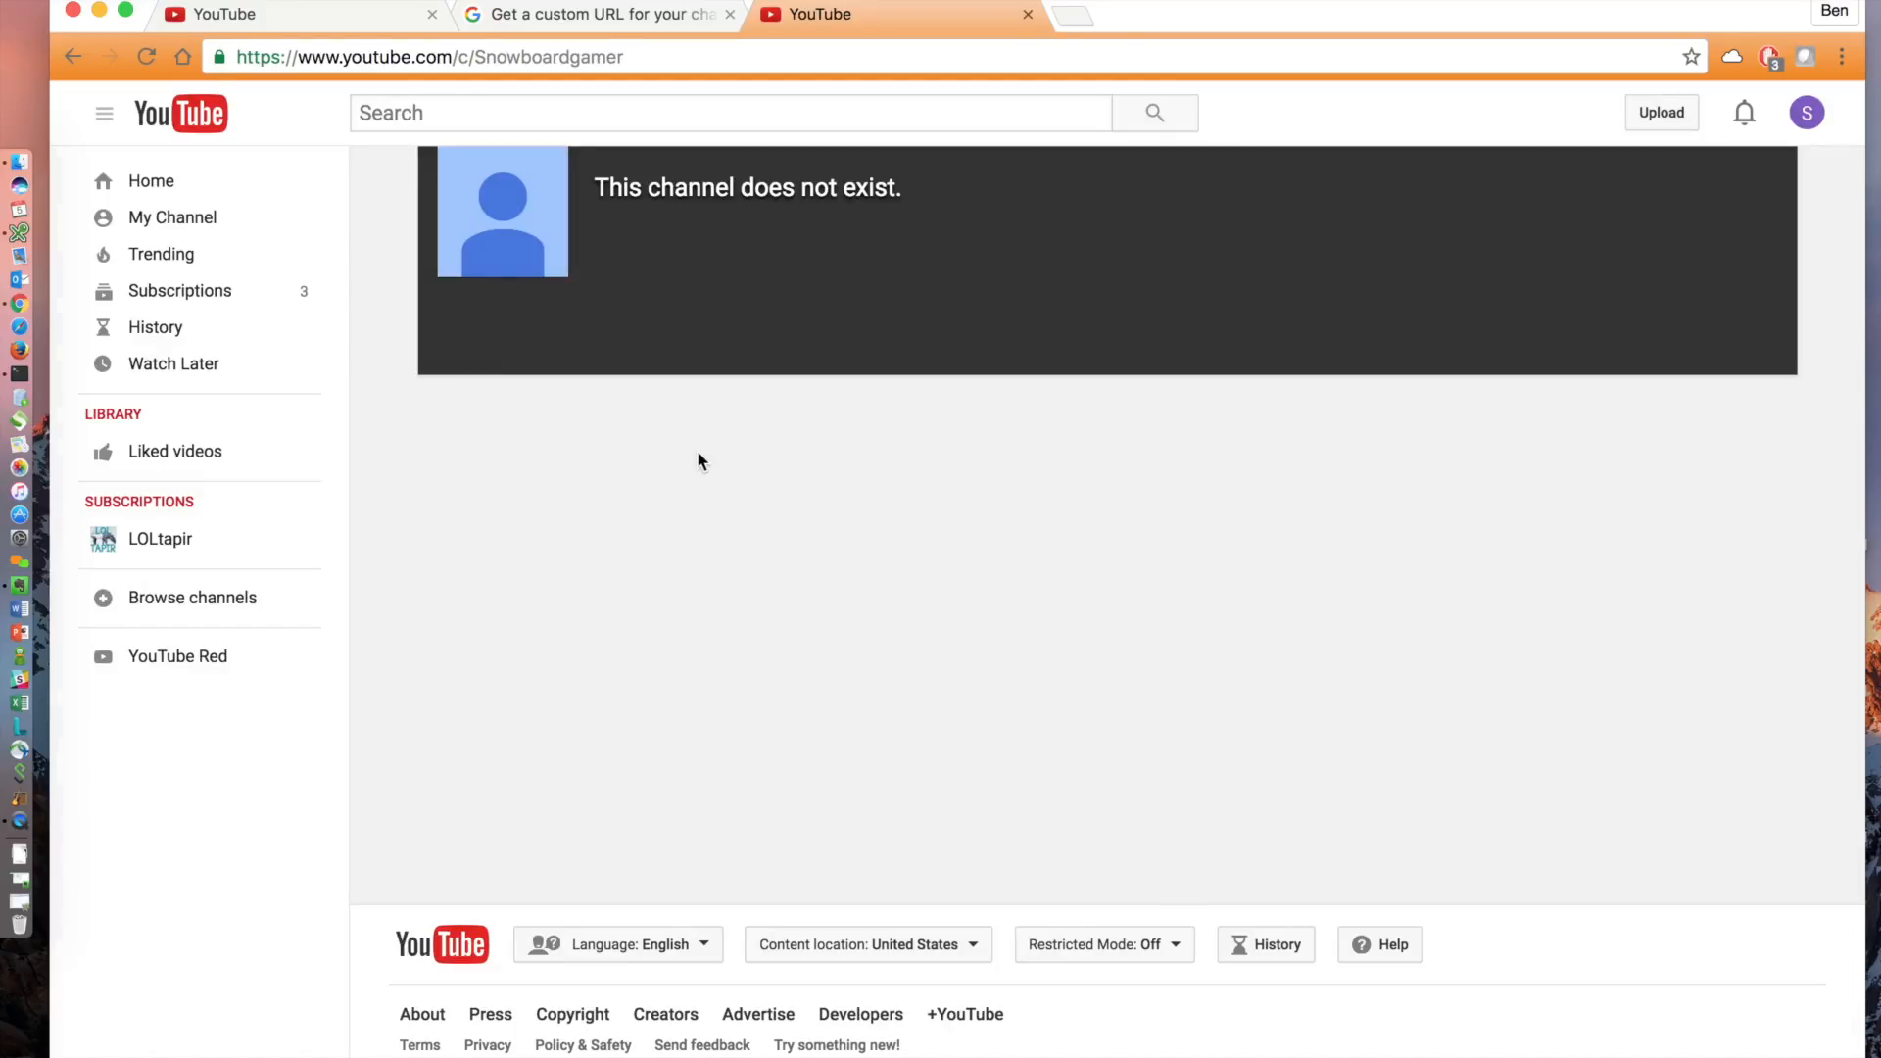